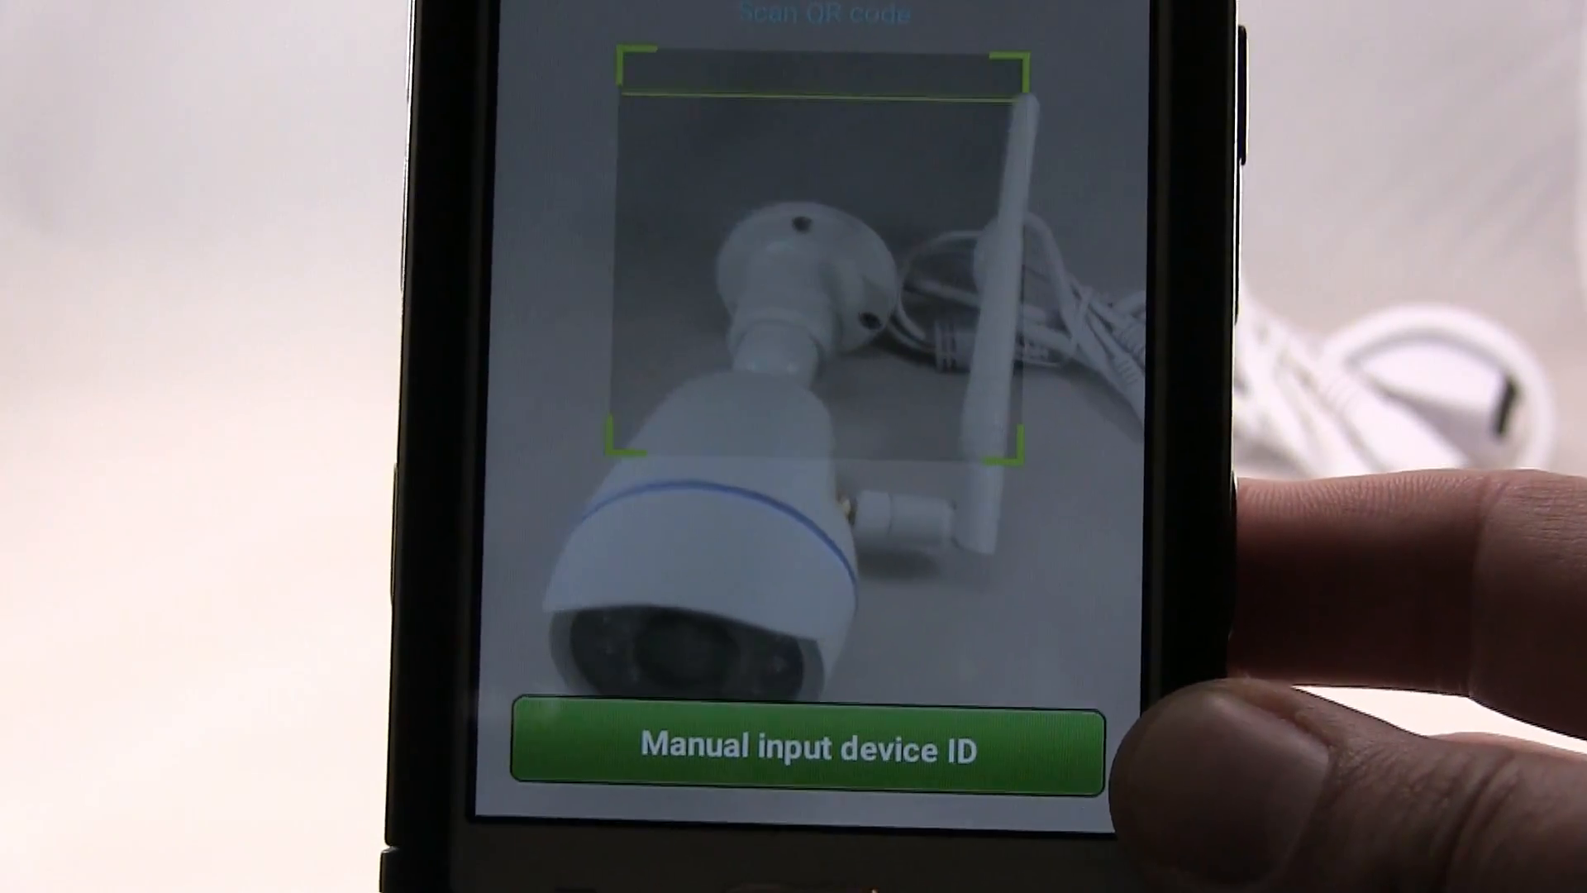
# Enter the new camera's device ID manually and configure it over a WiFi connection.
pyautogui.click(799, 749)
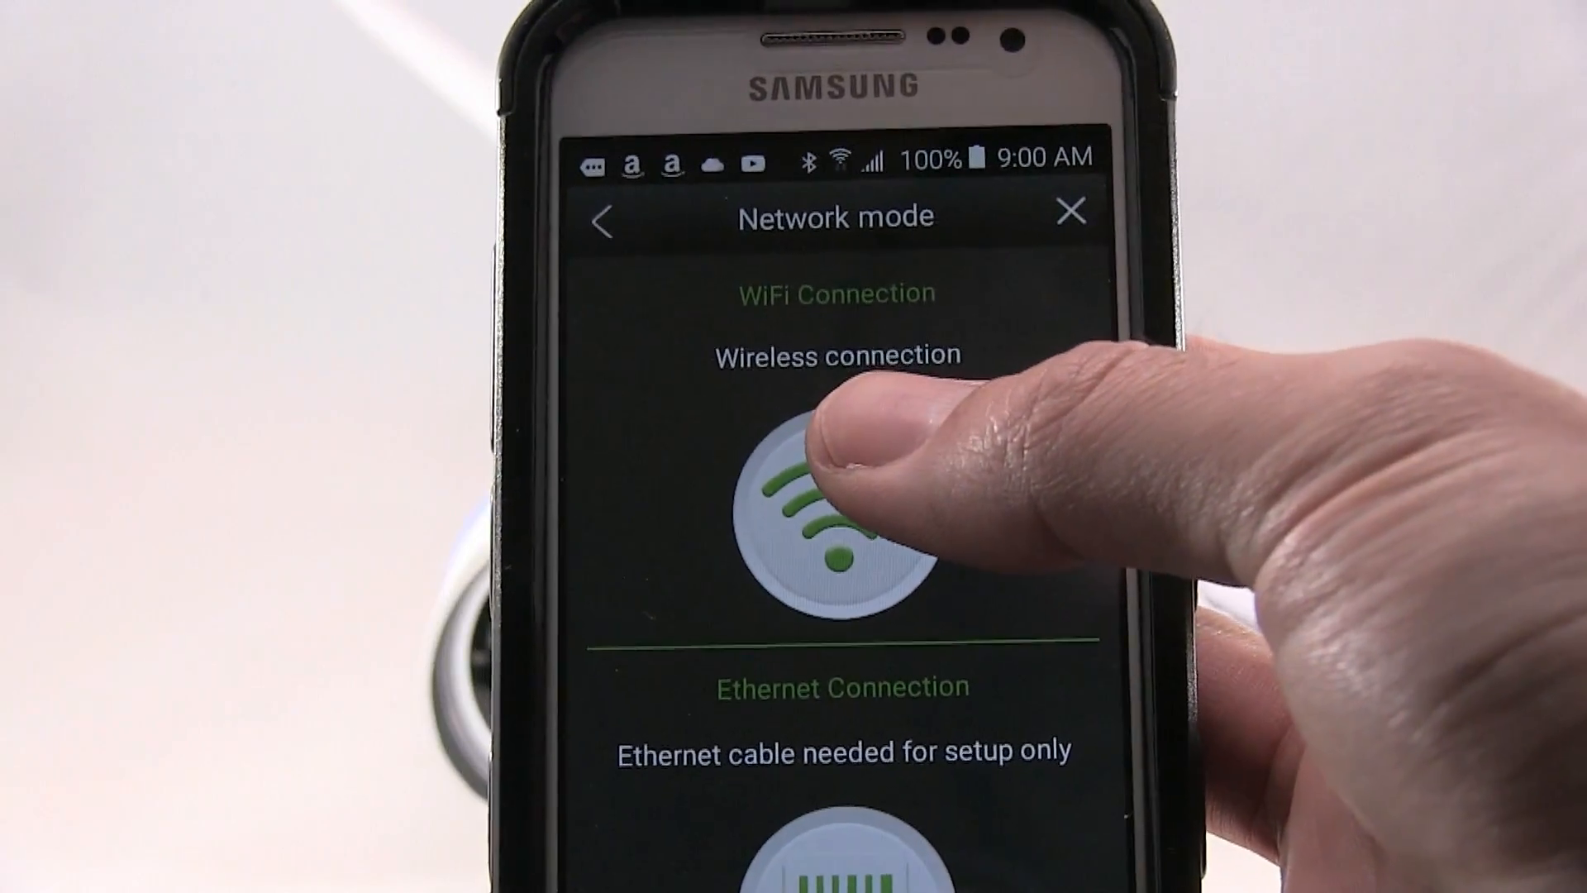
pyautogui.click(840, 515)
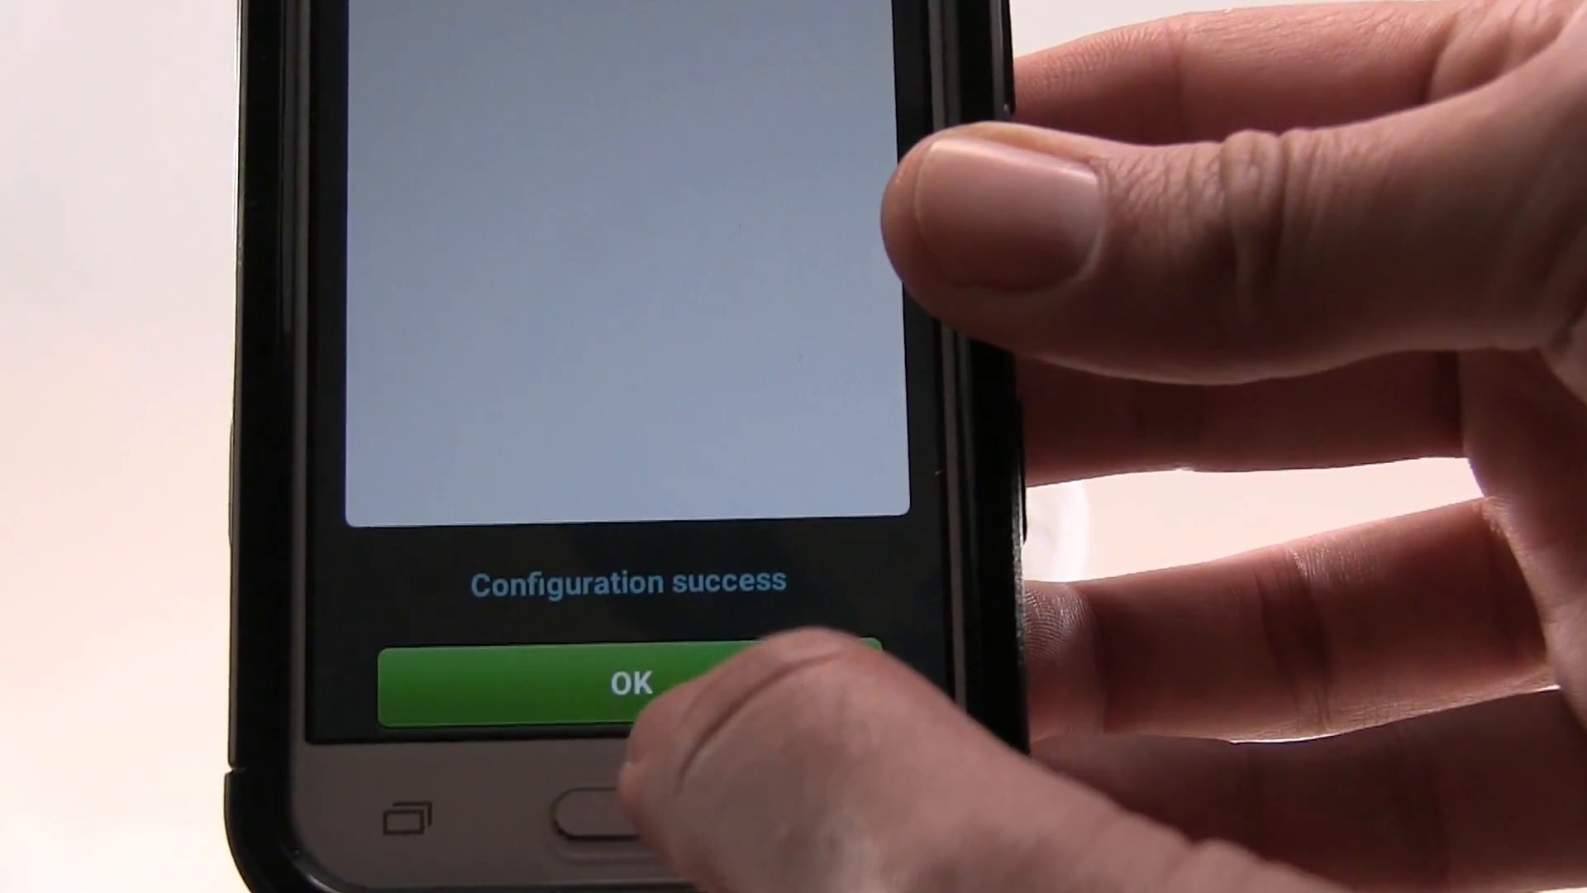
# Accept configuration success, apply UTC-05:00 Eastern Standard Time, and dismiss the setup summary.
pyautogui.click(628, 678)
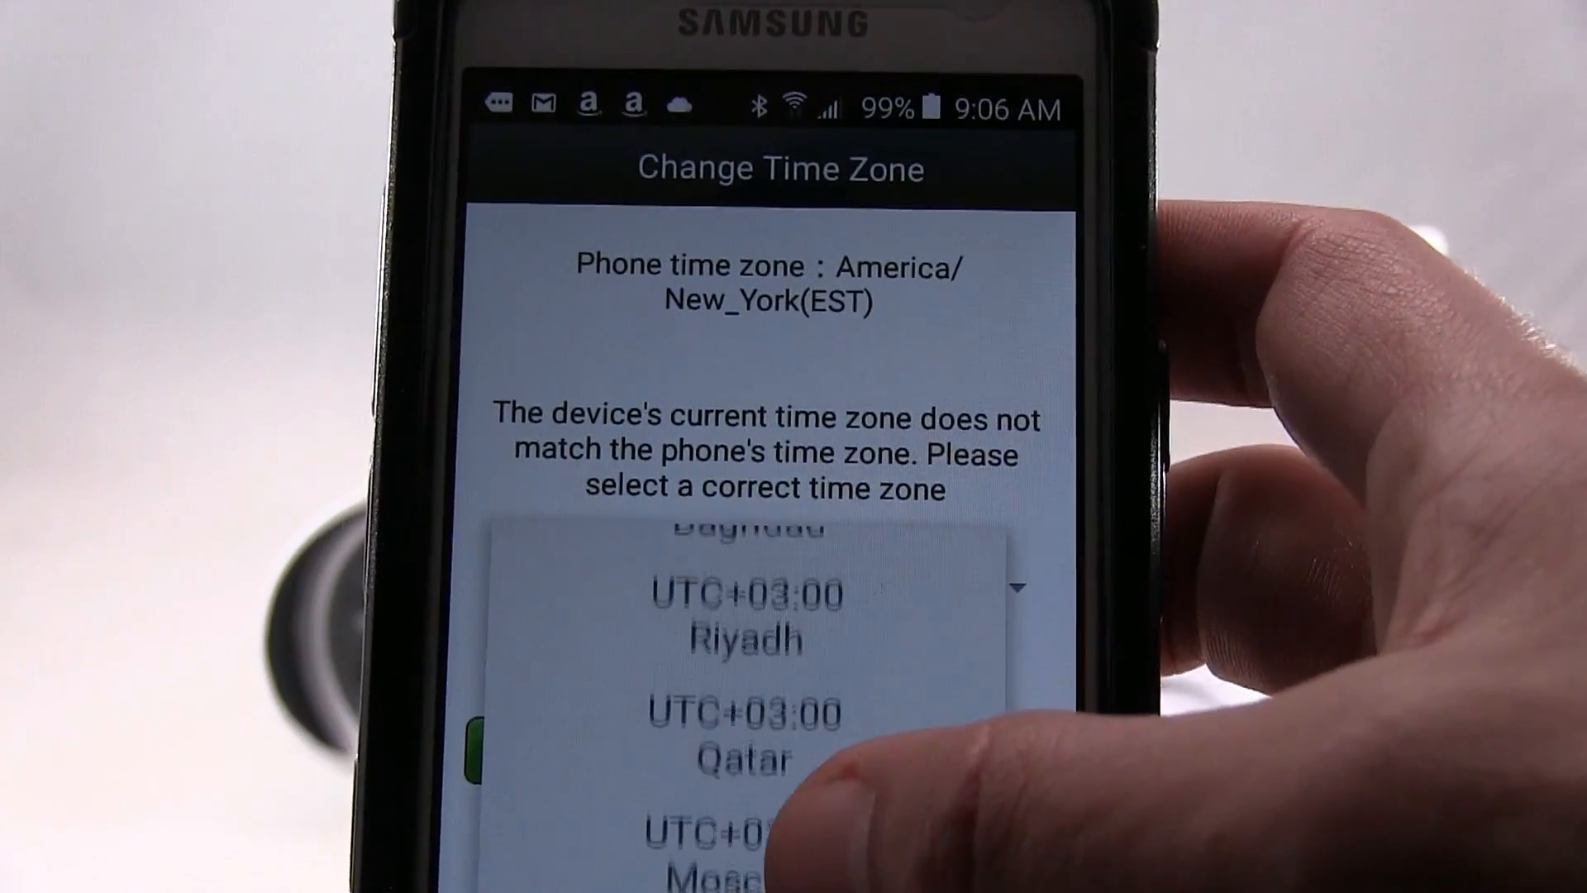
pyautogui.scroll(-3)
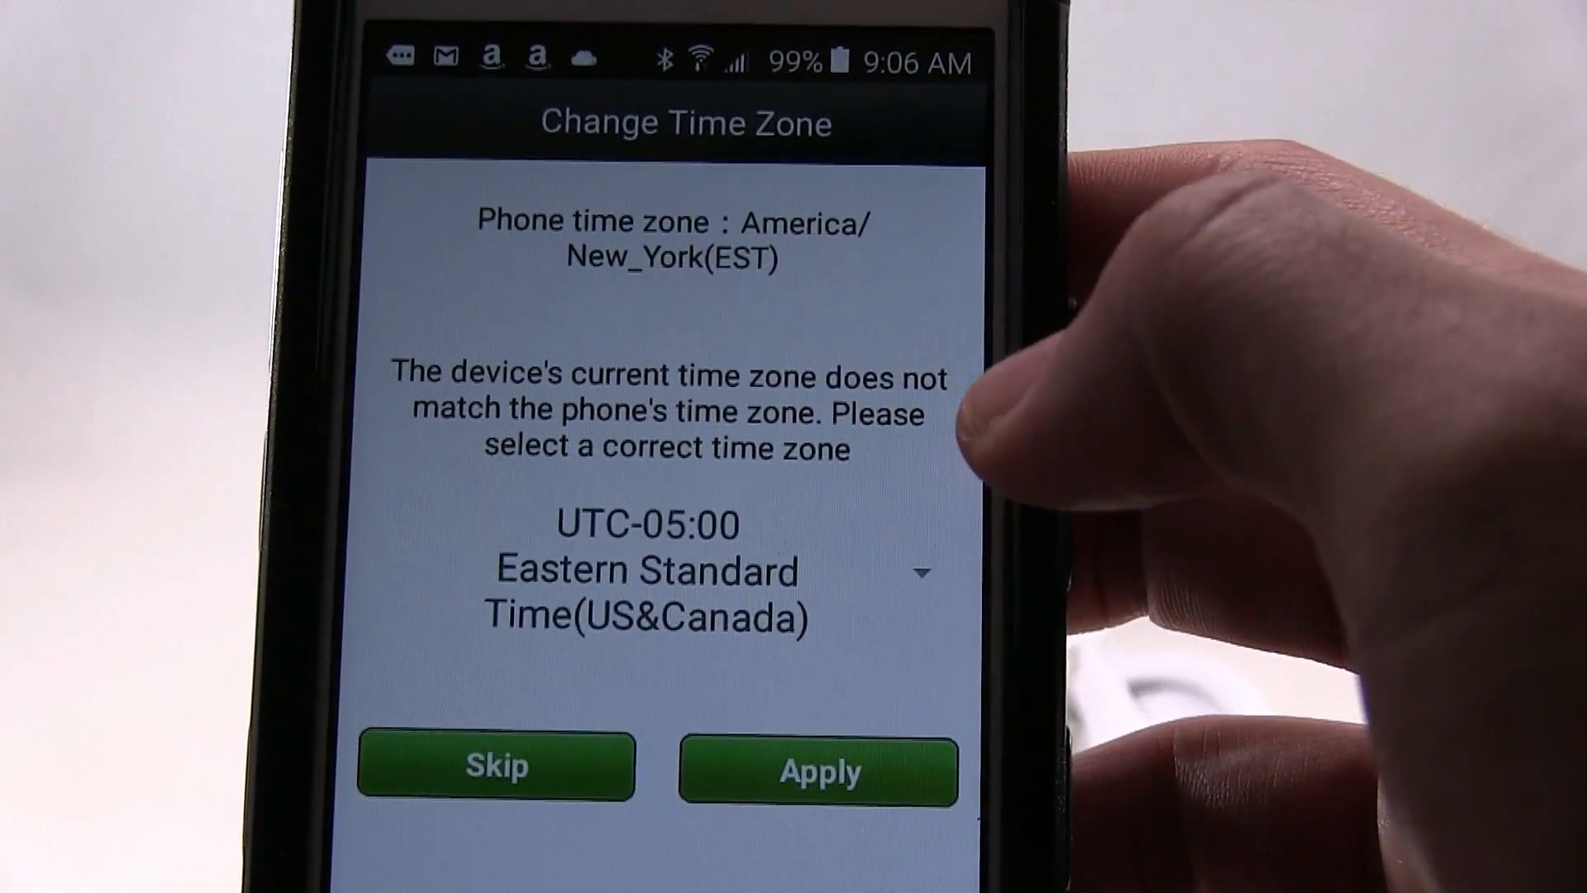
pyautogui.click(817, 771)
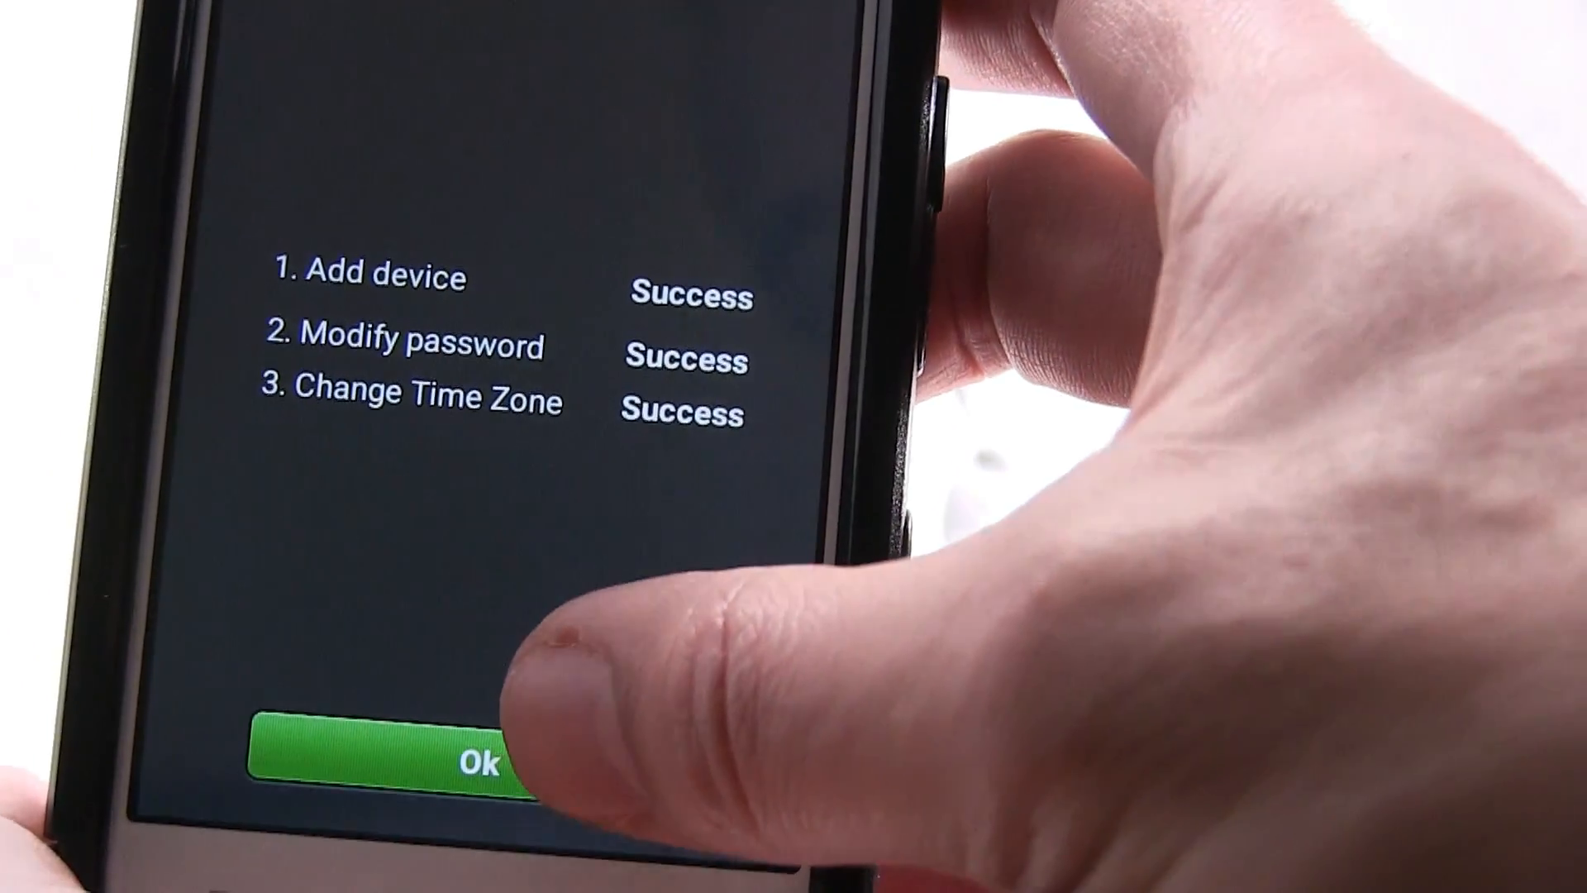
pyautogui.click(486, 754)
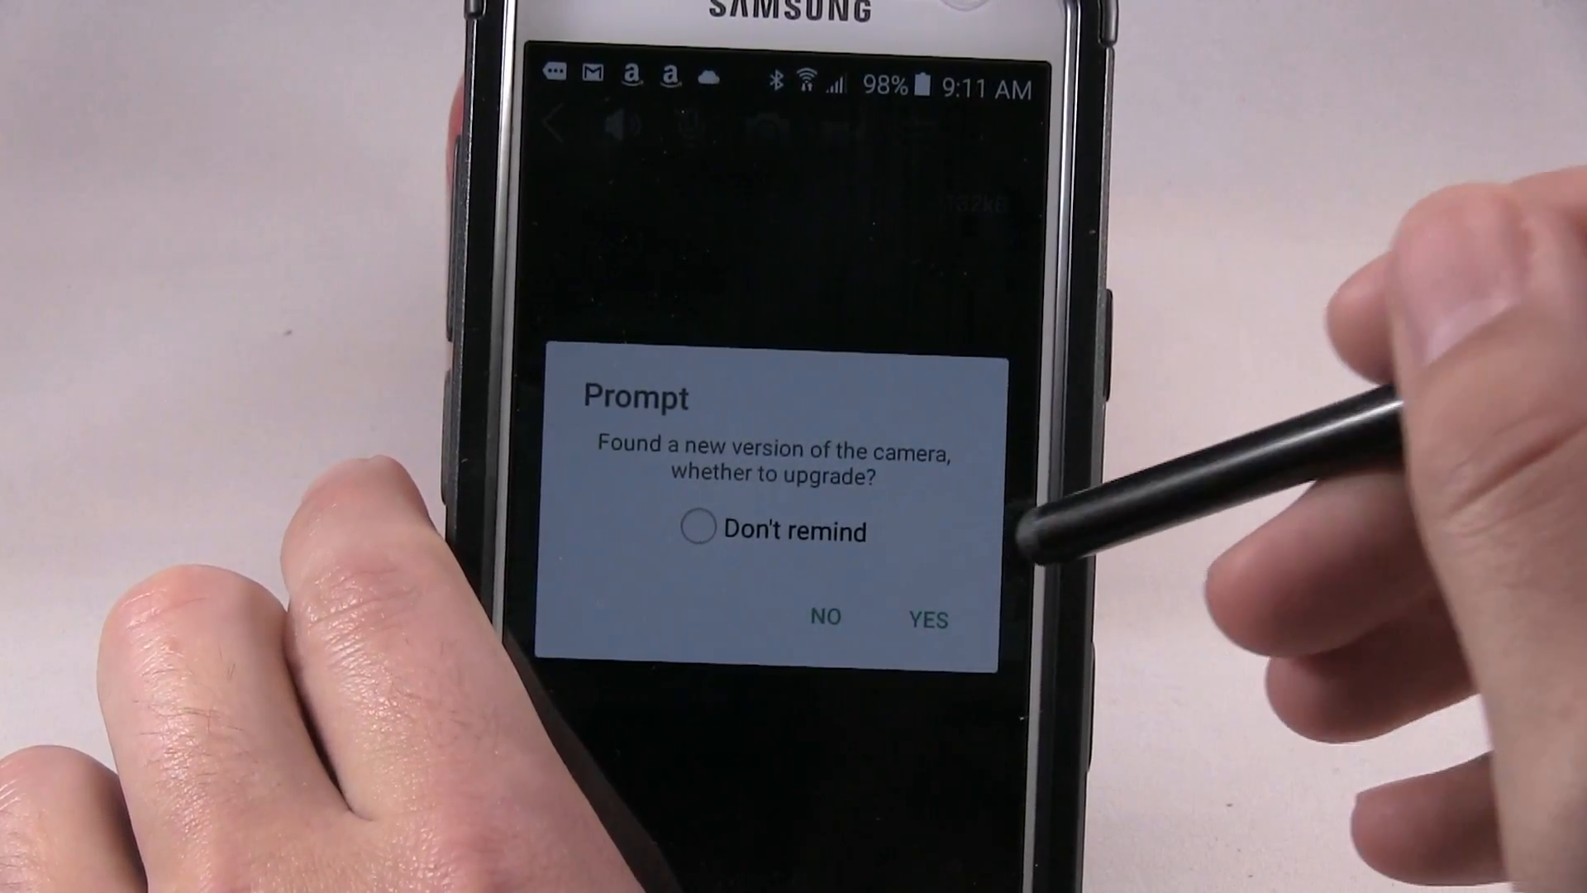
# Accept the upgrade prompt, upgrade the camera firmware, and restart the camera immediately.
pyautogui.click(926, 619)
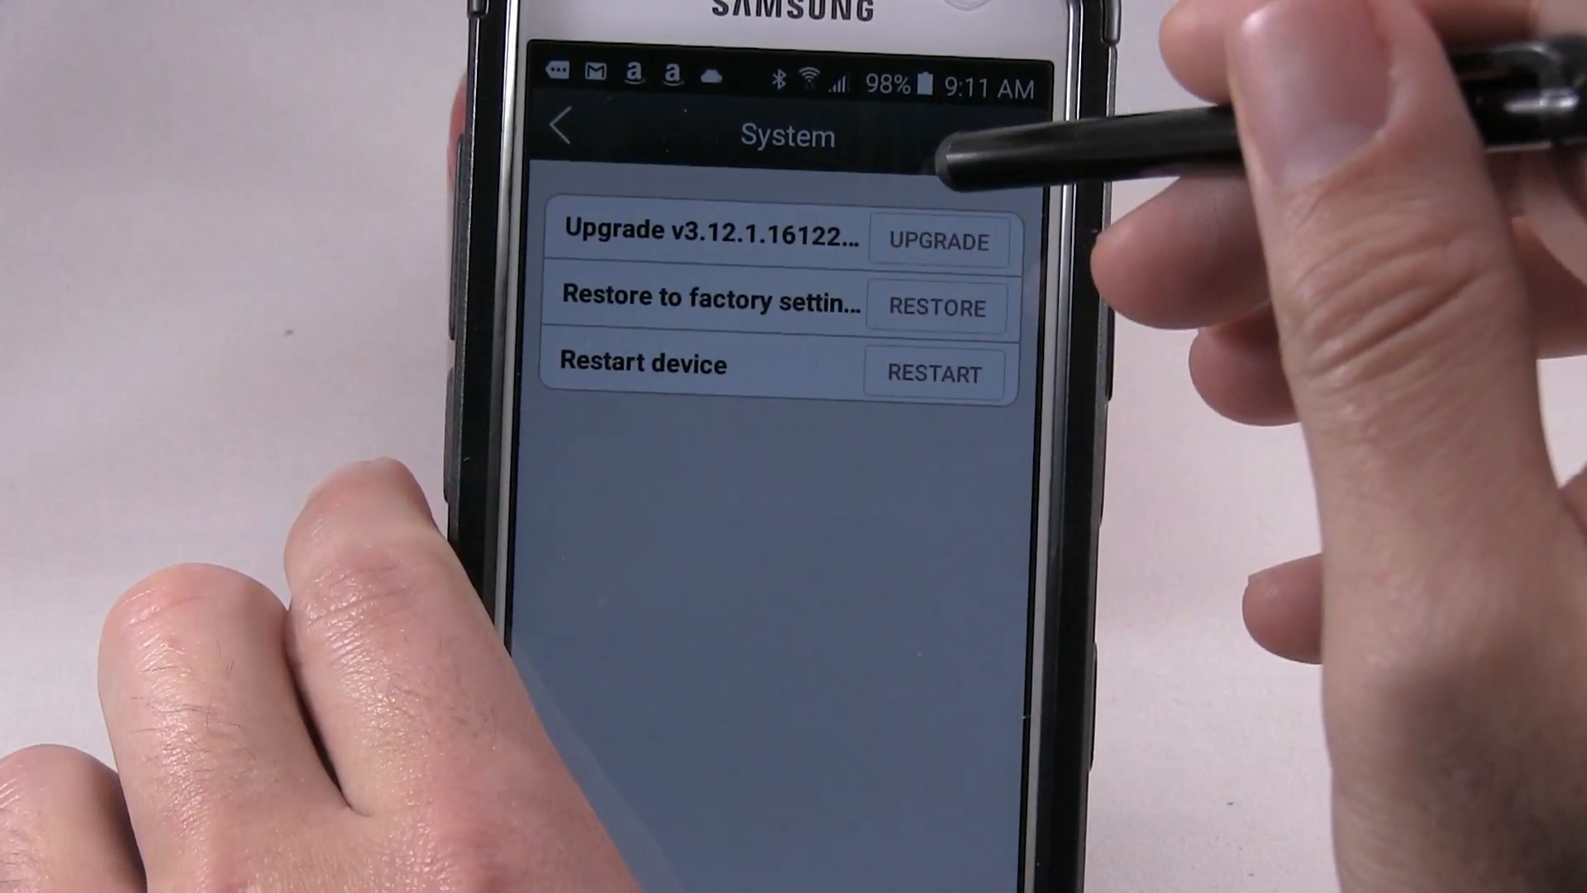
pyautogui.click(937, 240)
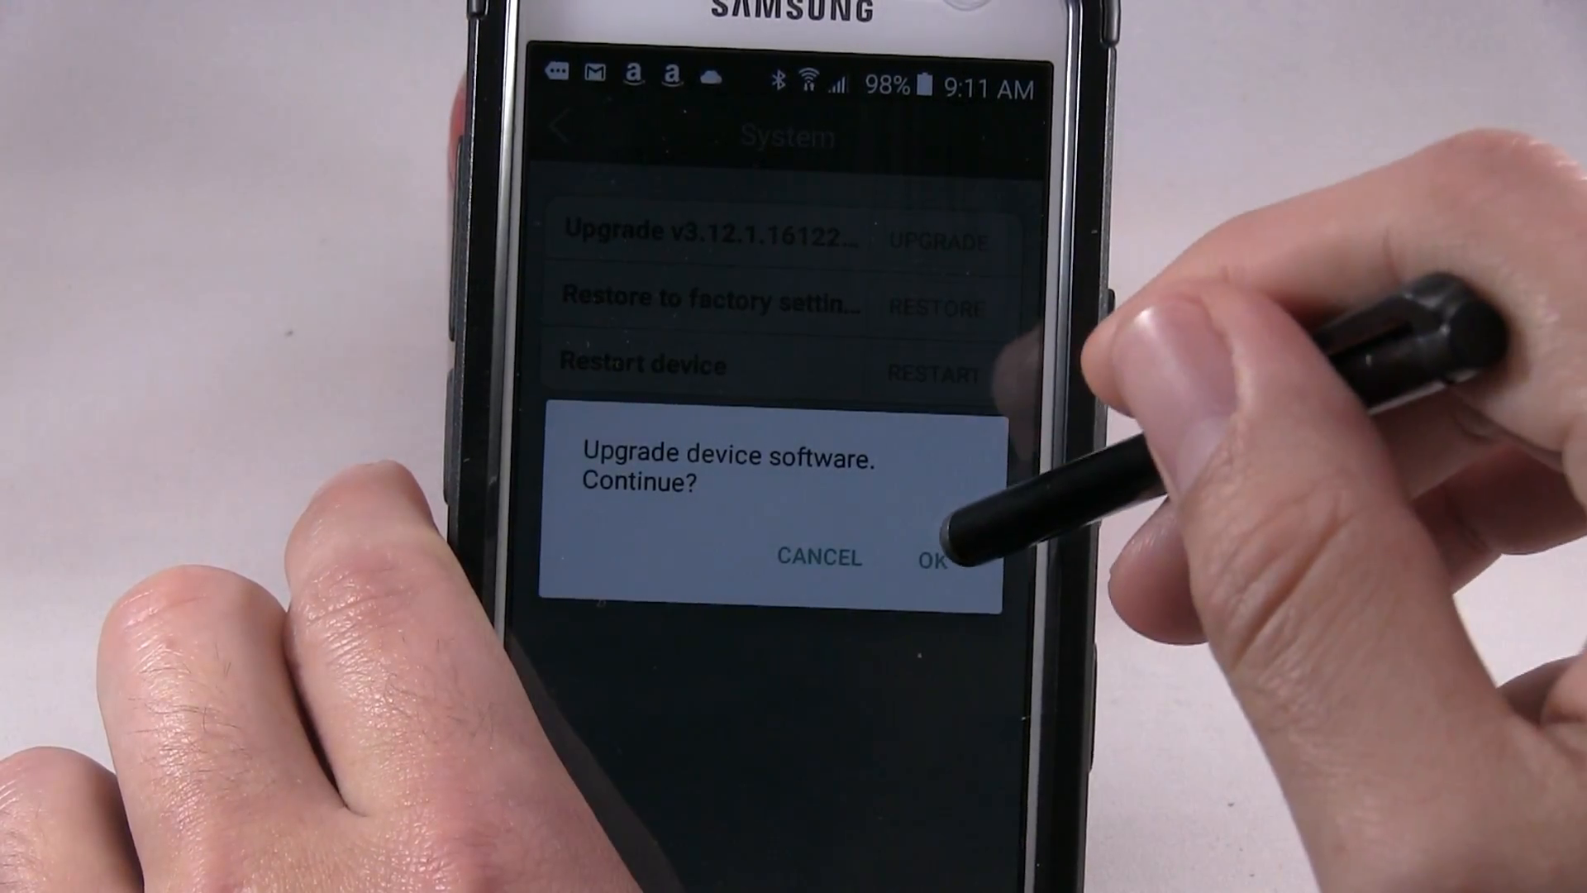
pyautogui.click(935, 558)
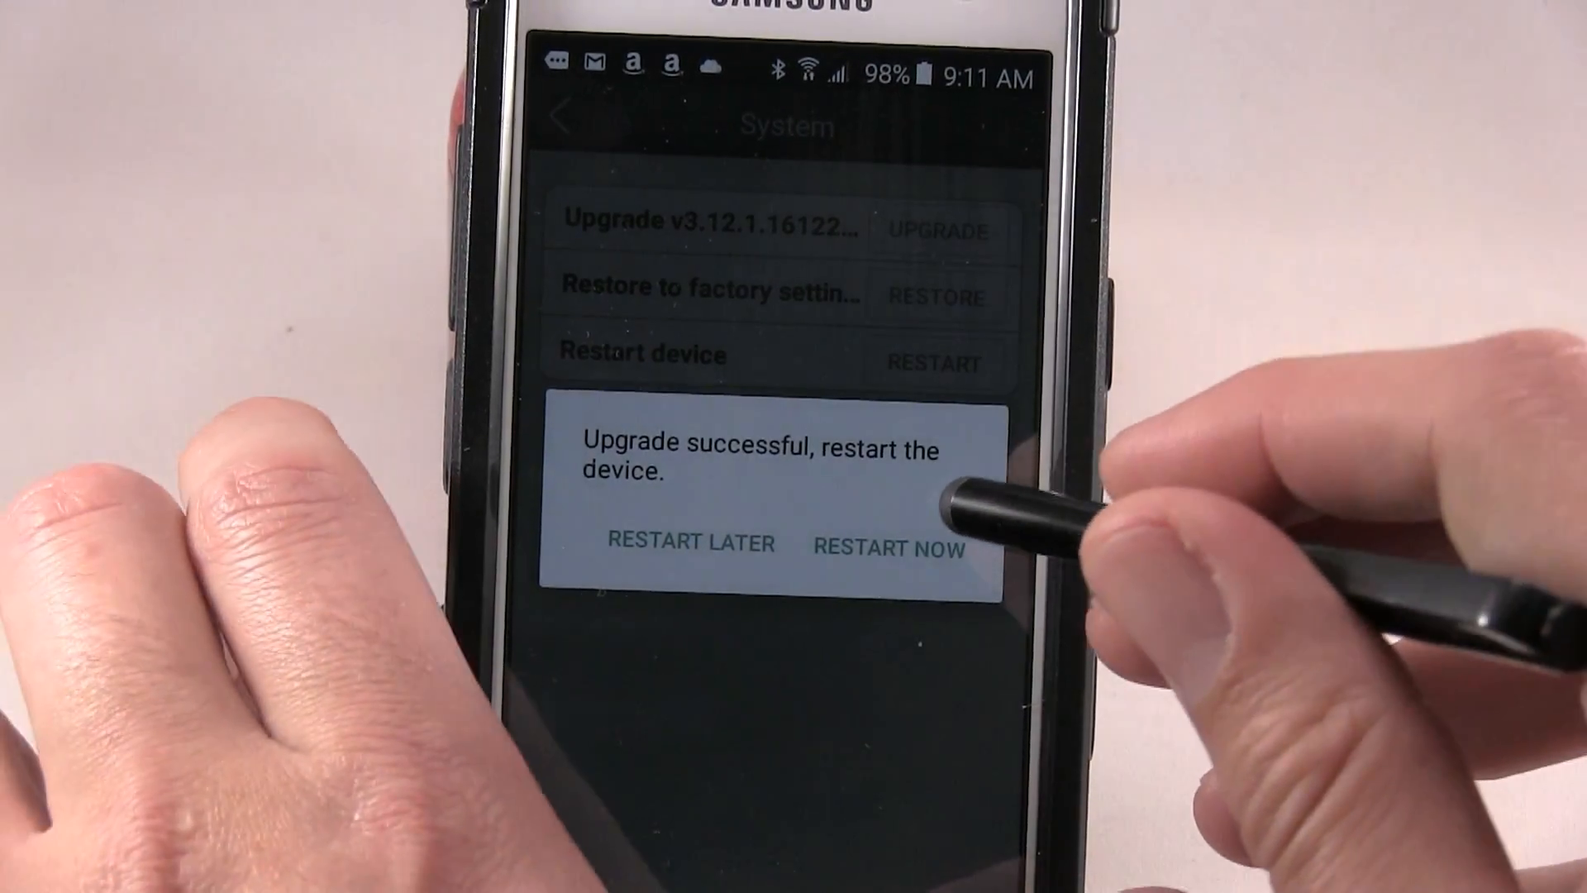
pyautogui.click(885, 545)
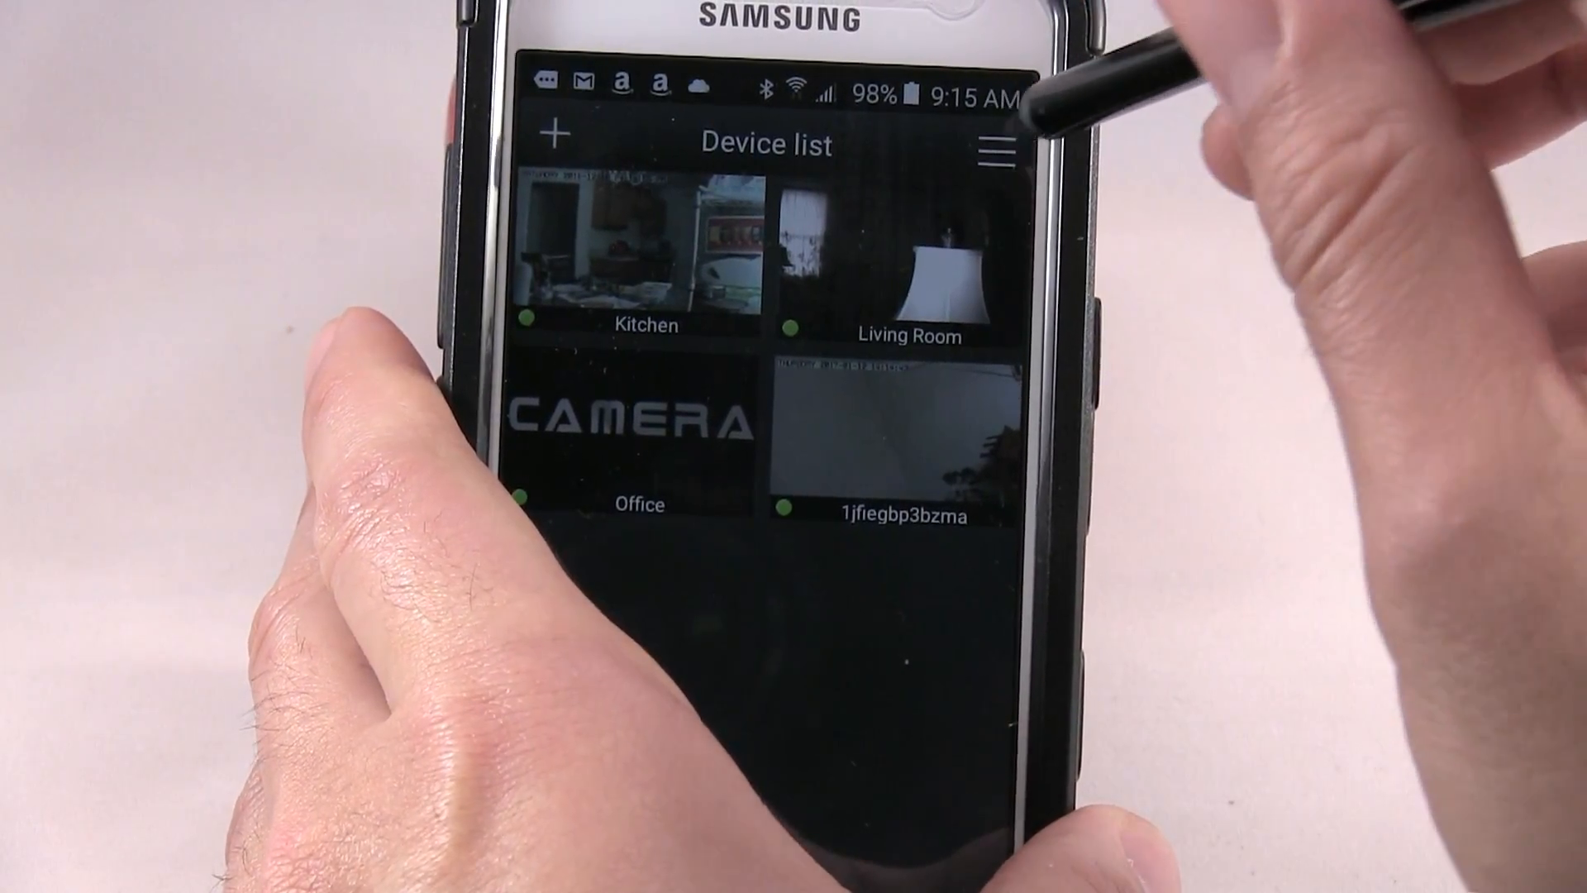
# Open and close the app menu, then open the 1jfiegbp3bzma camera's live view.
pyautogui.click(1001, 145)
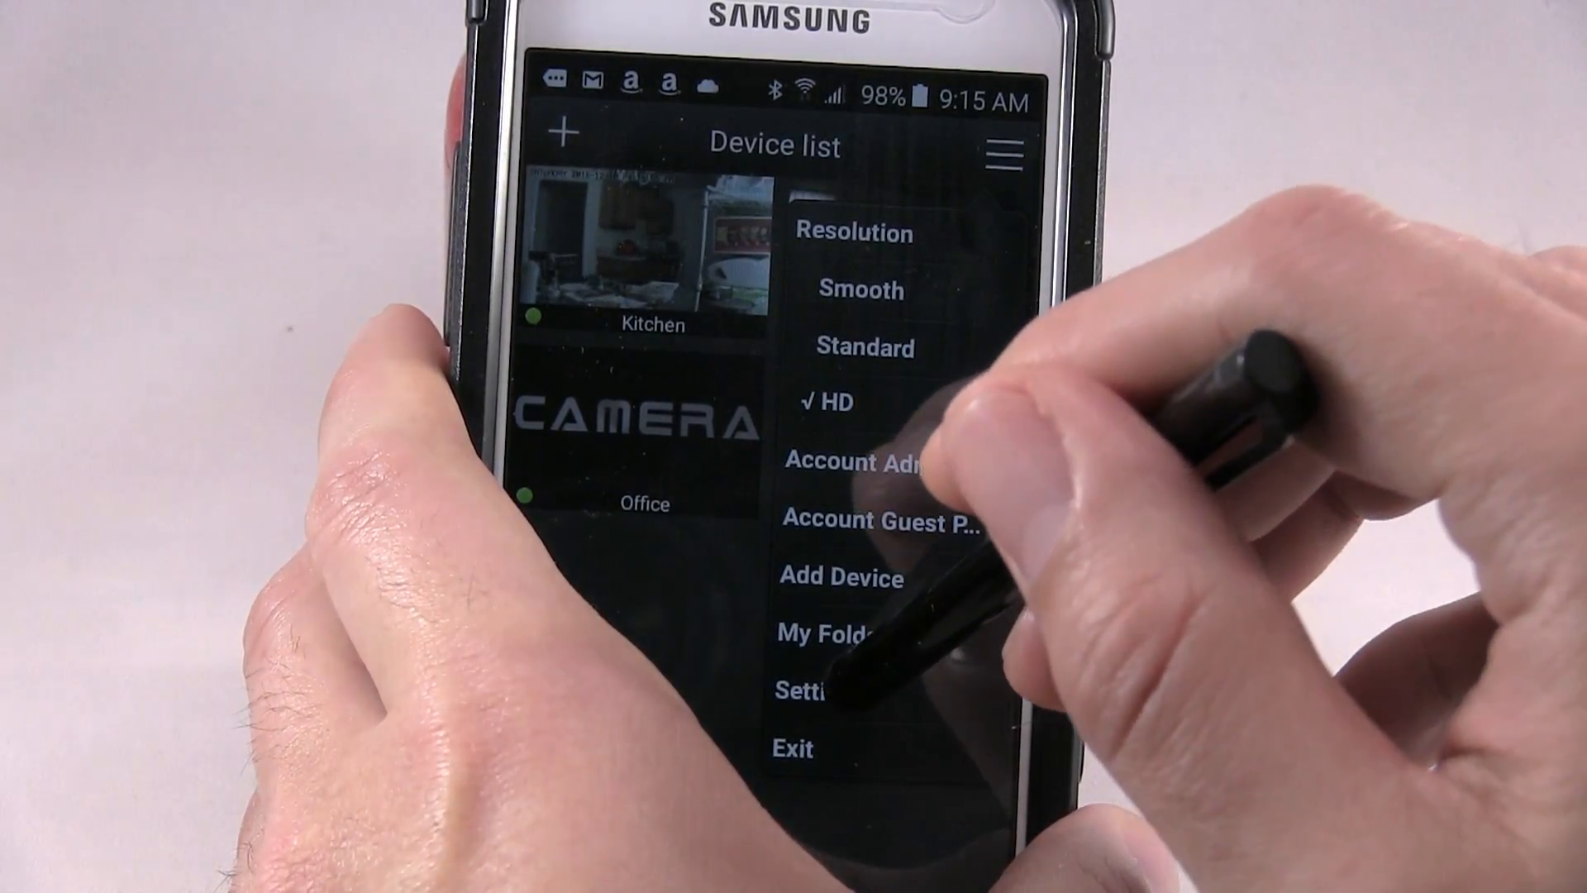
pyautogui.click(810, 693)
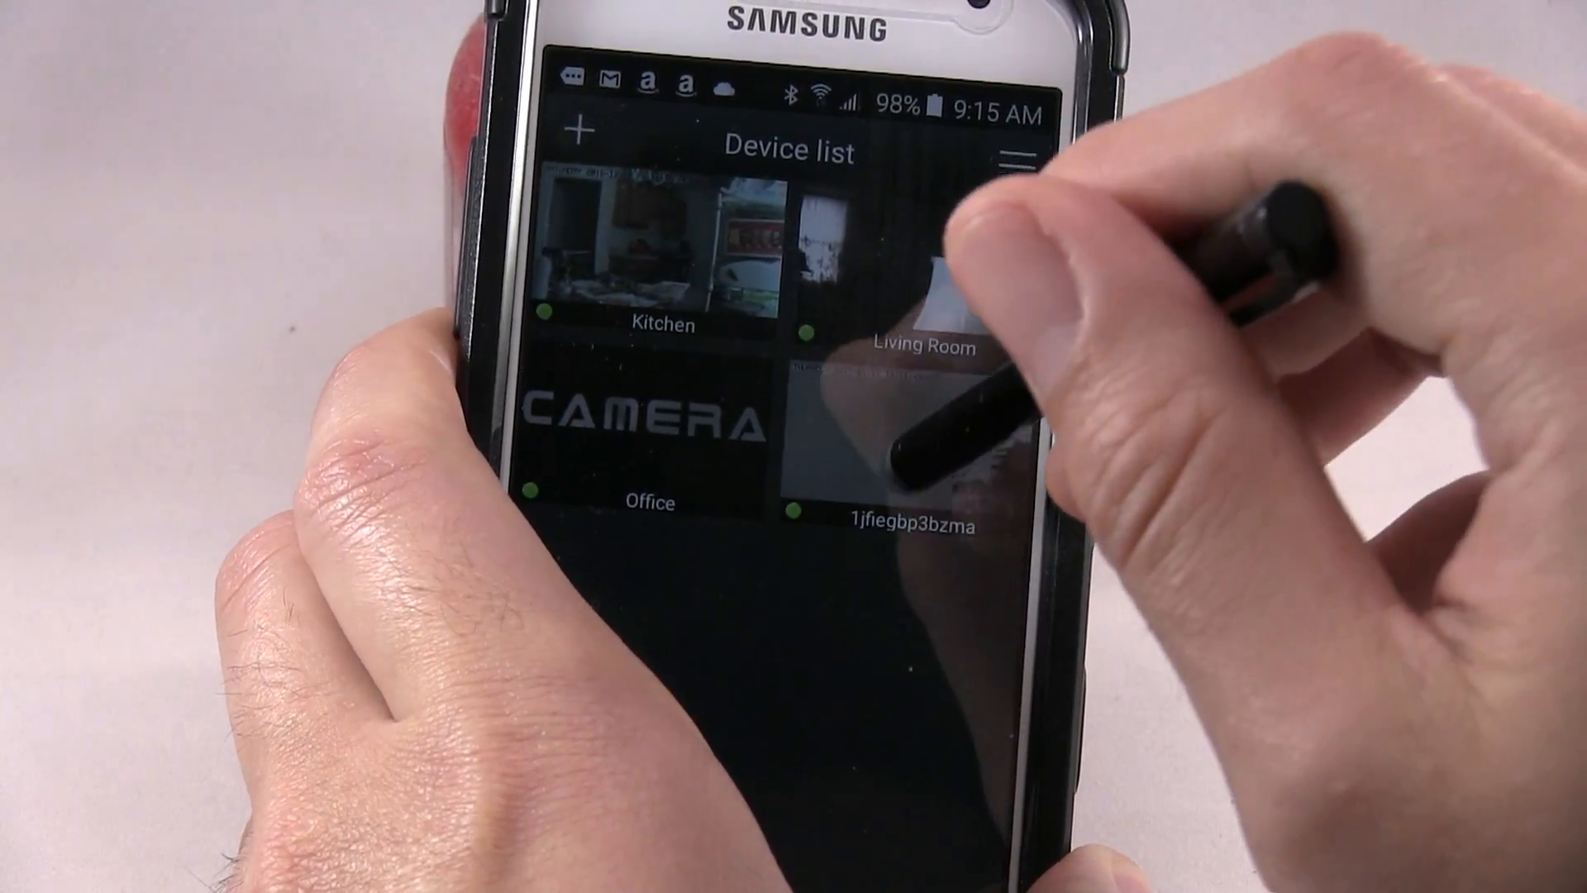
pyautogui.click(898, 283)
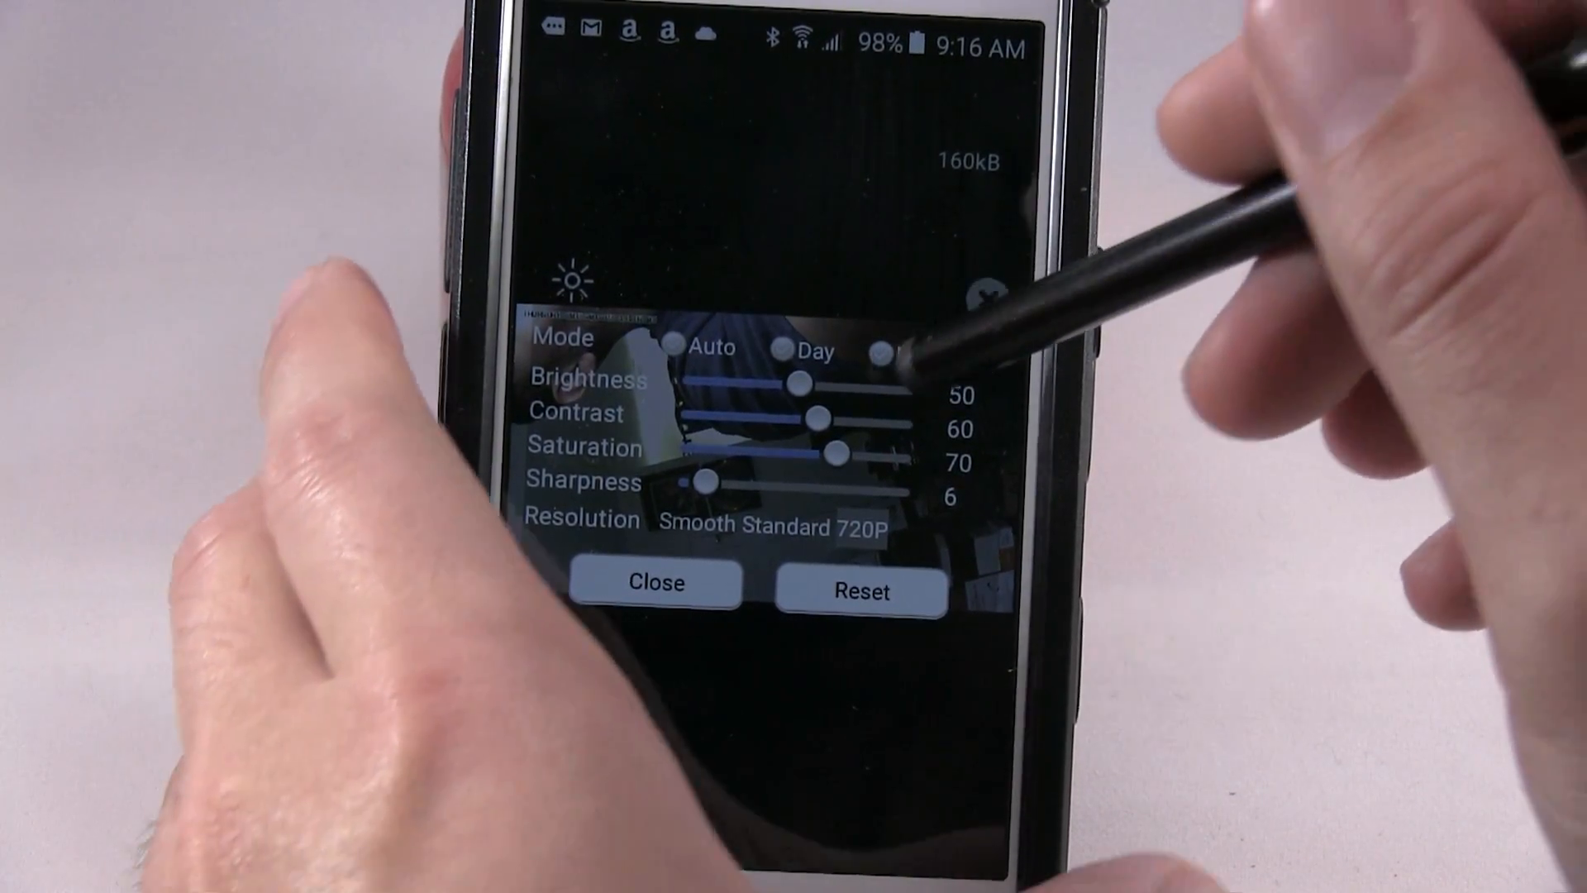
pyautogui.click(655, 583)
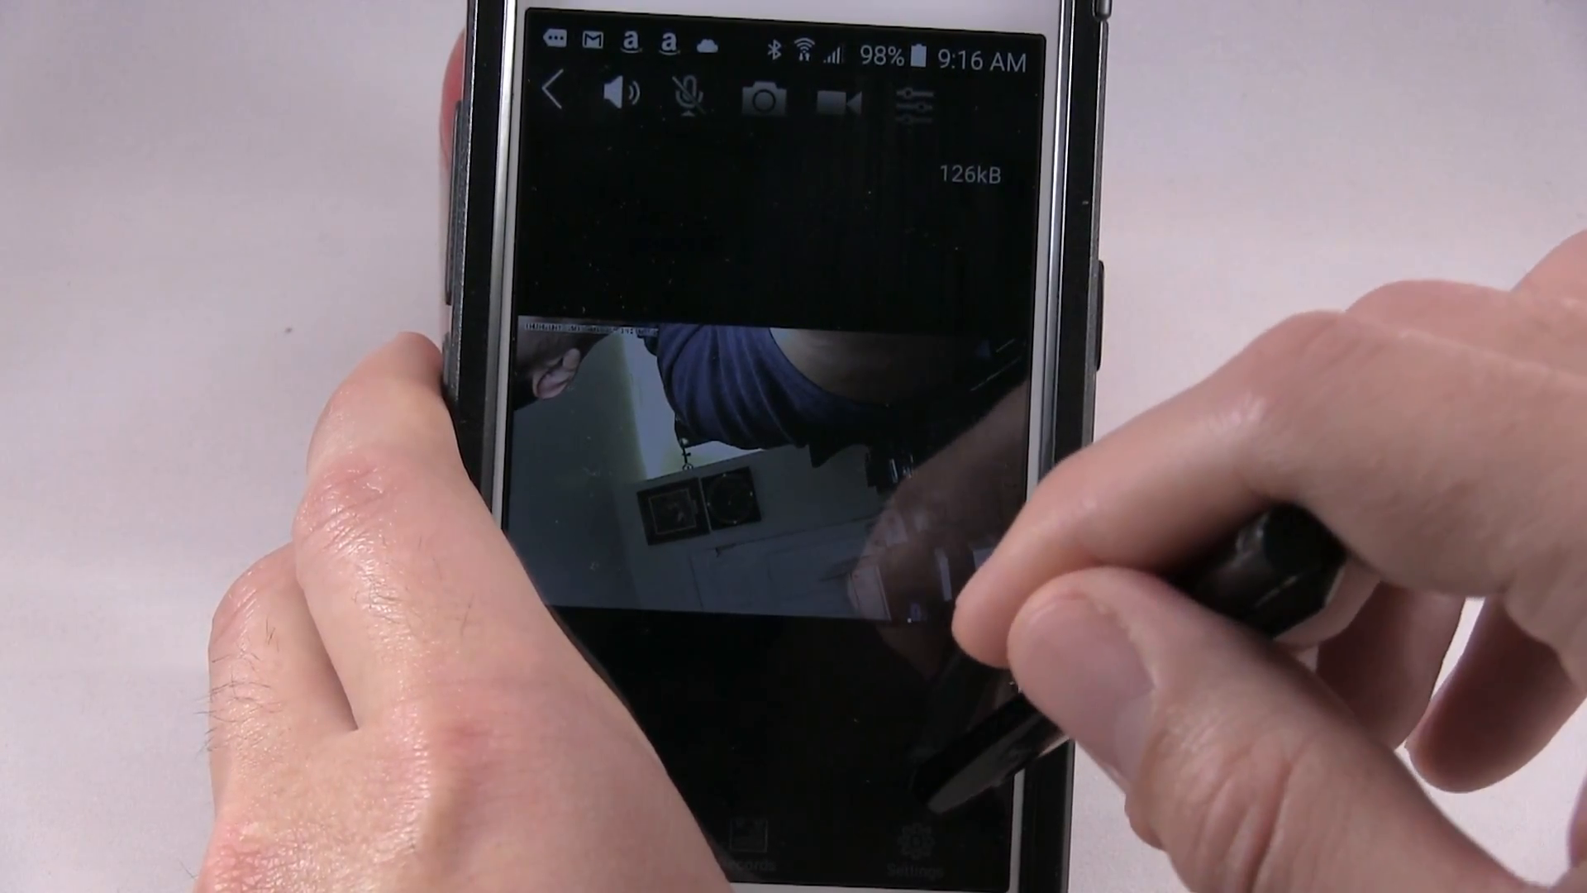
# Set the camera's nickname to 'outside', apply it, and return to settings.
pyautogui.click(908, 839)
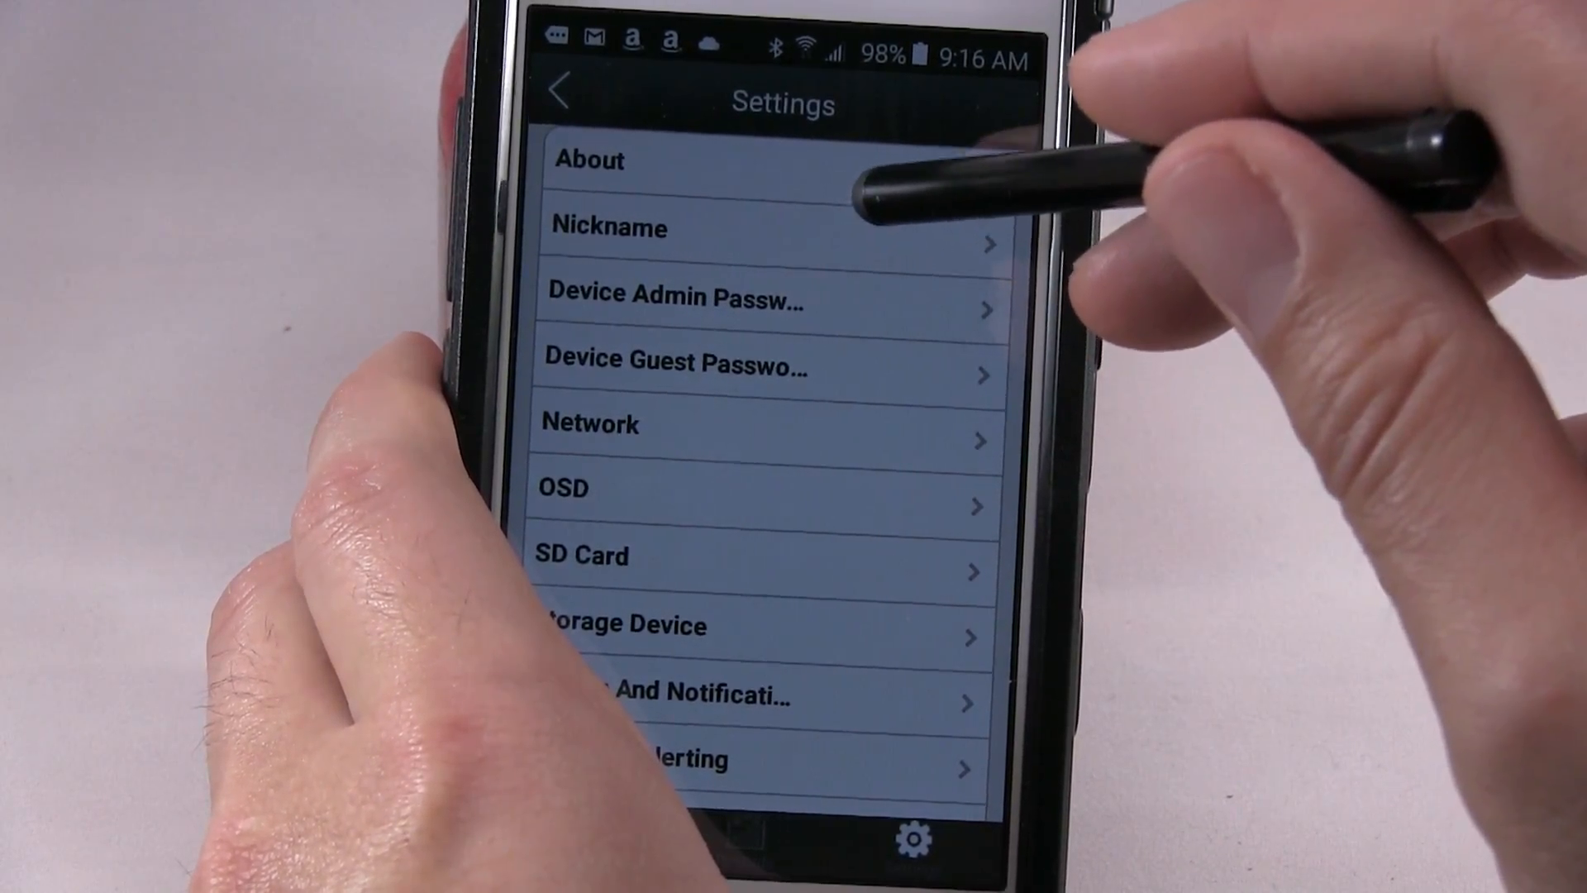
pyautogui.click(708, 228)
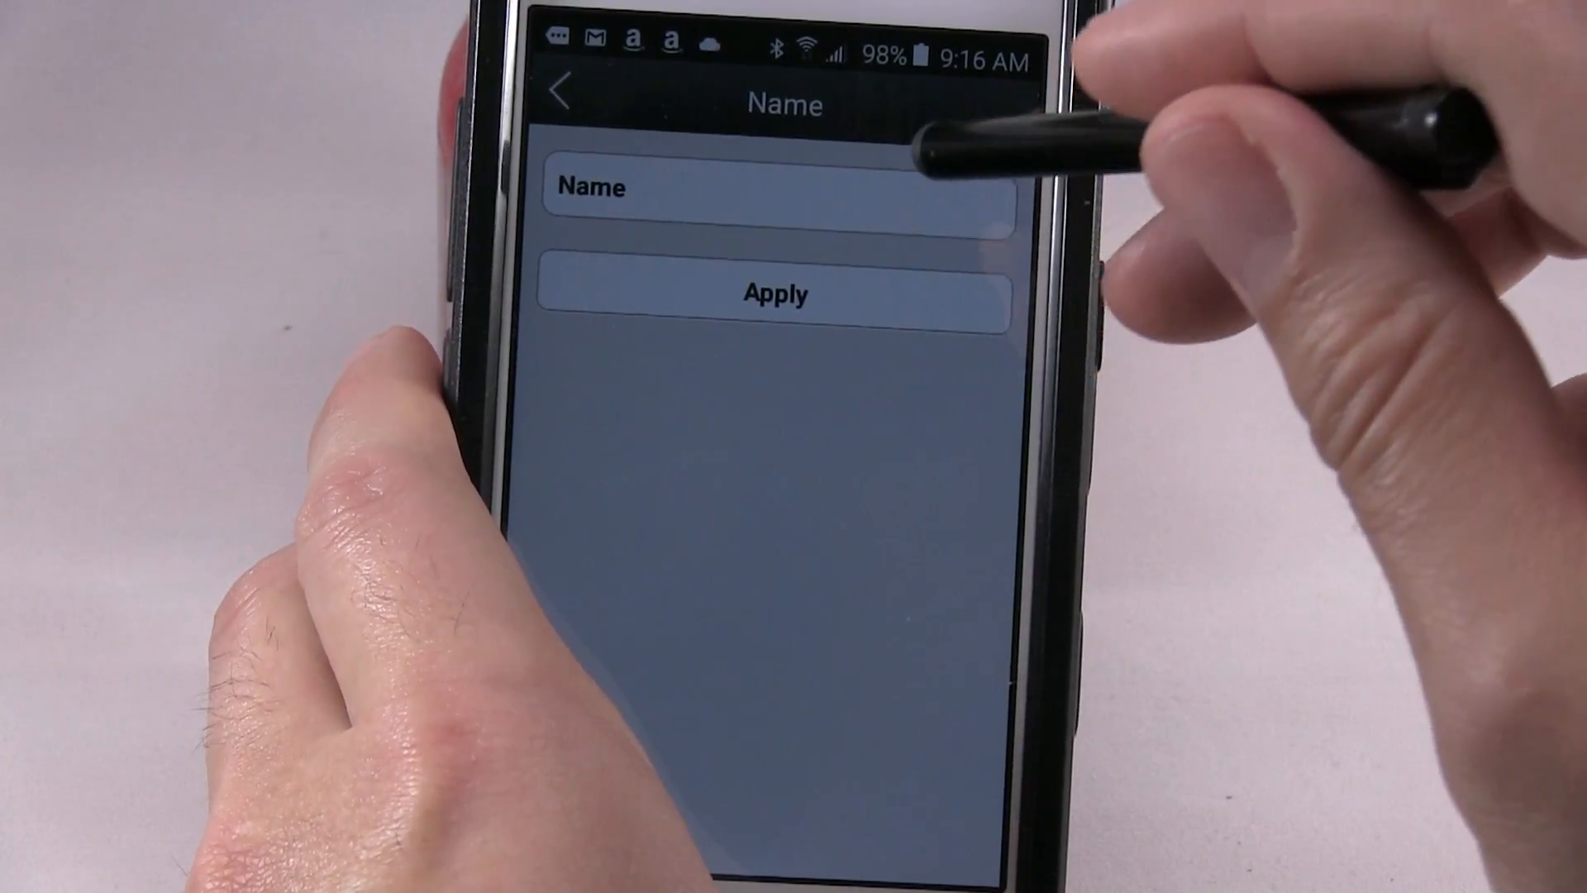
pyautogui.click(775, 189)
pyautogui.write('ou')
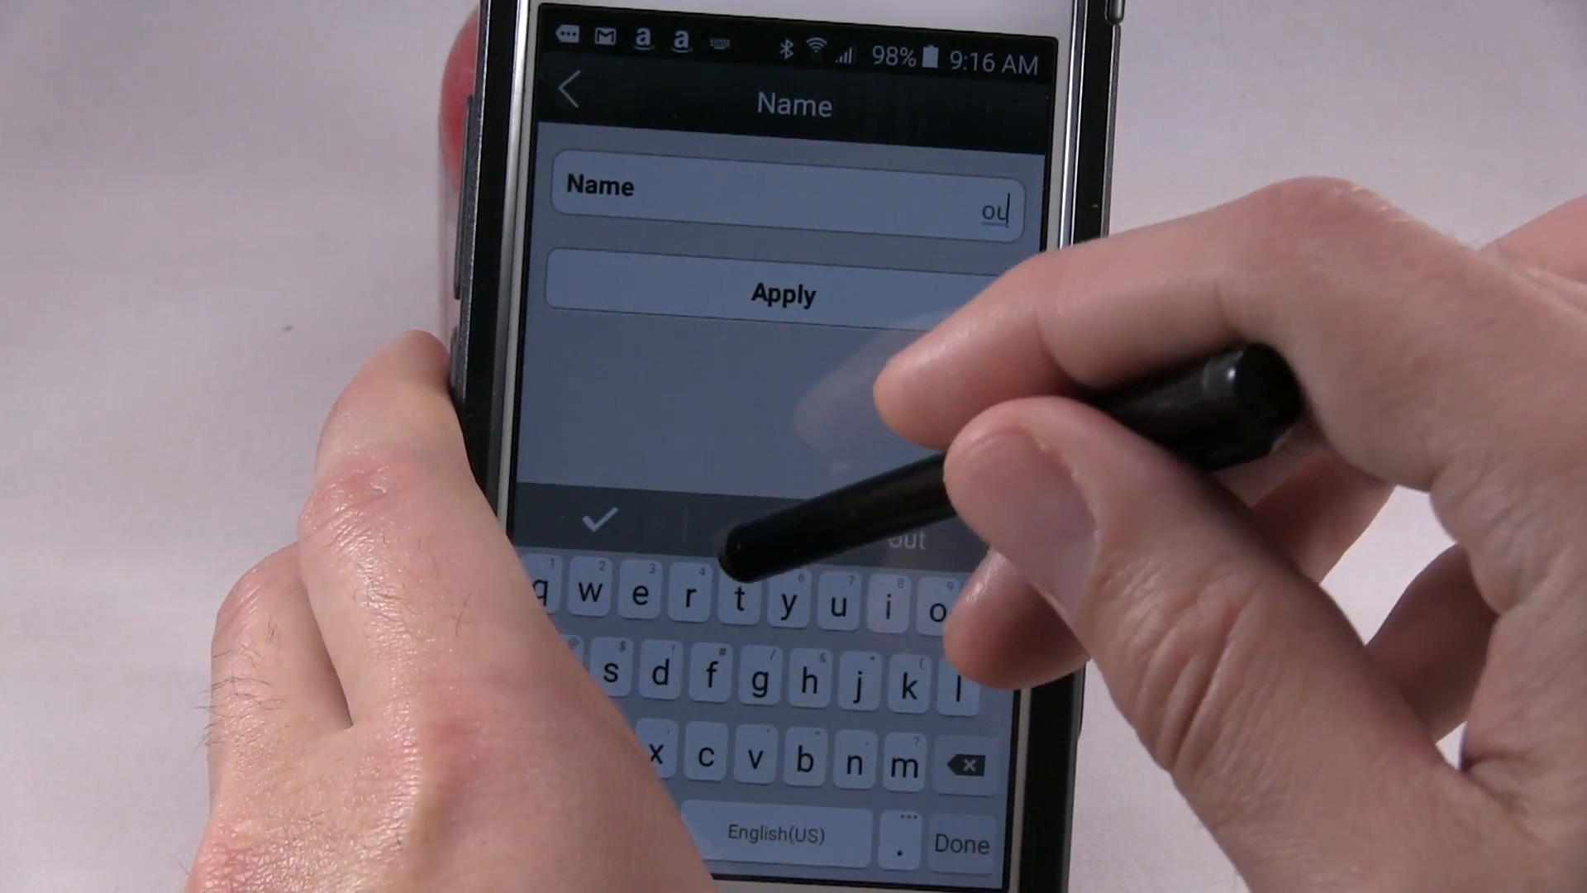
pyautogui.write('ts')
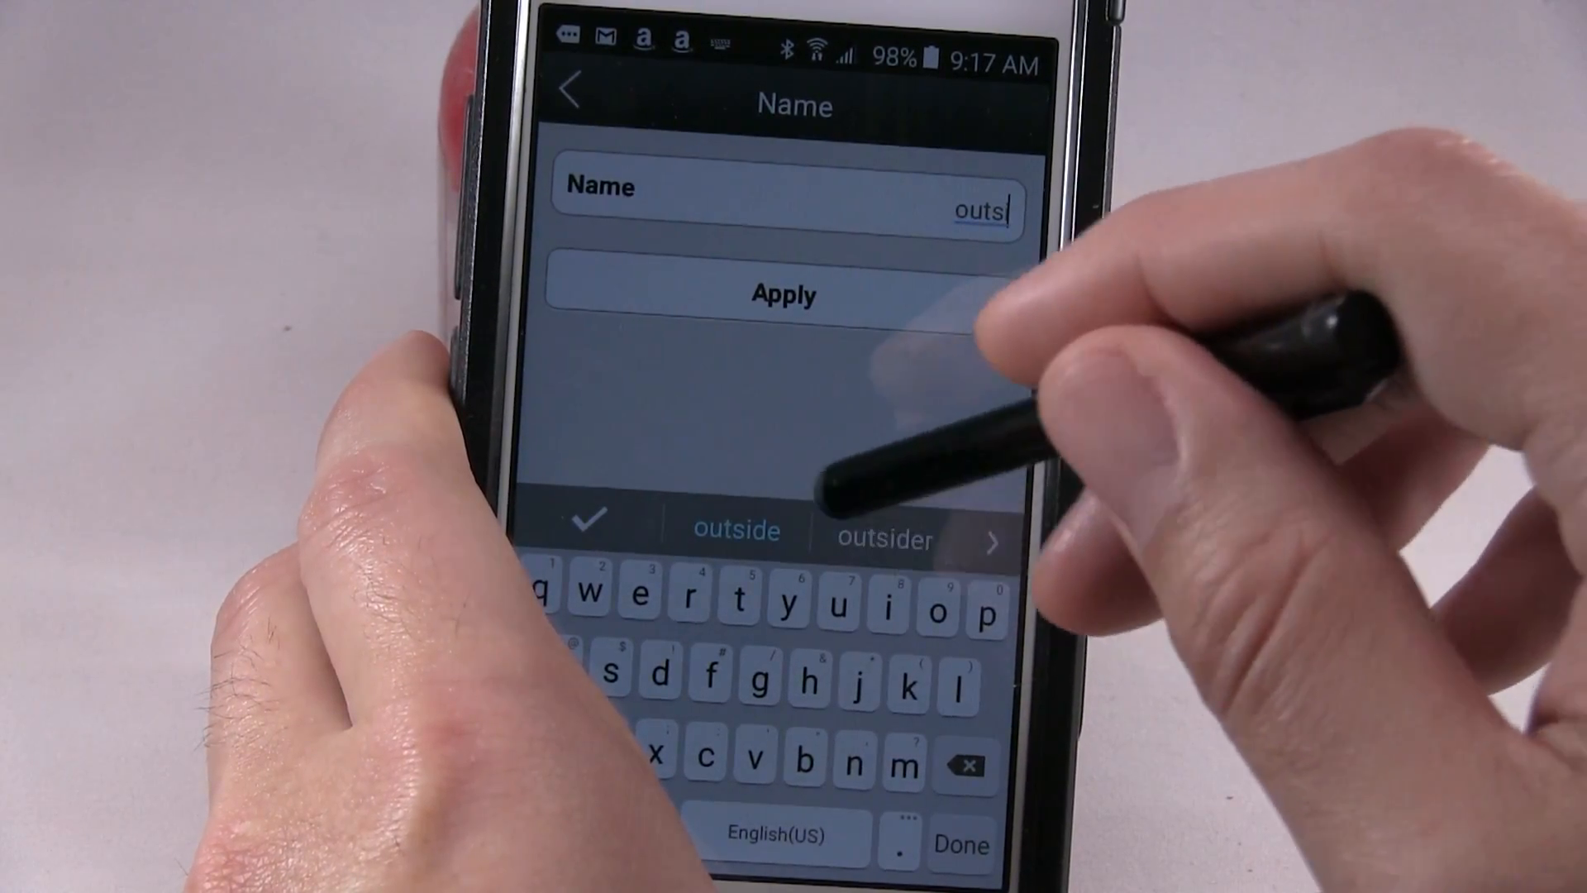
pyautogui.click(737, 528)
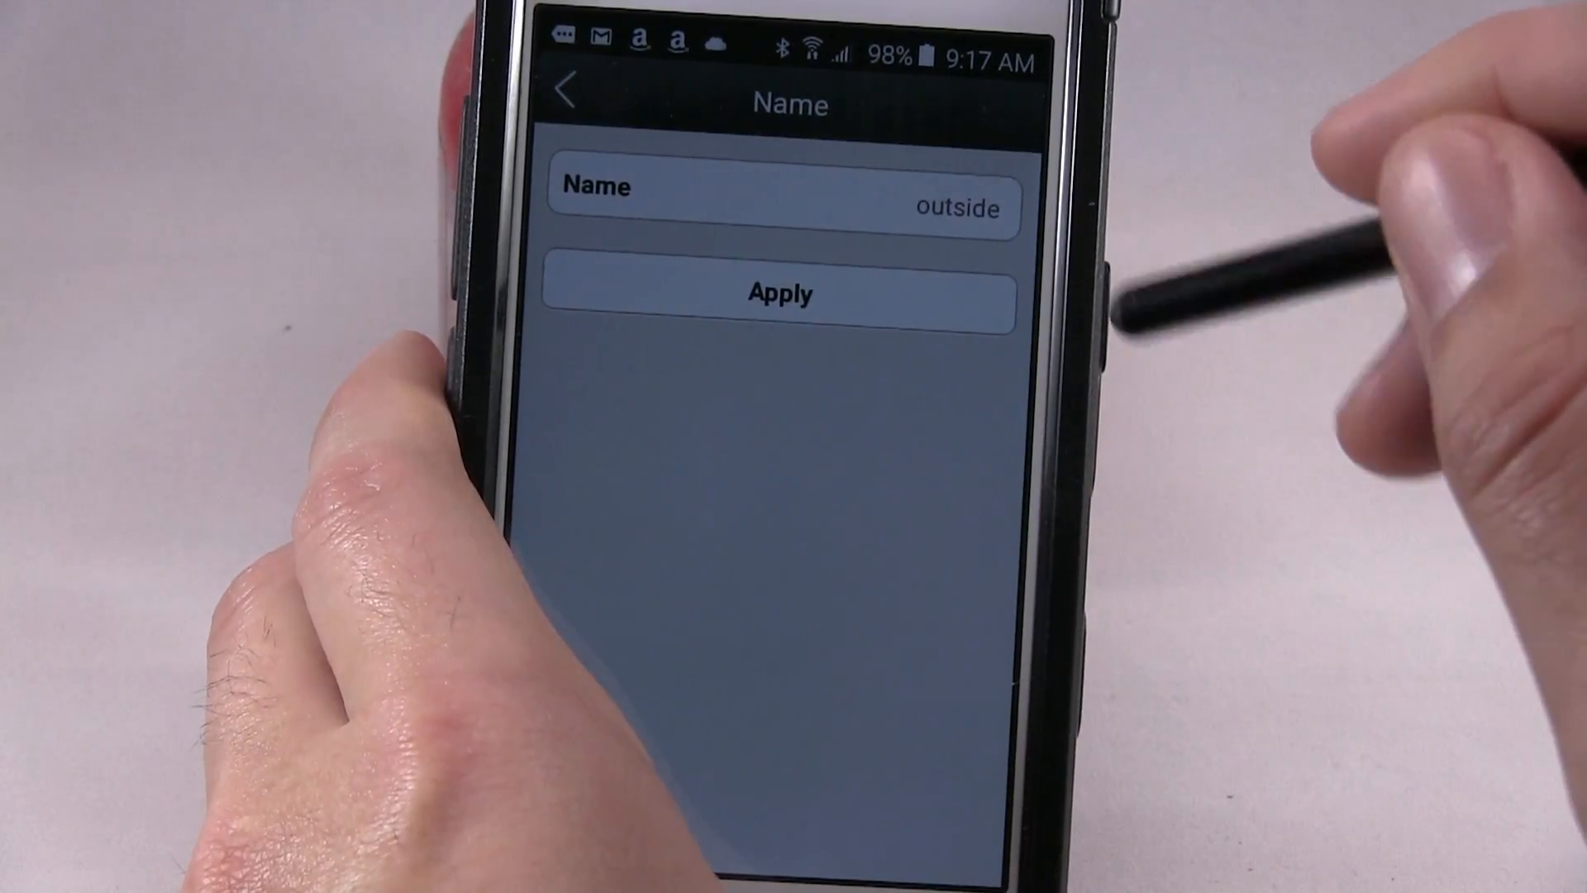
pyautogui.click(779, 294)
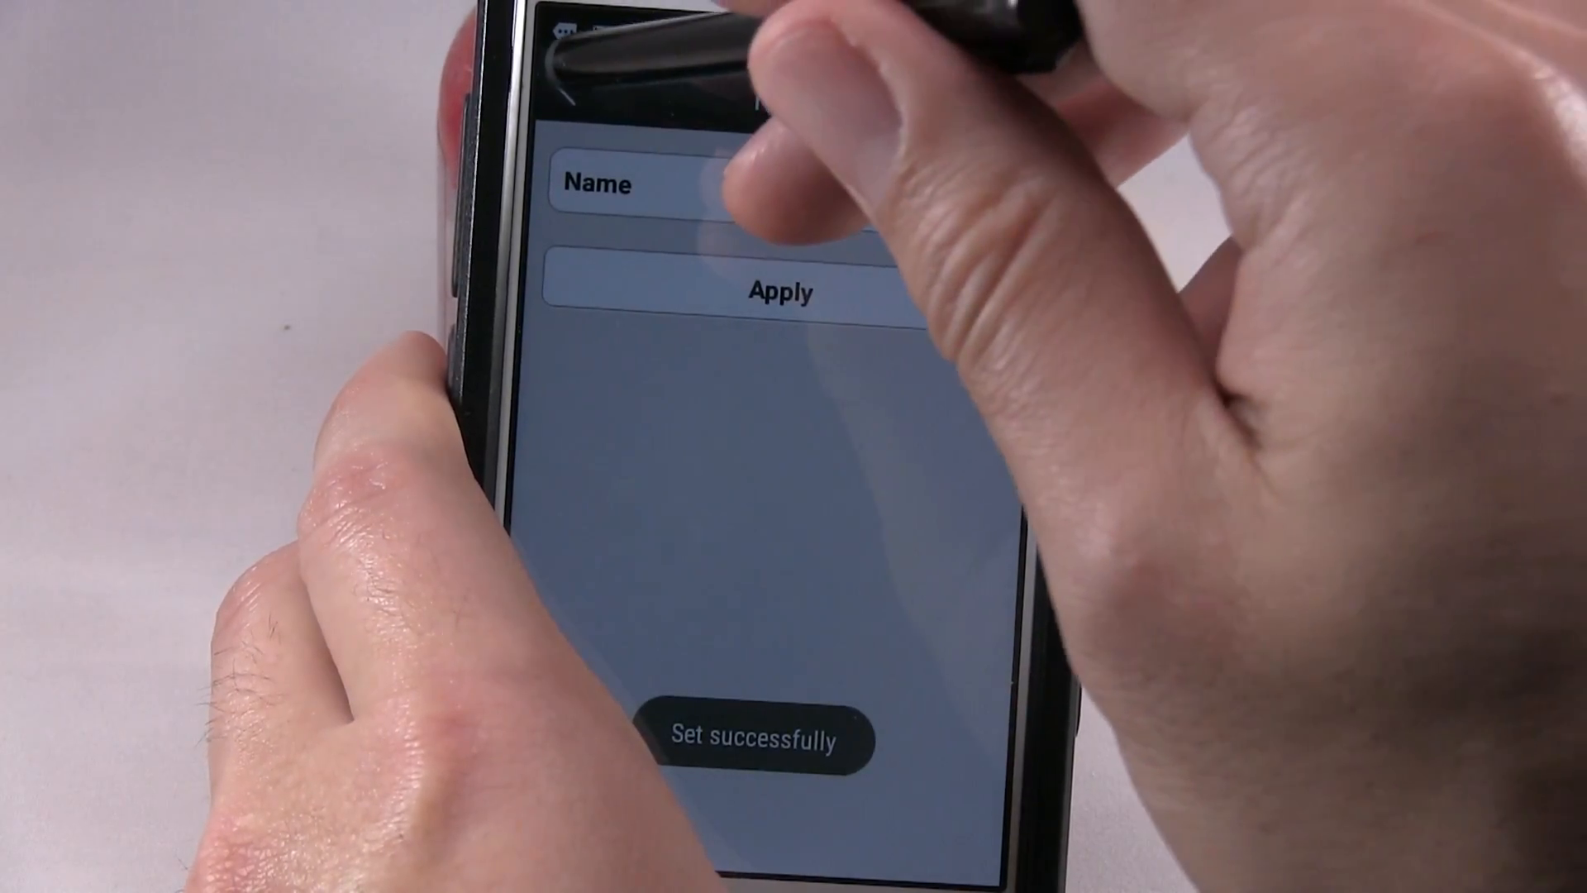
pyautogui.click(780, 292)
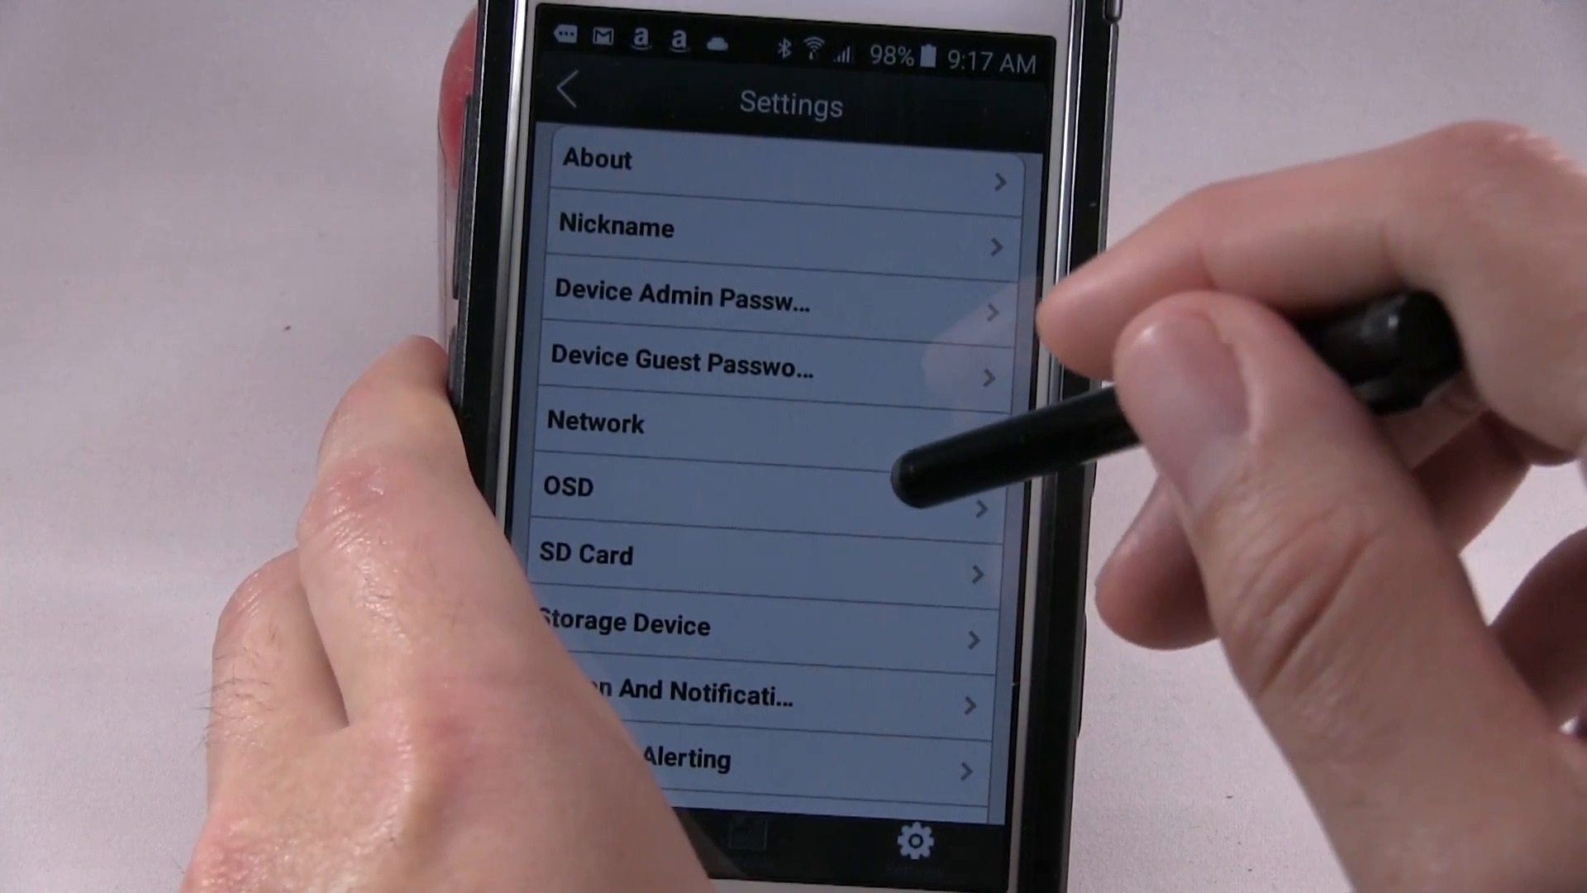
# Turn off the OSD display text, then check the SD card storage status.
pyautogui.click(568, 486)
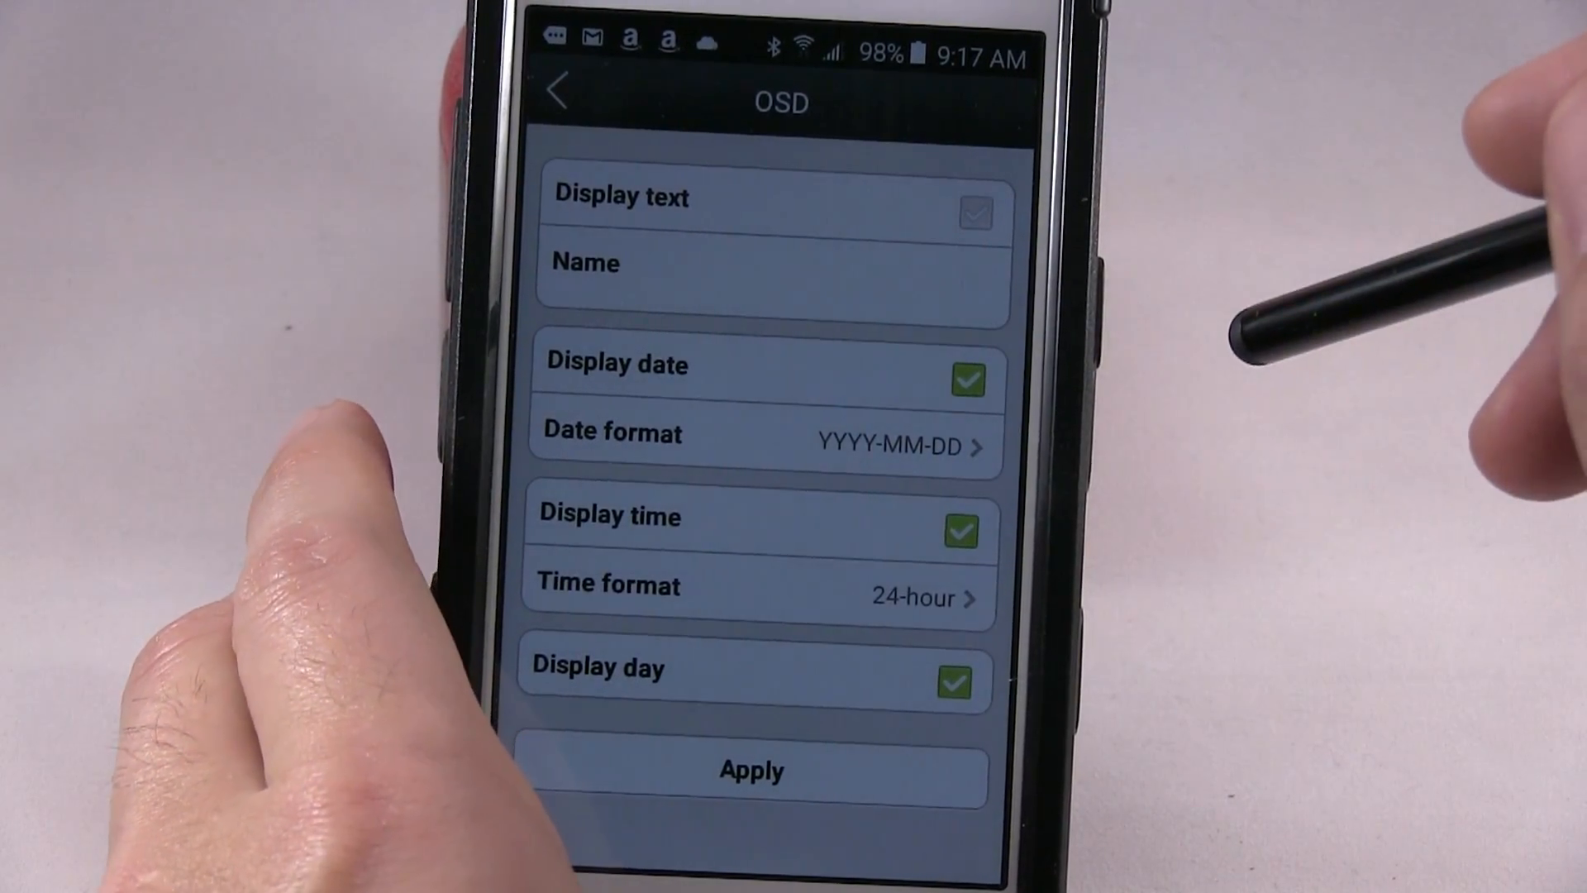
pyautogui.click(973, 213)
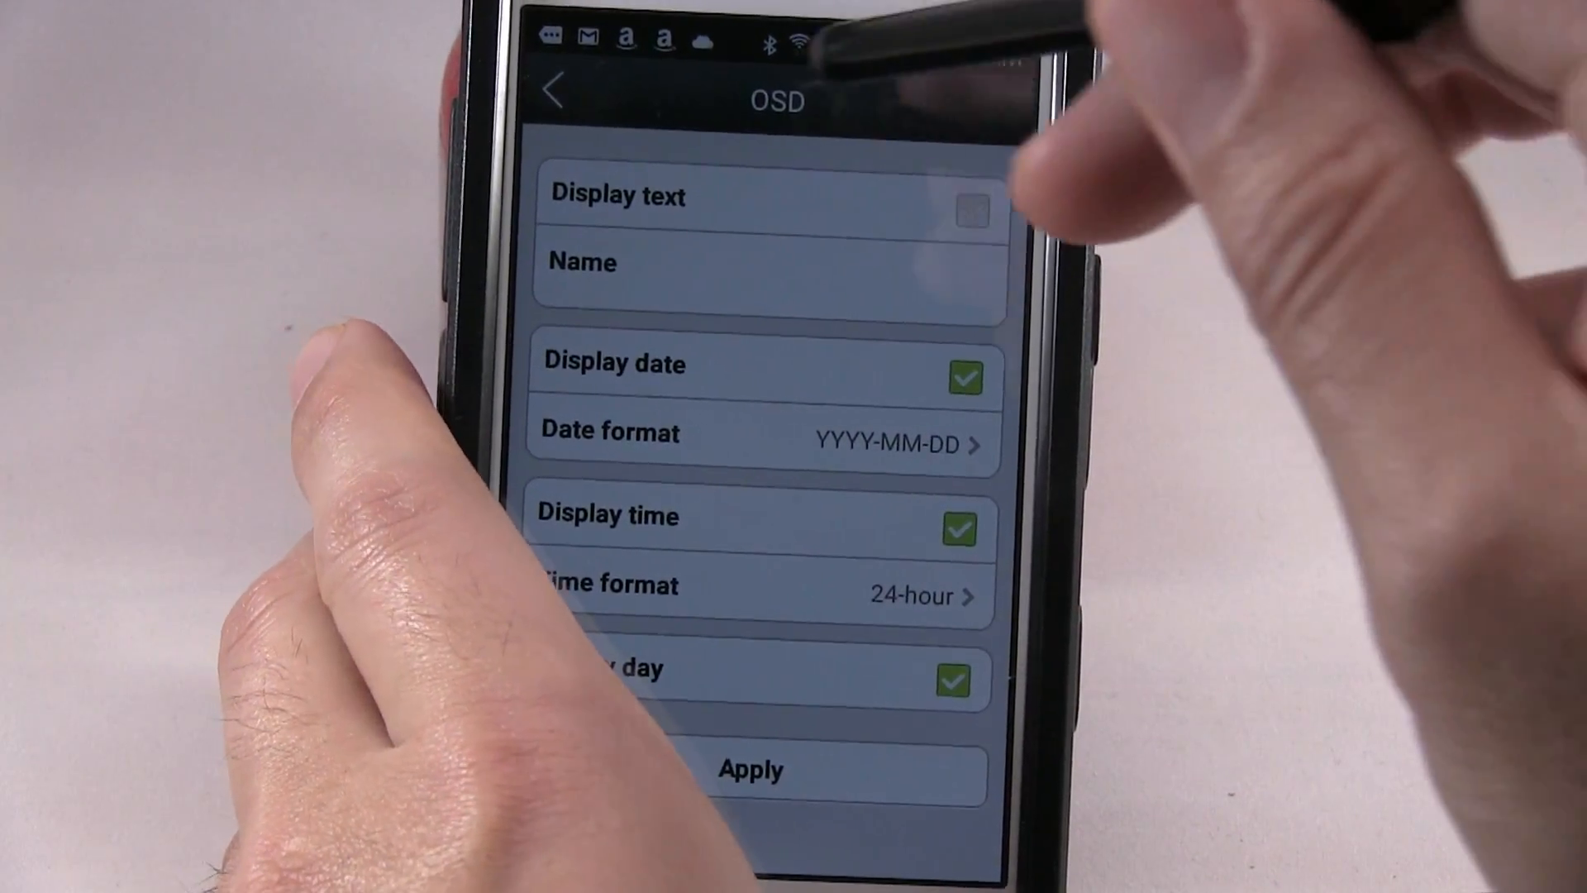
pyautogui.click(551, 91)
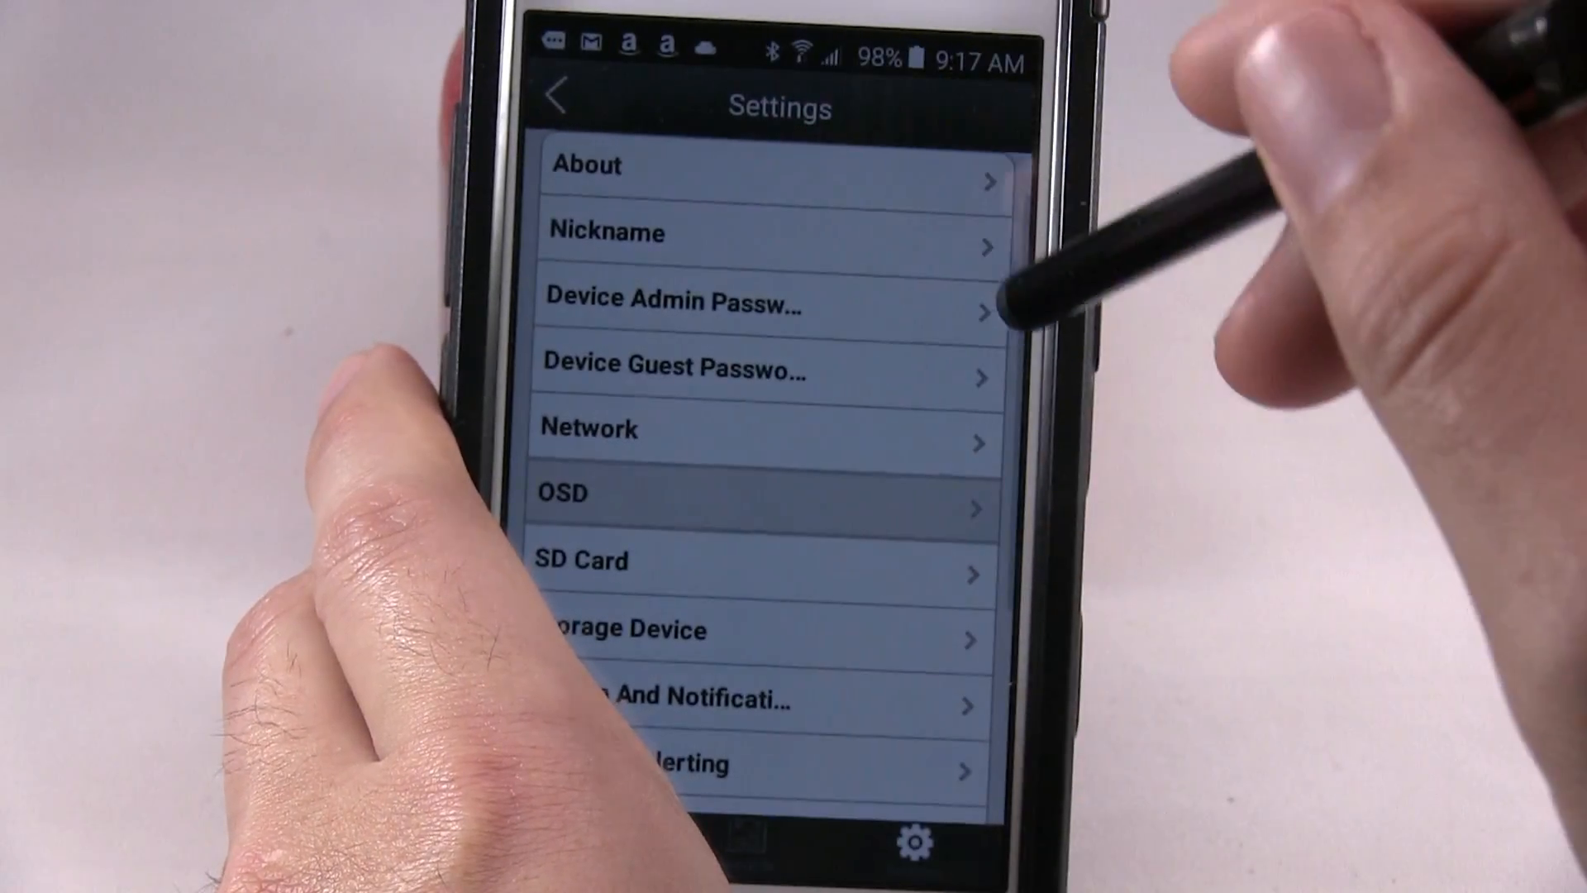
pyautogui.click(766, 559)
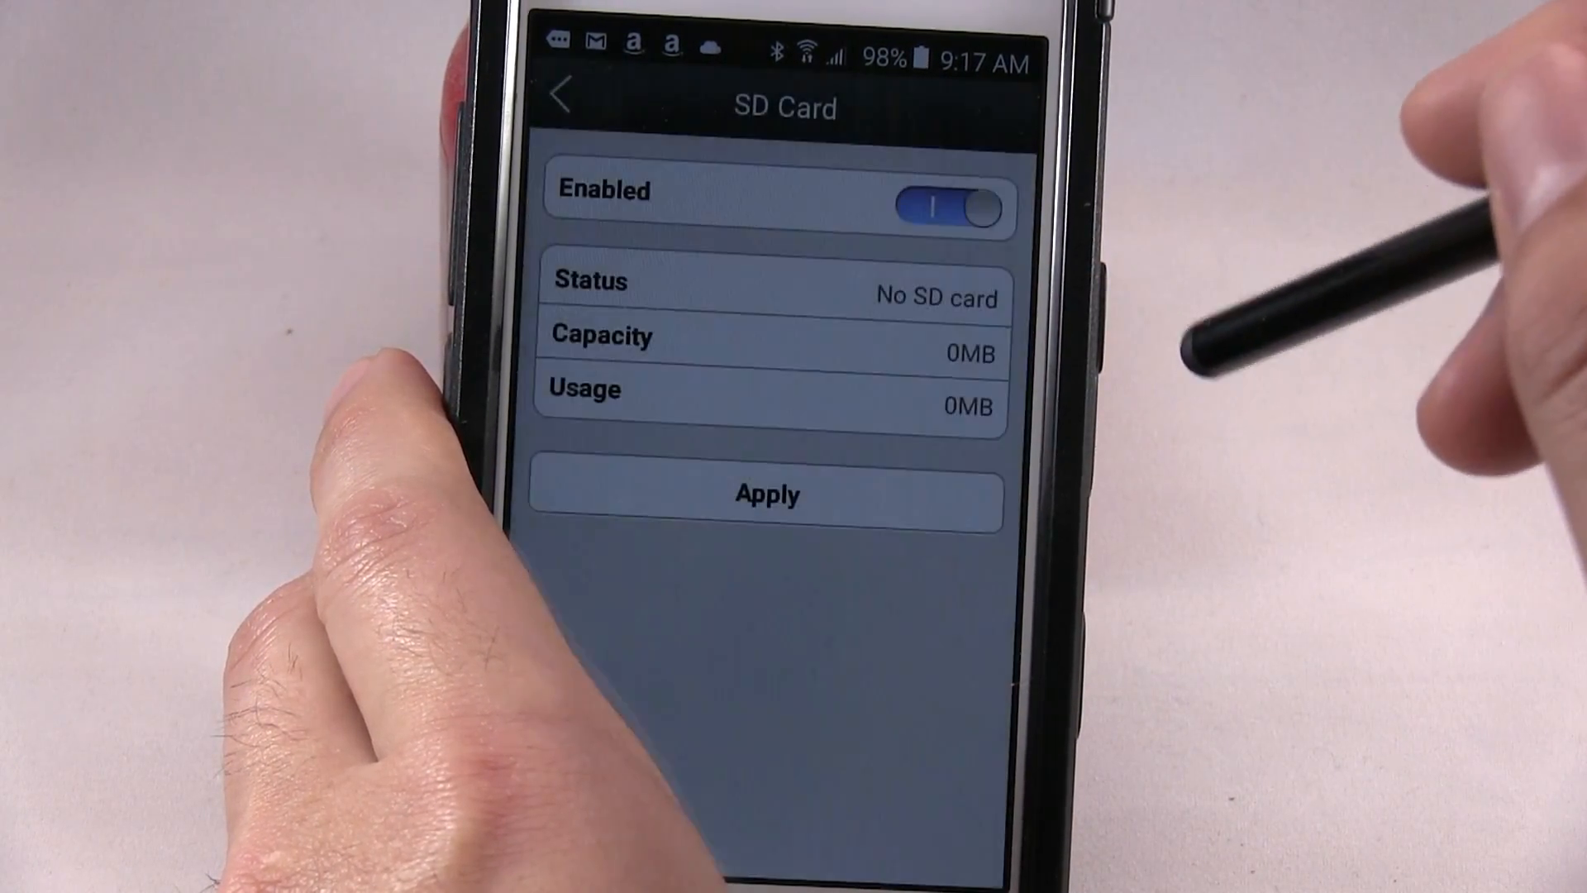
pyautogui.click(560, 93)
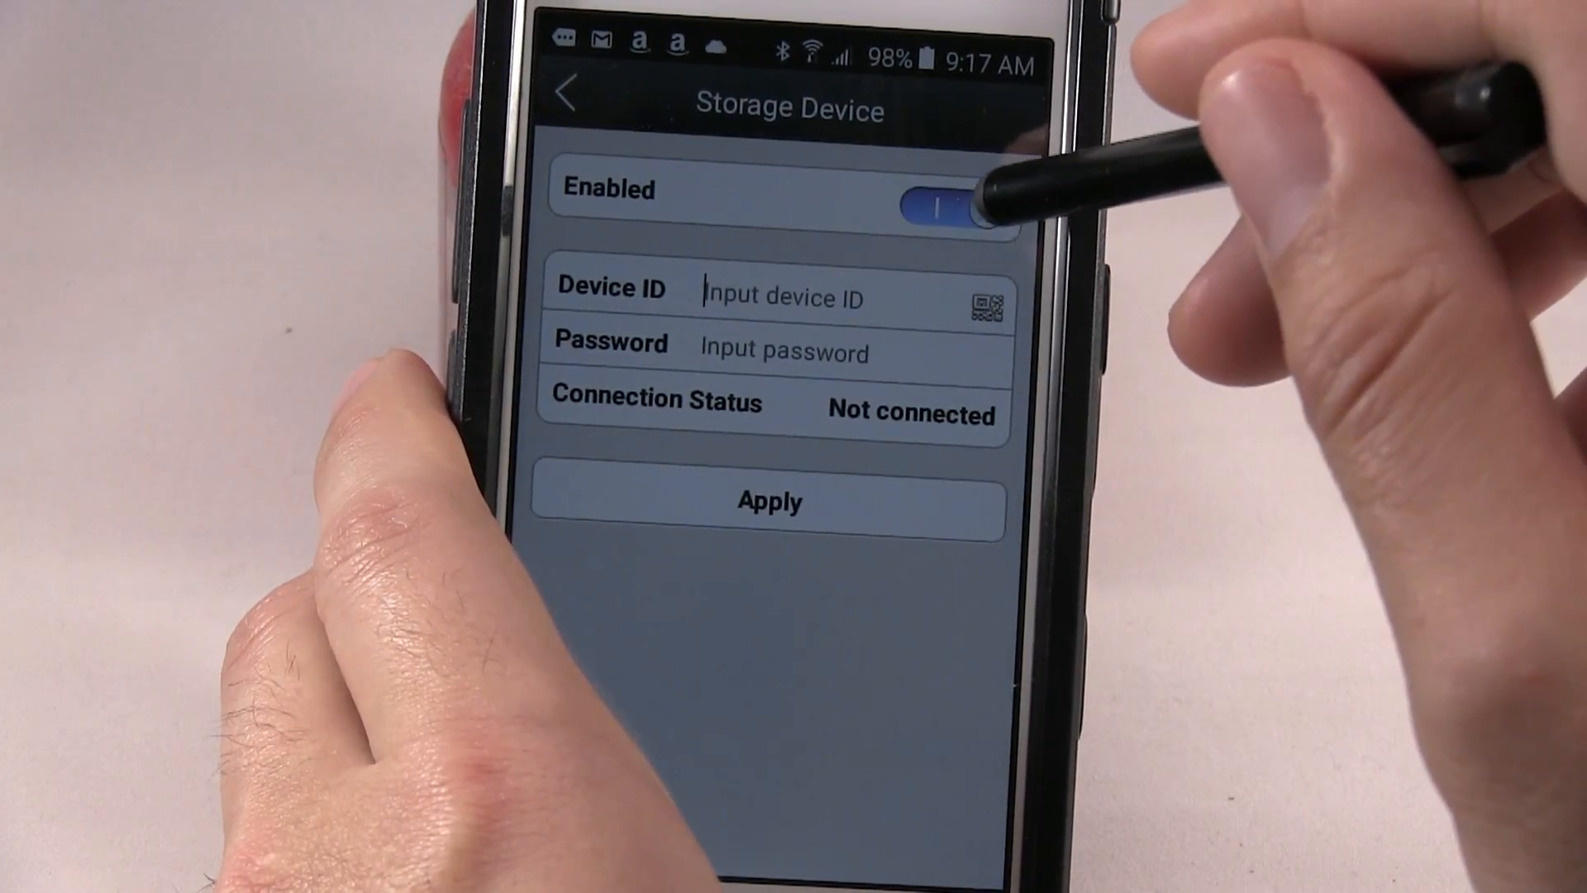
# Review the motion detection and I/O alarm settings, then return to settings.
pyautogui.click(567, 92)
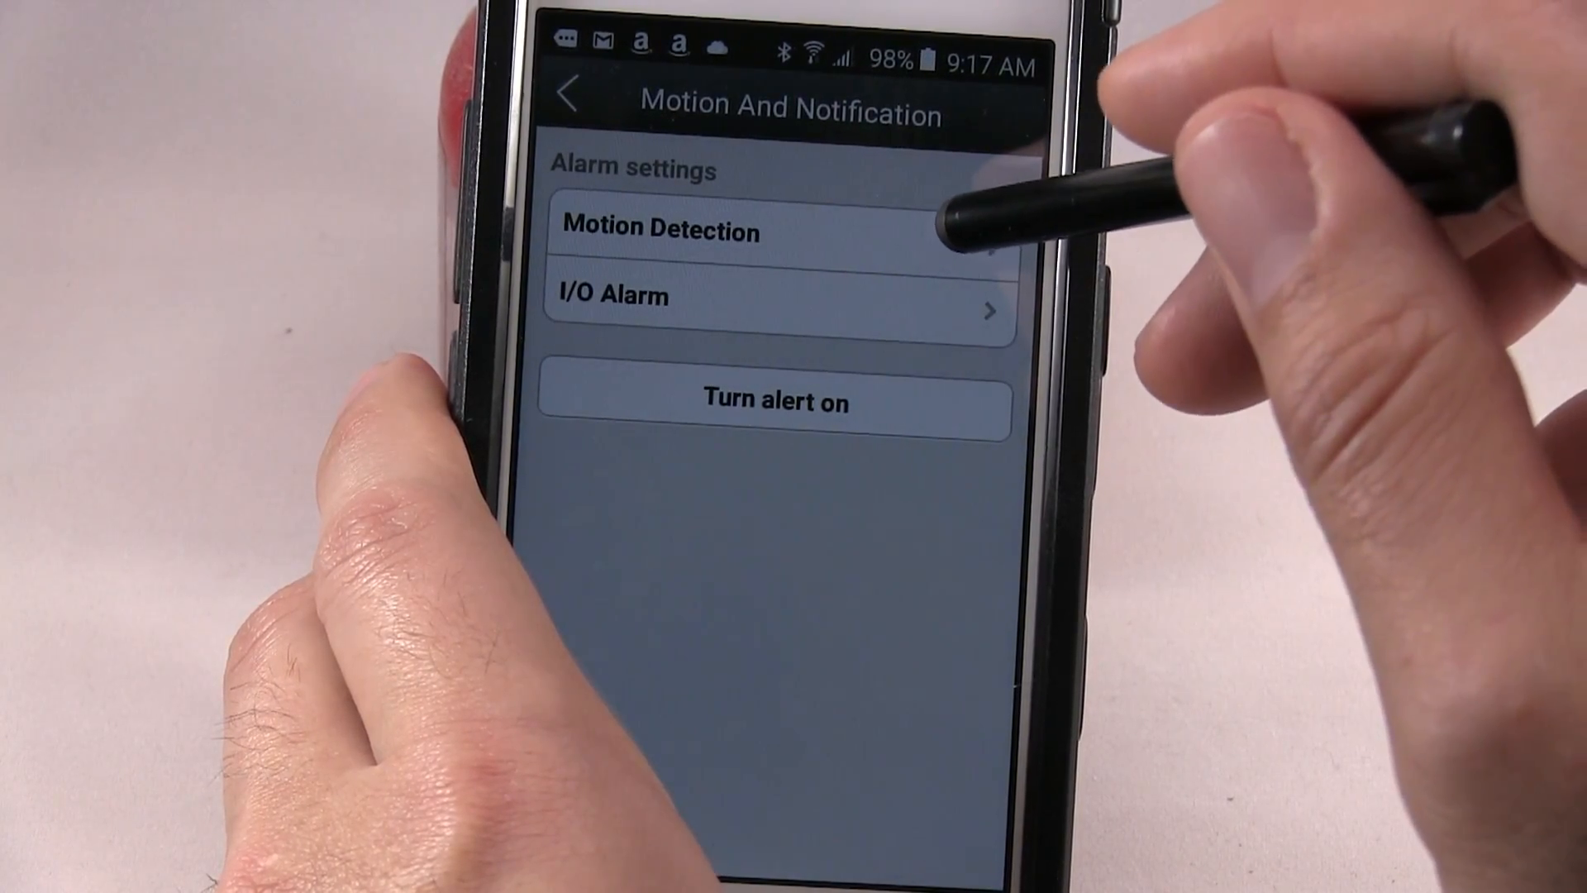
pyautogui.click(660, 230)
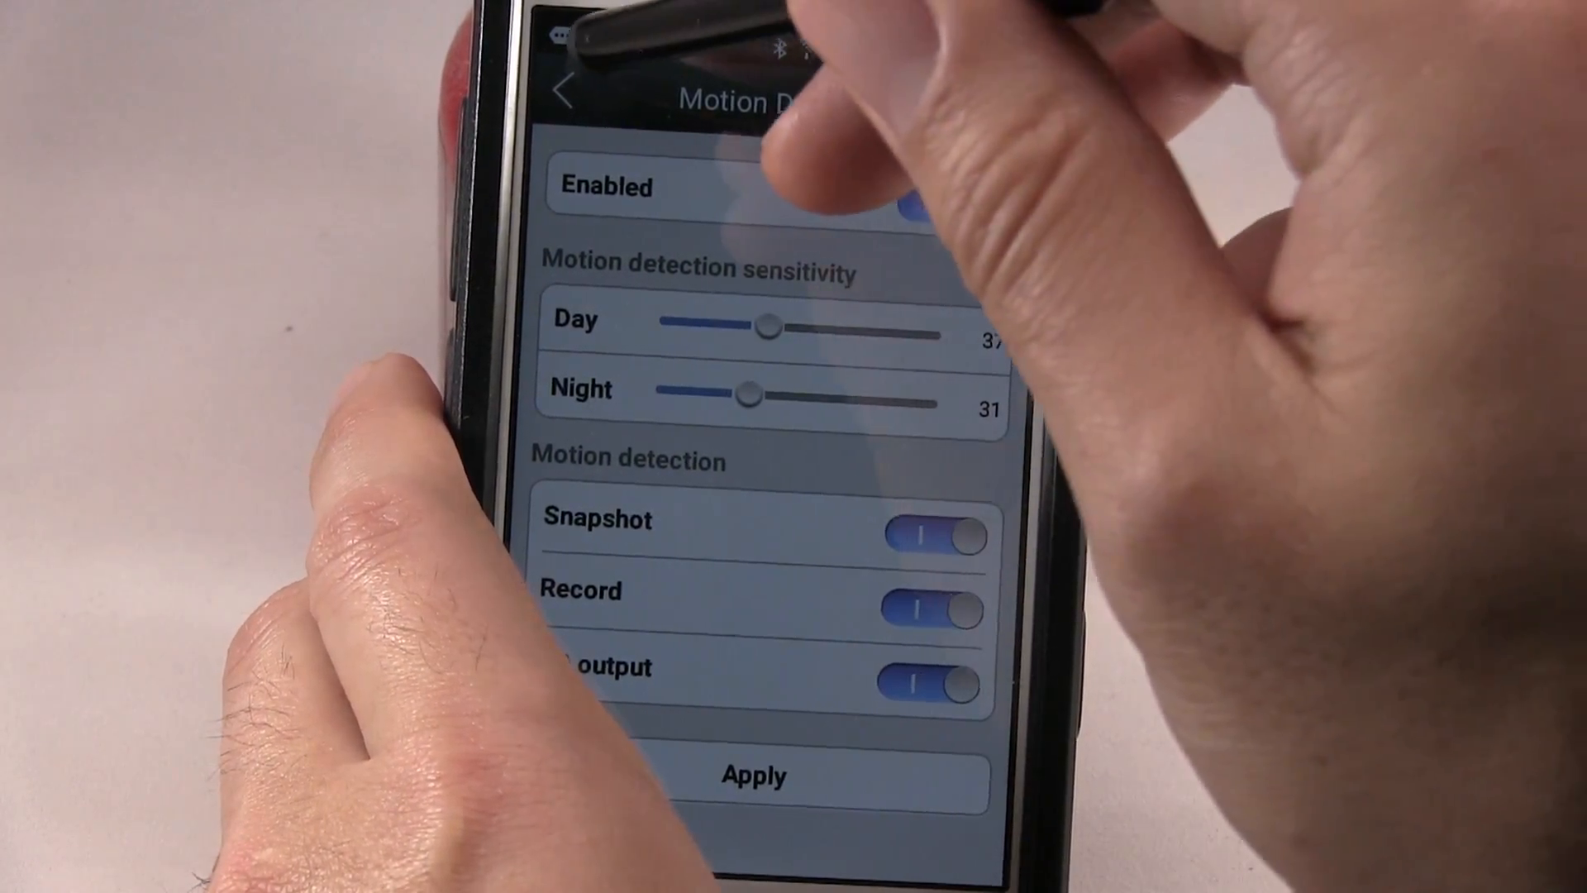
pyautogui.click(567, 91)
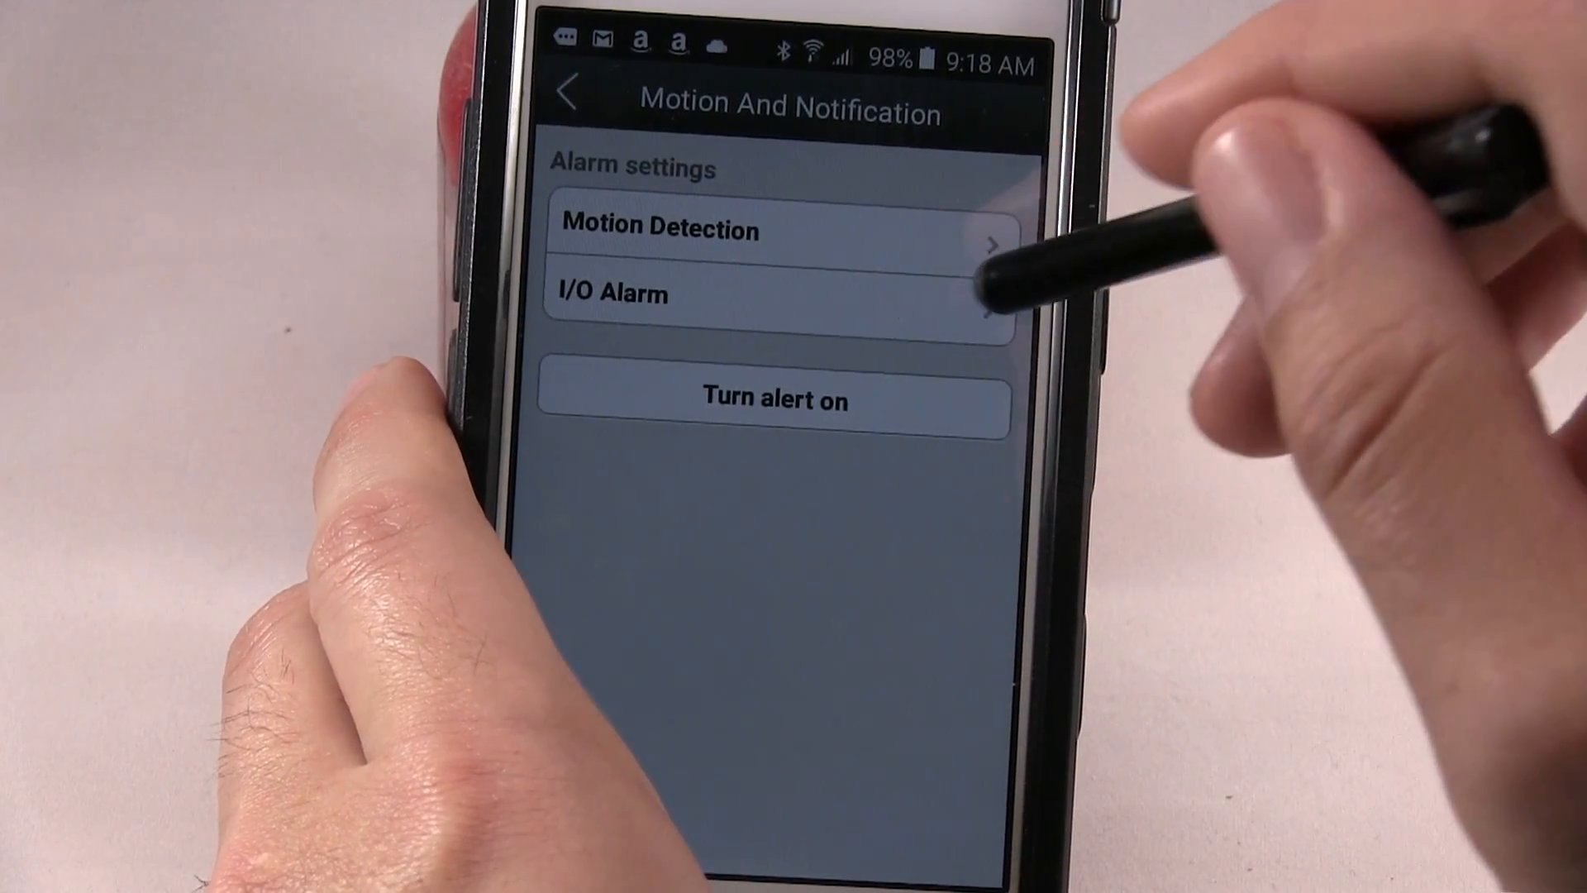
pyautogui.click(775, 294)
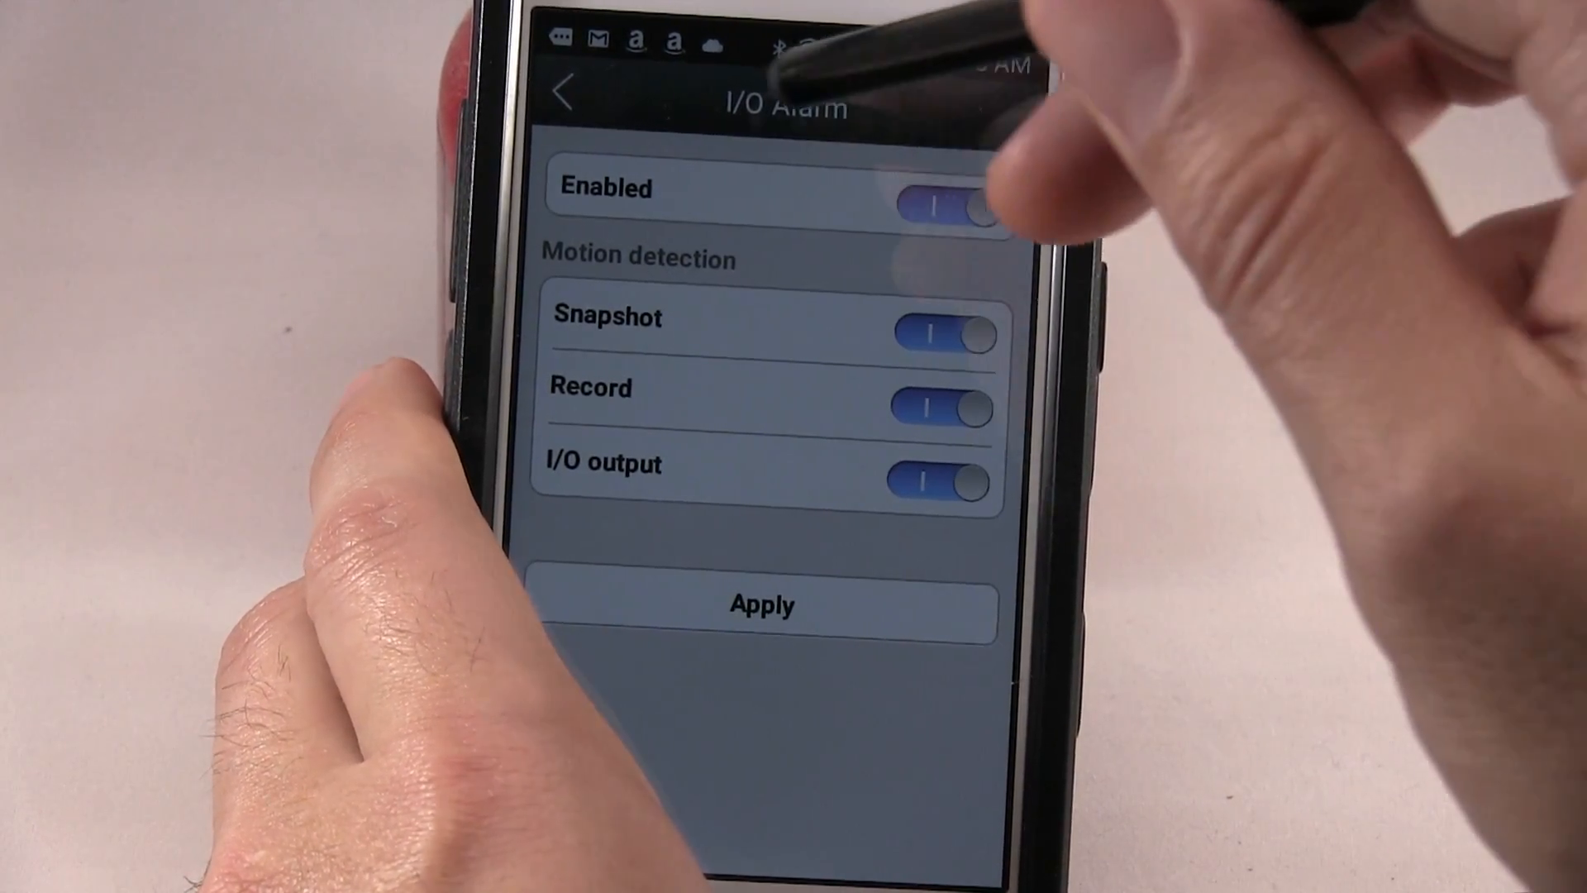
pyautogui.click(564, 94)
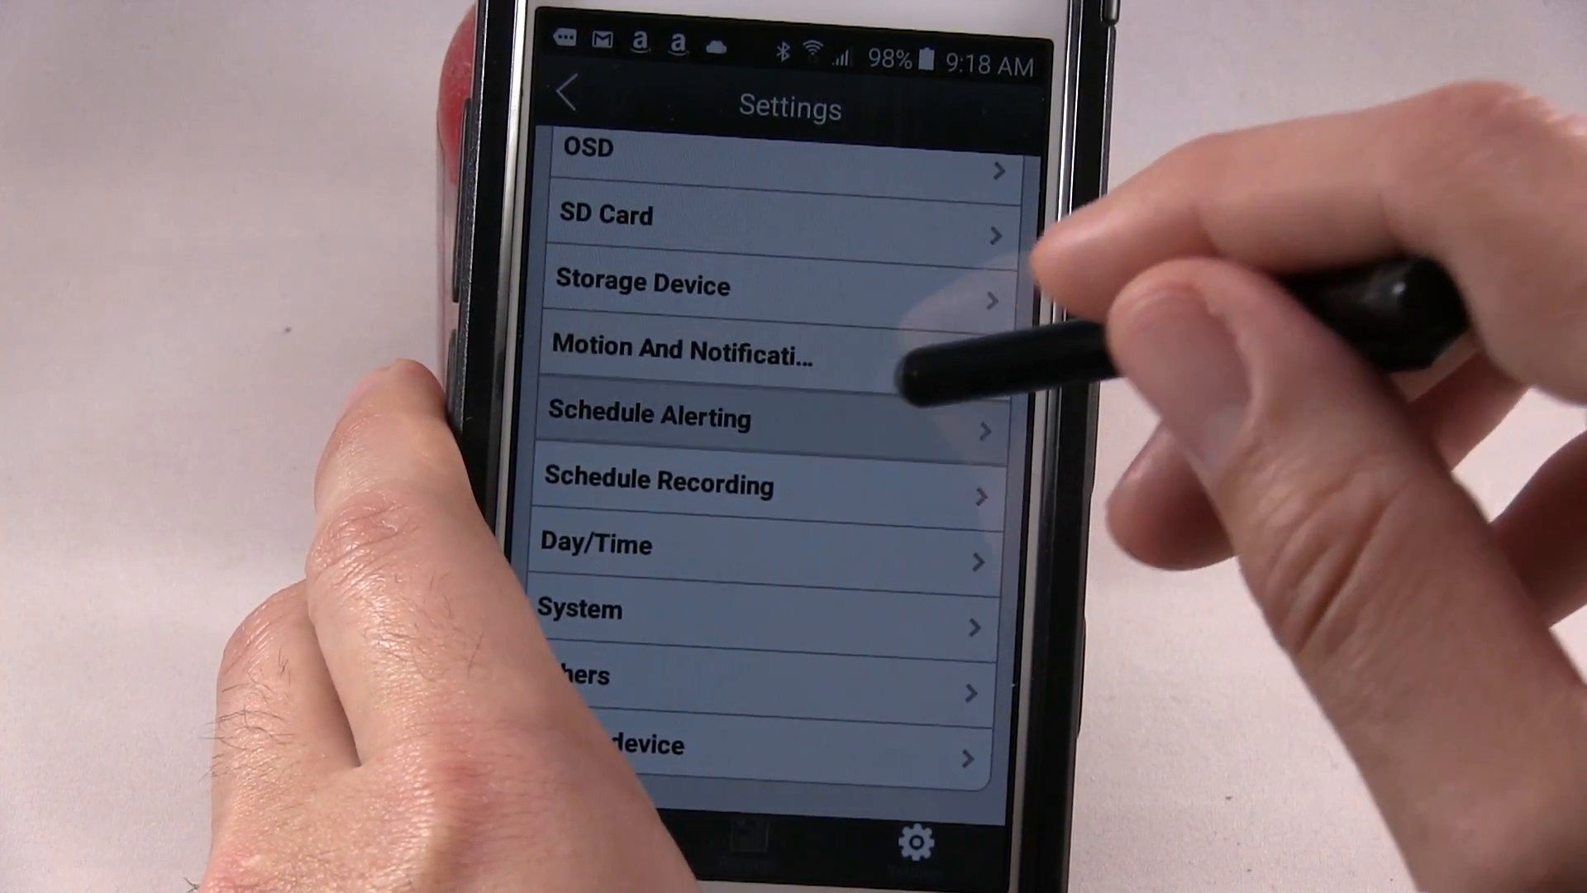
# Scroll through the empty alerting Schedules 1–3.
pyautogui.click(649, 416)
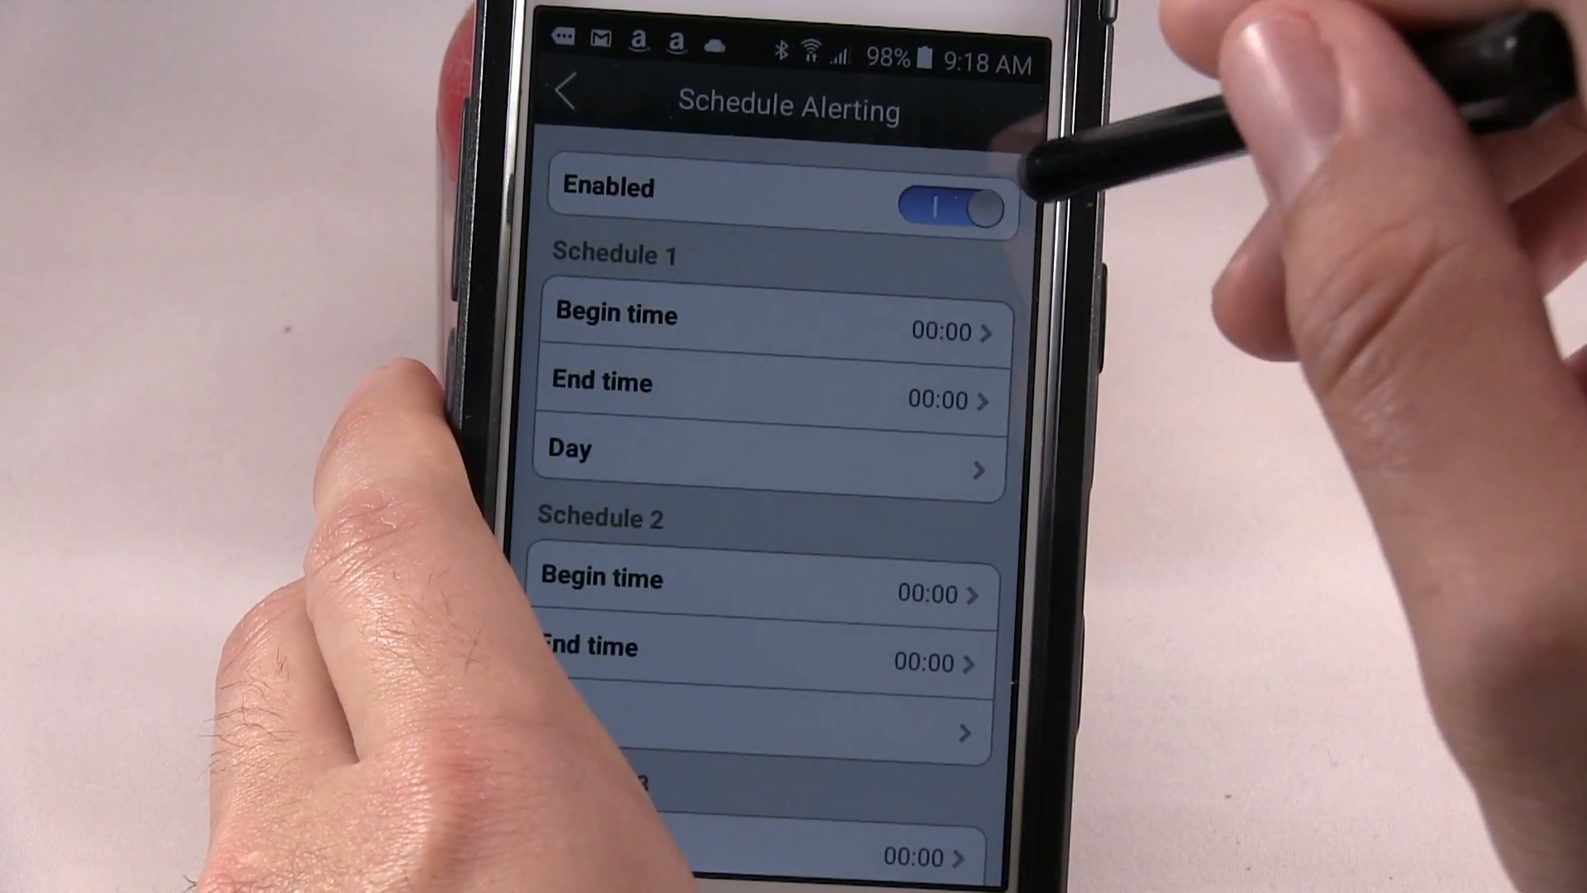
pyautogui.scroll(-3)
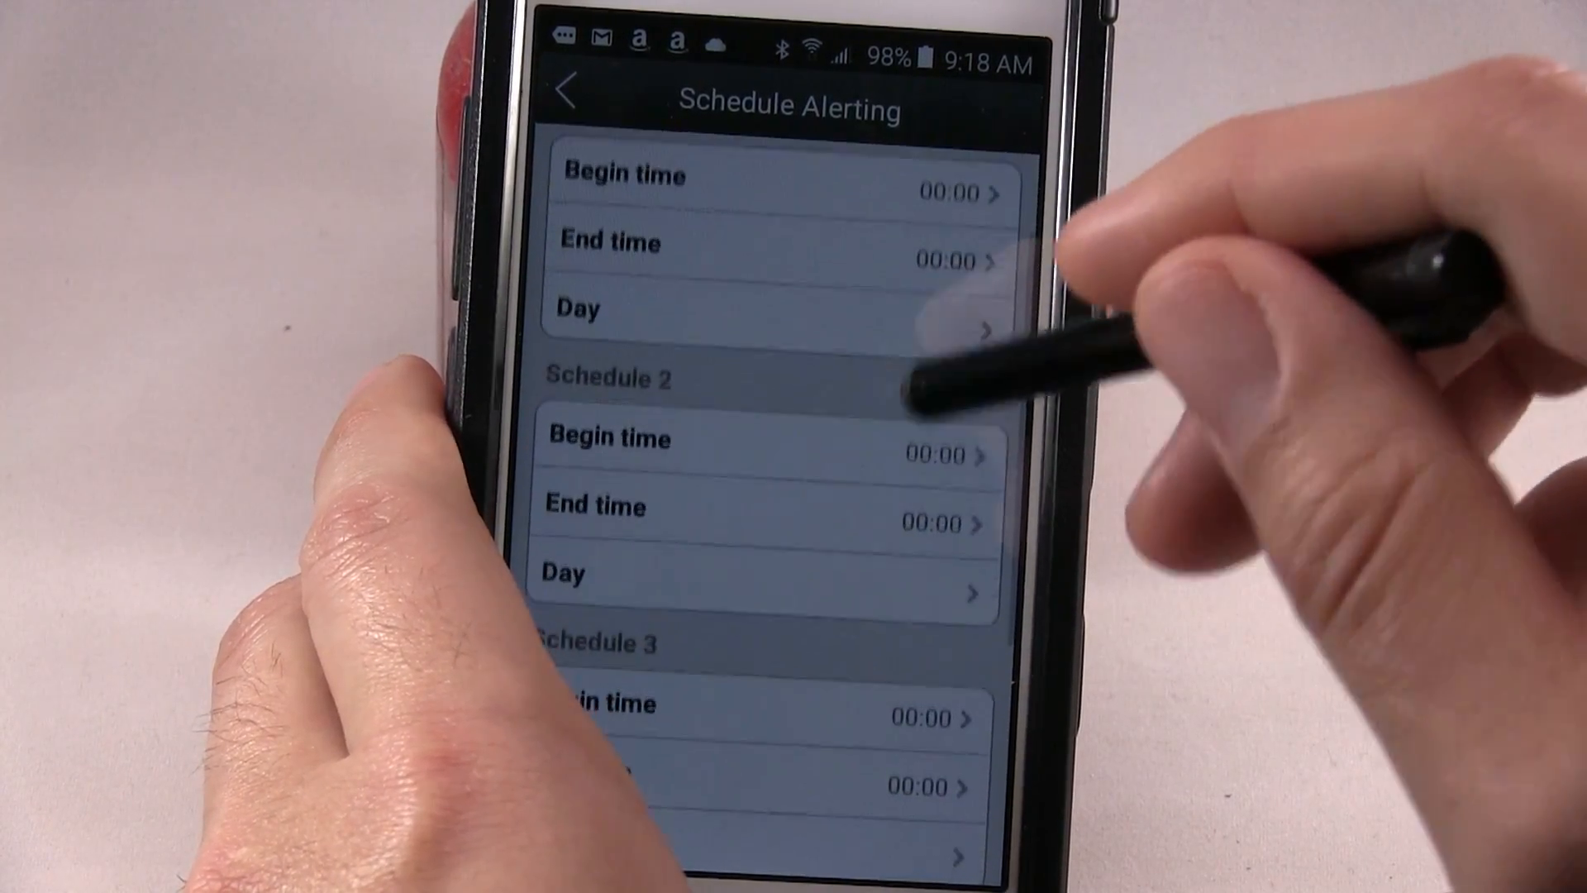
pyautogui.scroll(-3)
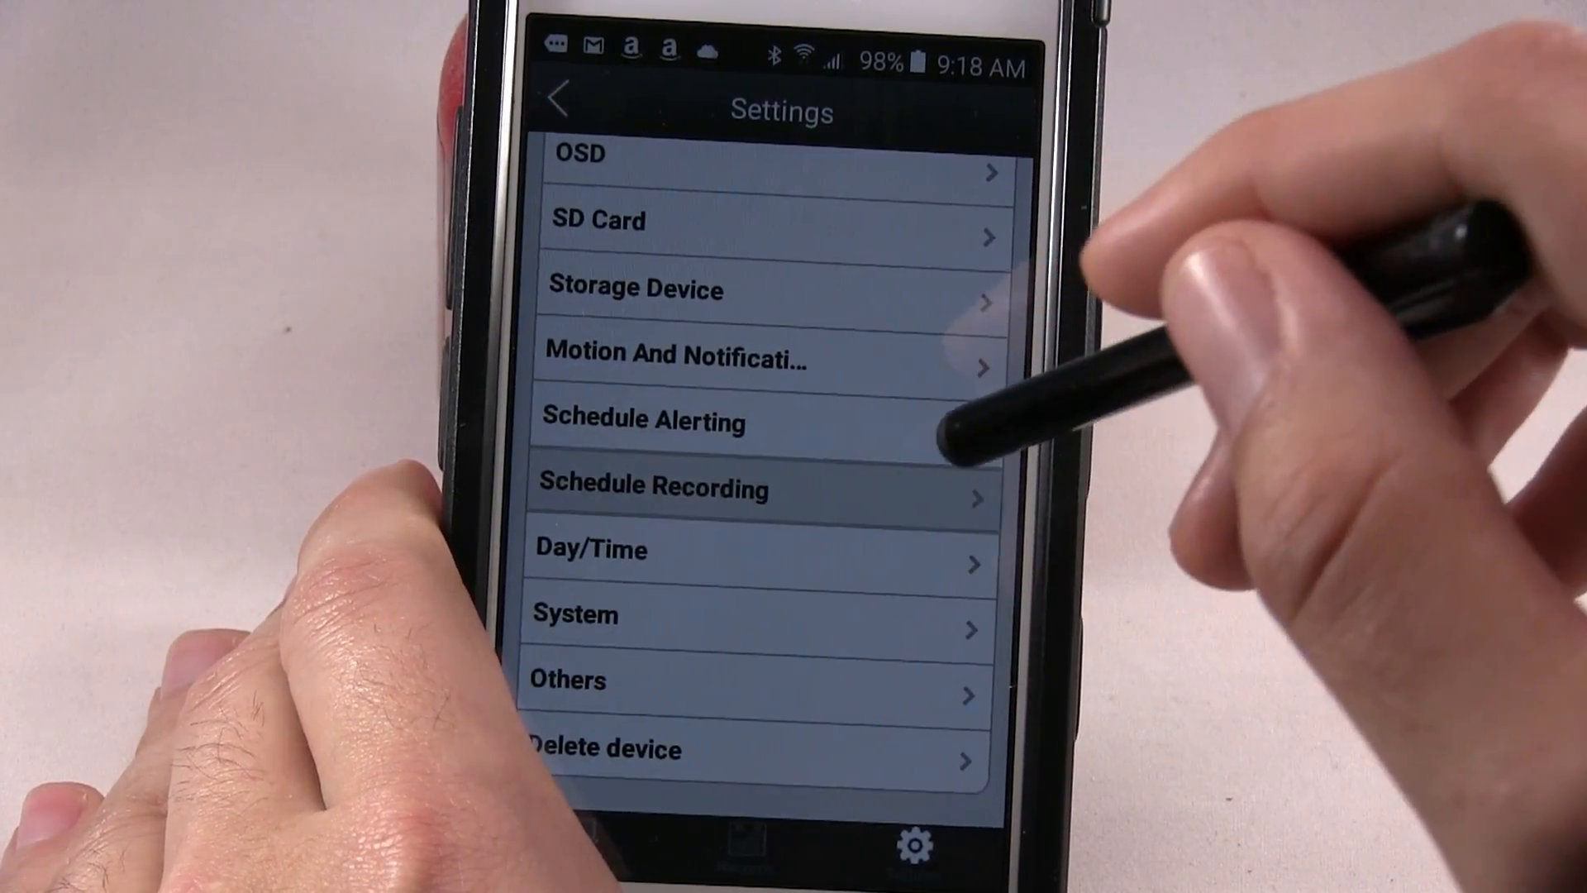
# Turn on and apply 24/7 schedule recording, which fails with 'SD card not ready'.
pyautogui.click(653, 486)
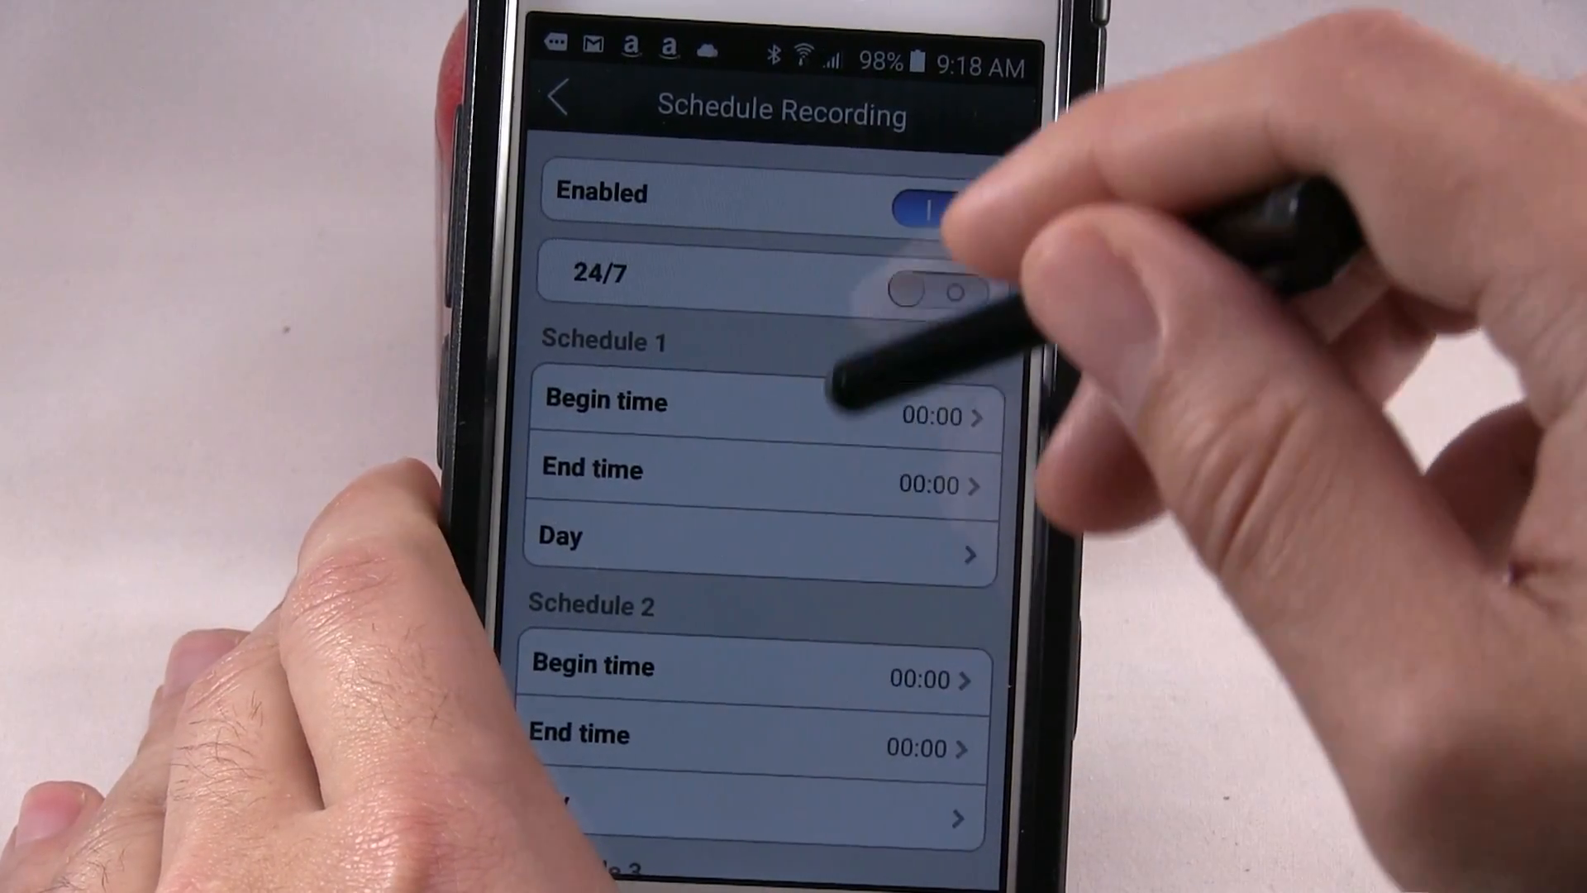
pyautogui.click(936, 290)
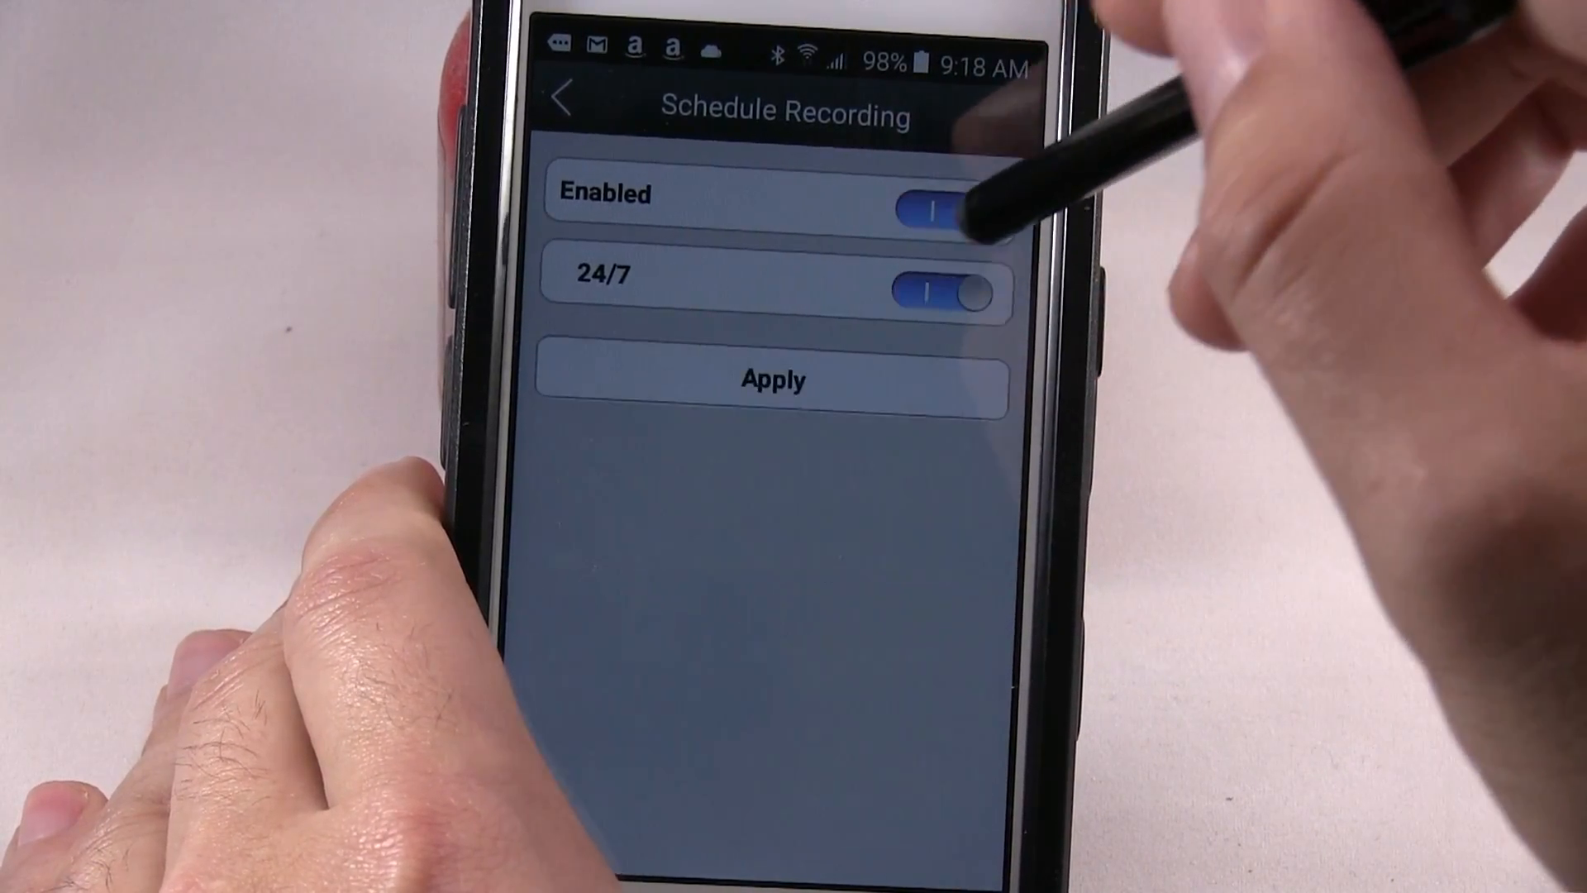
pyautogui.click(772, 379)
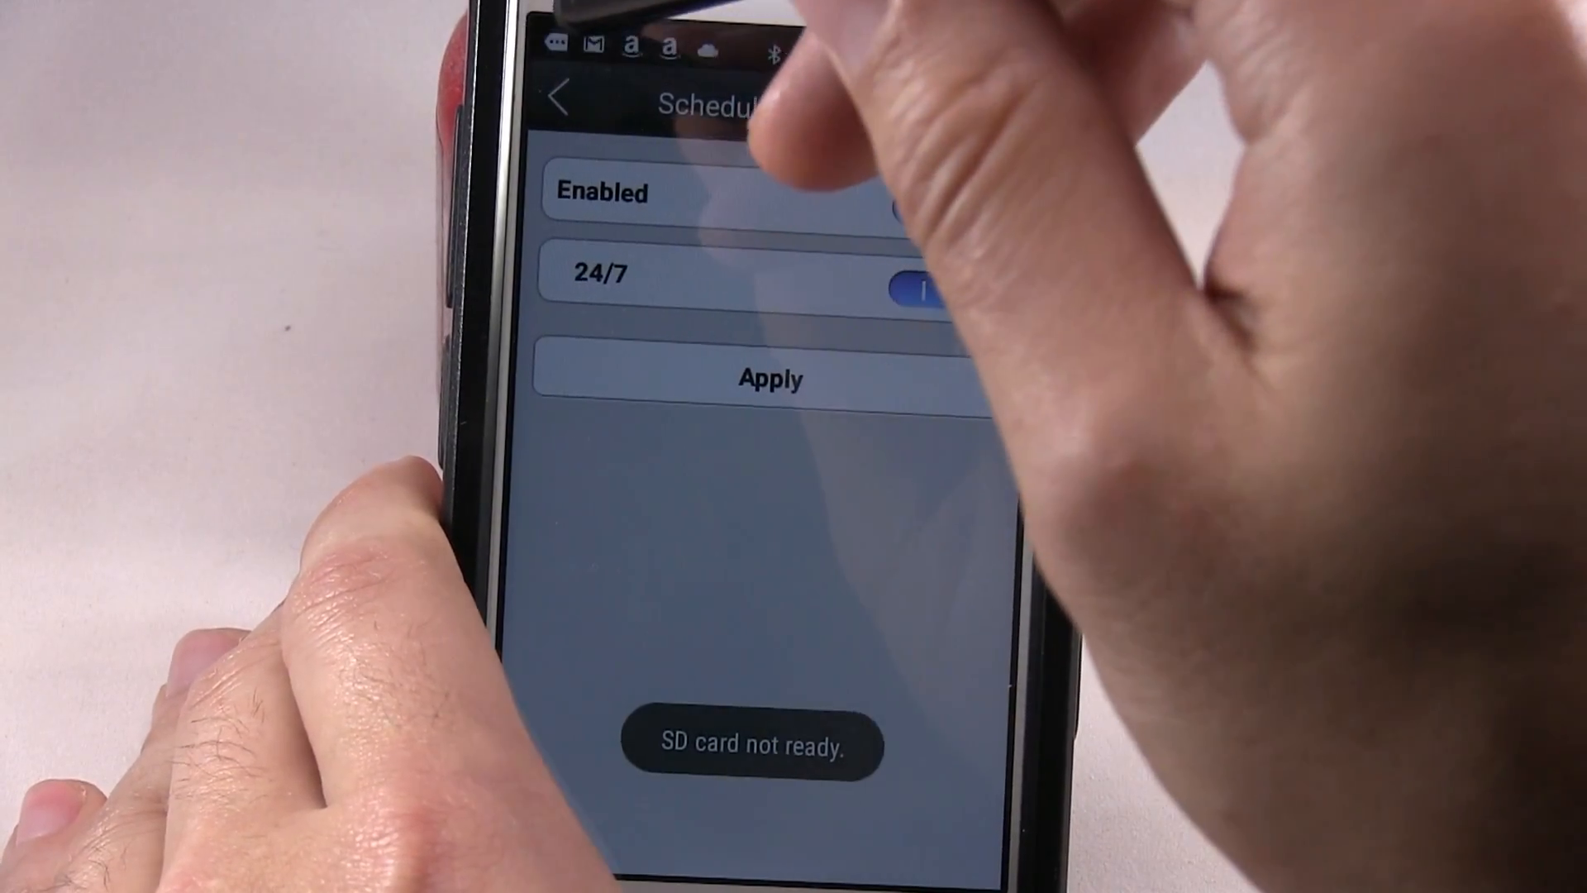
pyautogui.click(563, 95)
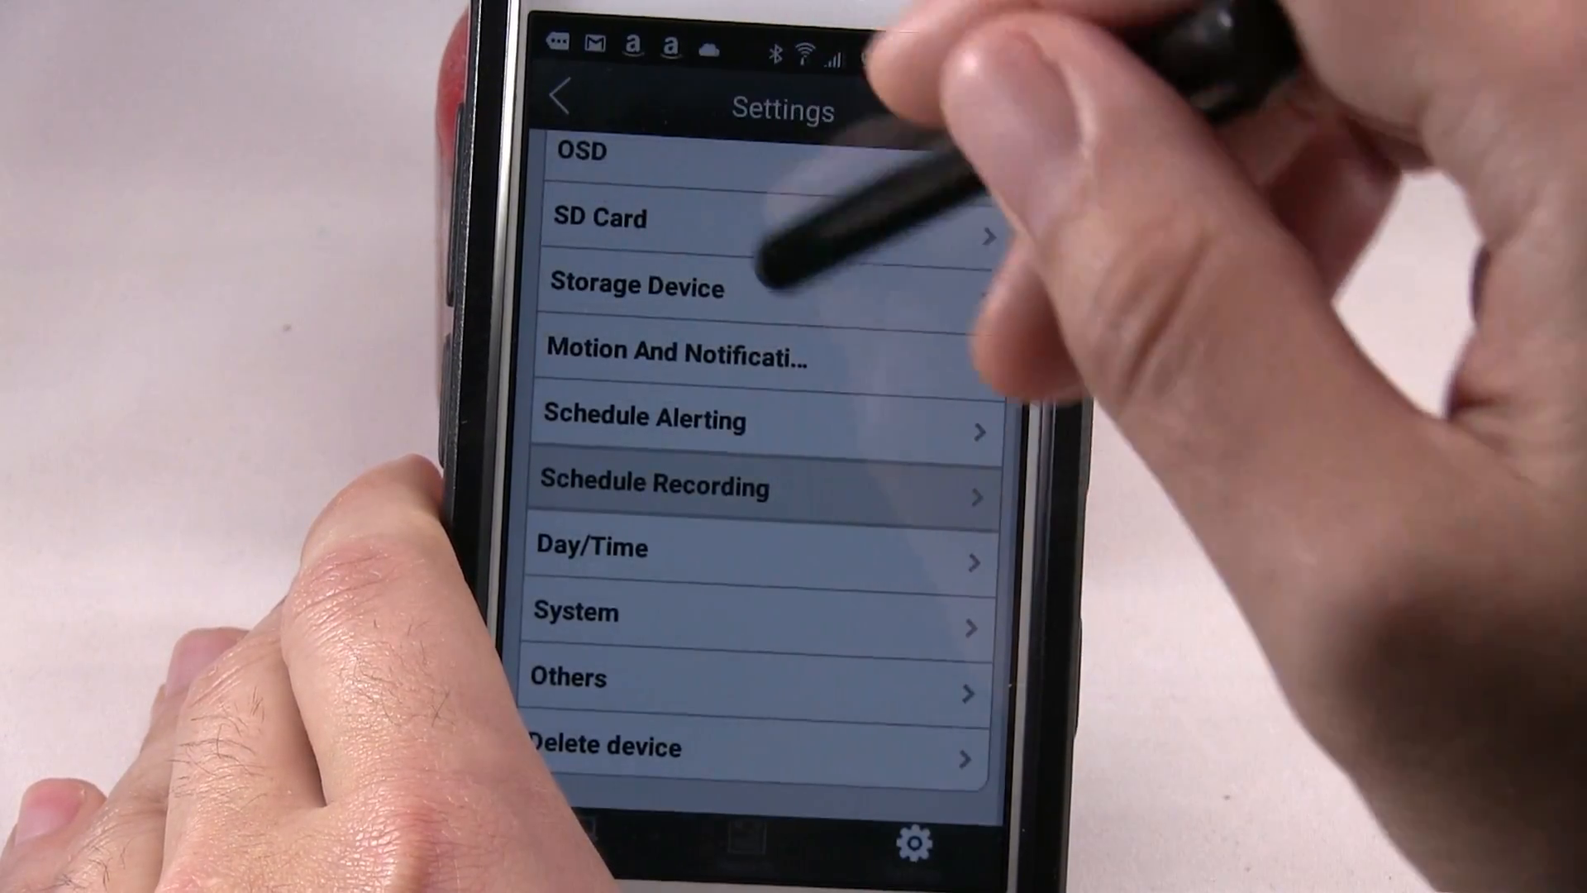
pyautogui.click(591, 547)
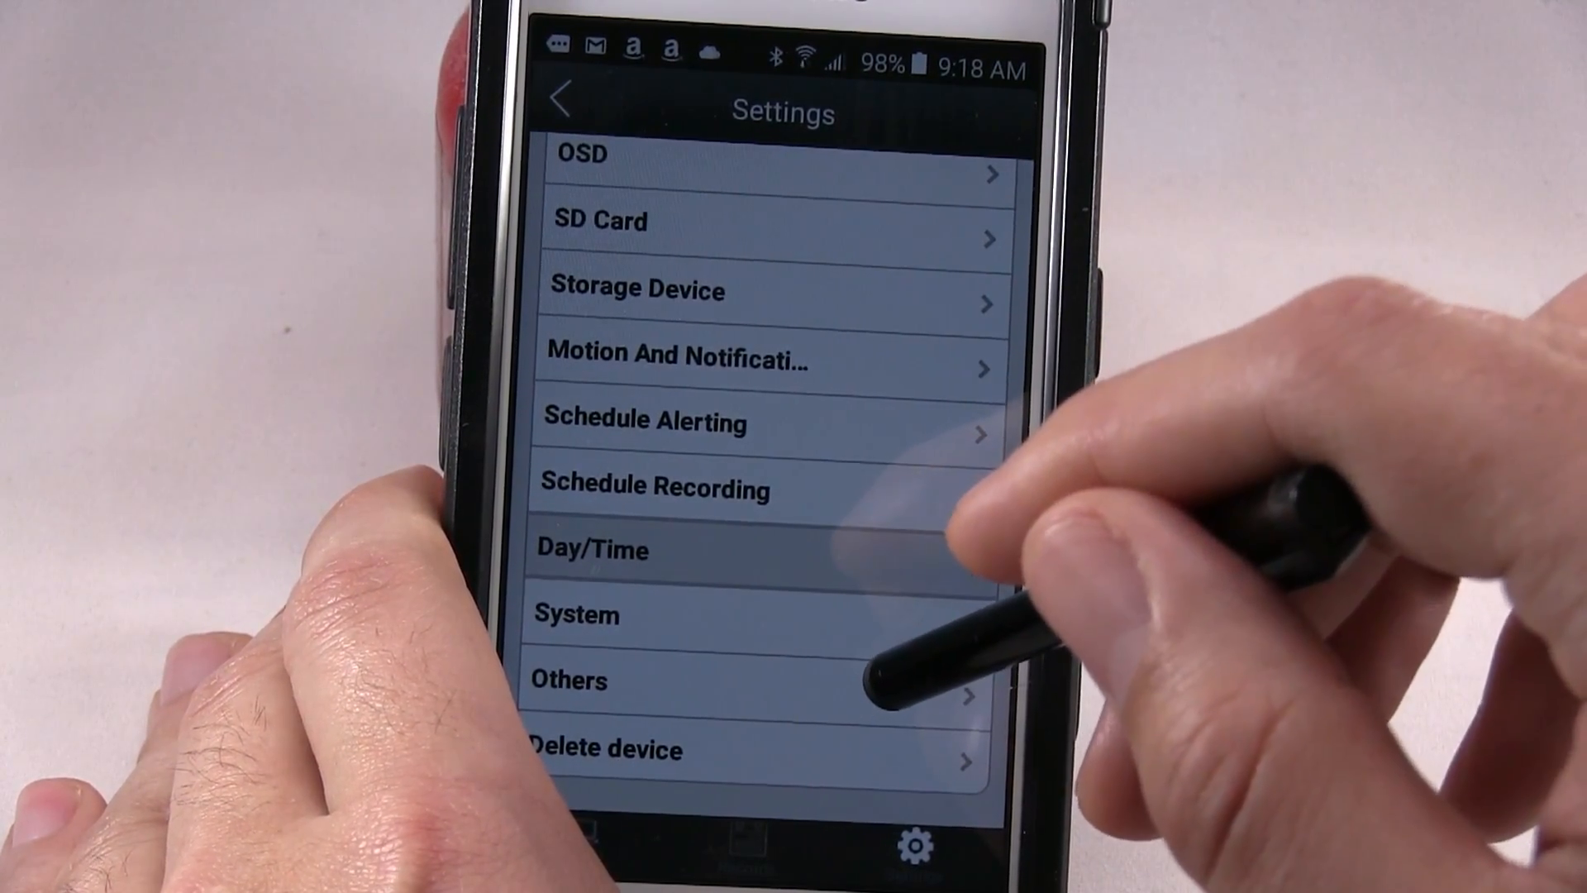
# Change the power frequency from 50HZ to 60HZ under Others and apply.
pyautogui.click(568, 680)
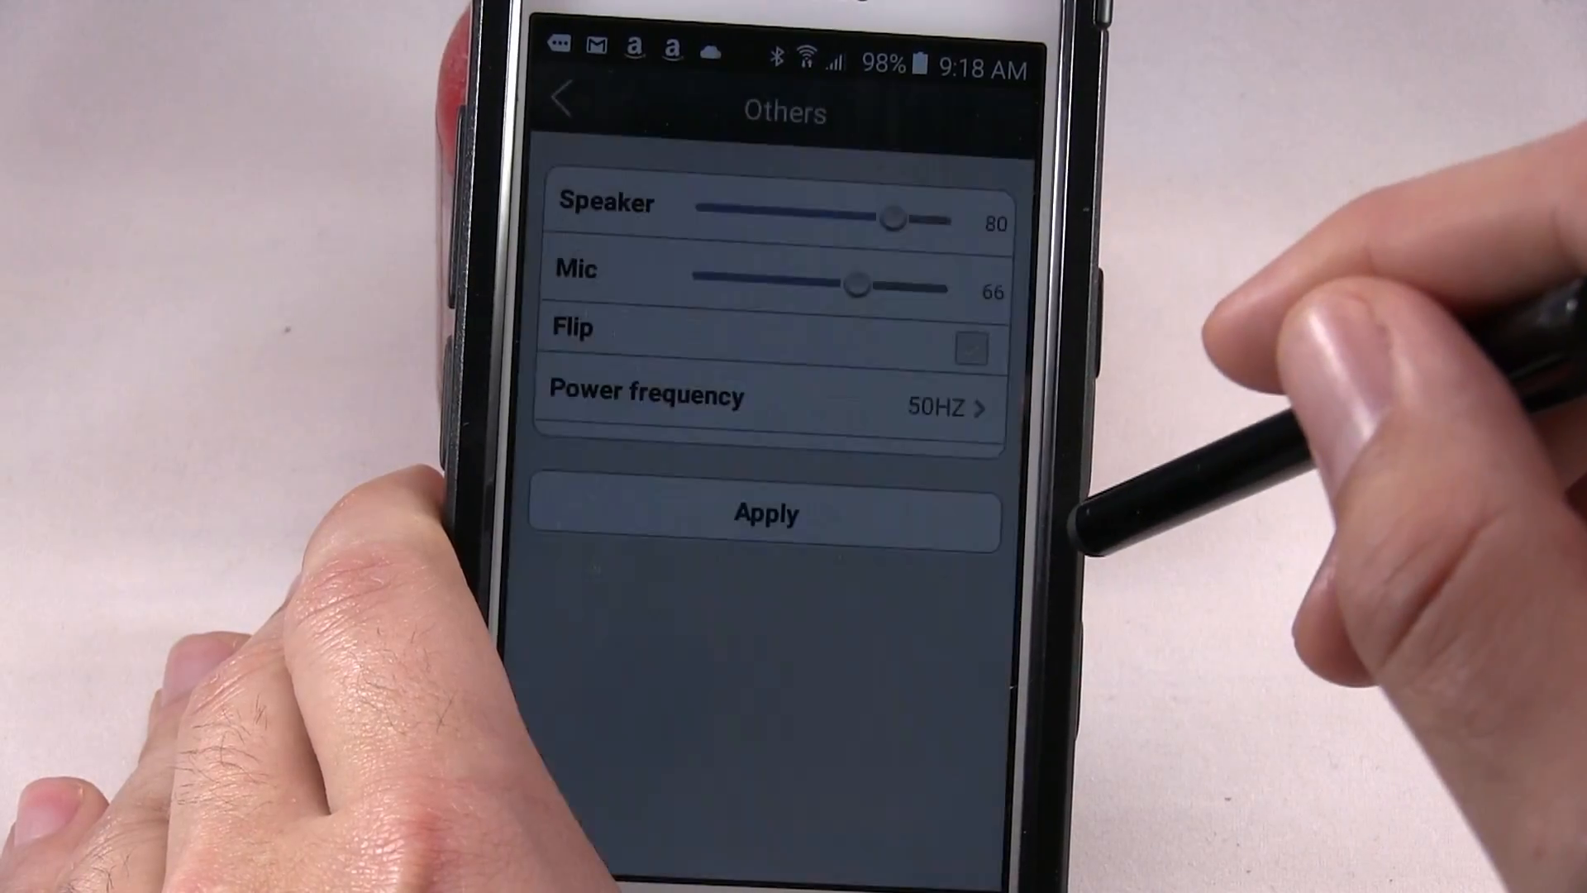
pyautogui.click(969, 348)
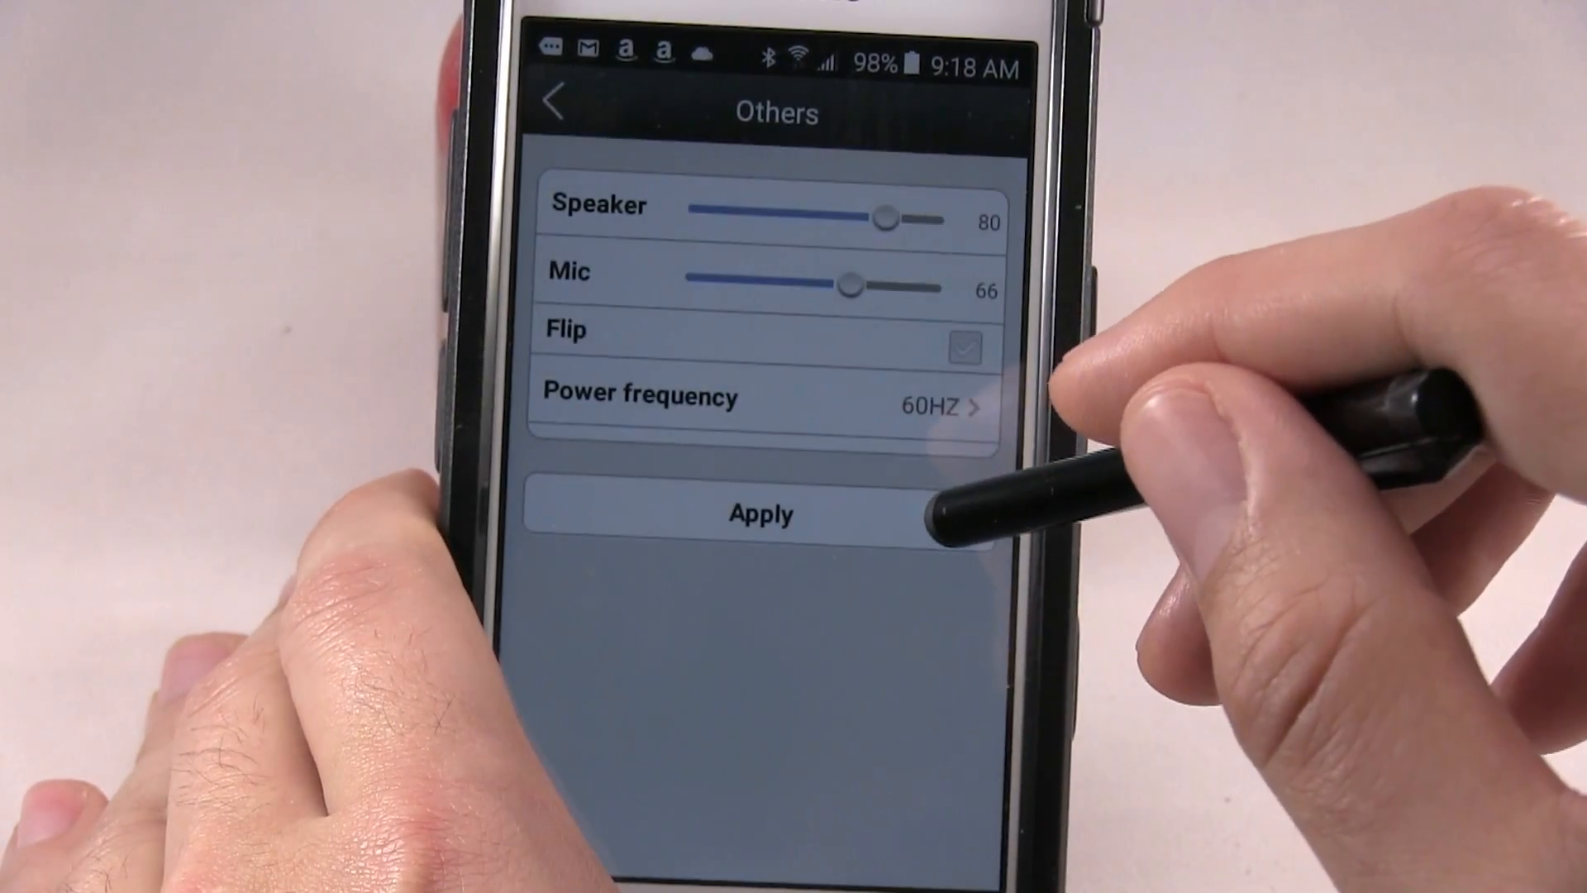
pyautogui.click(762, 513)
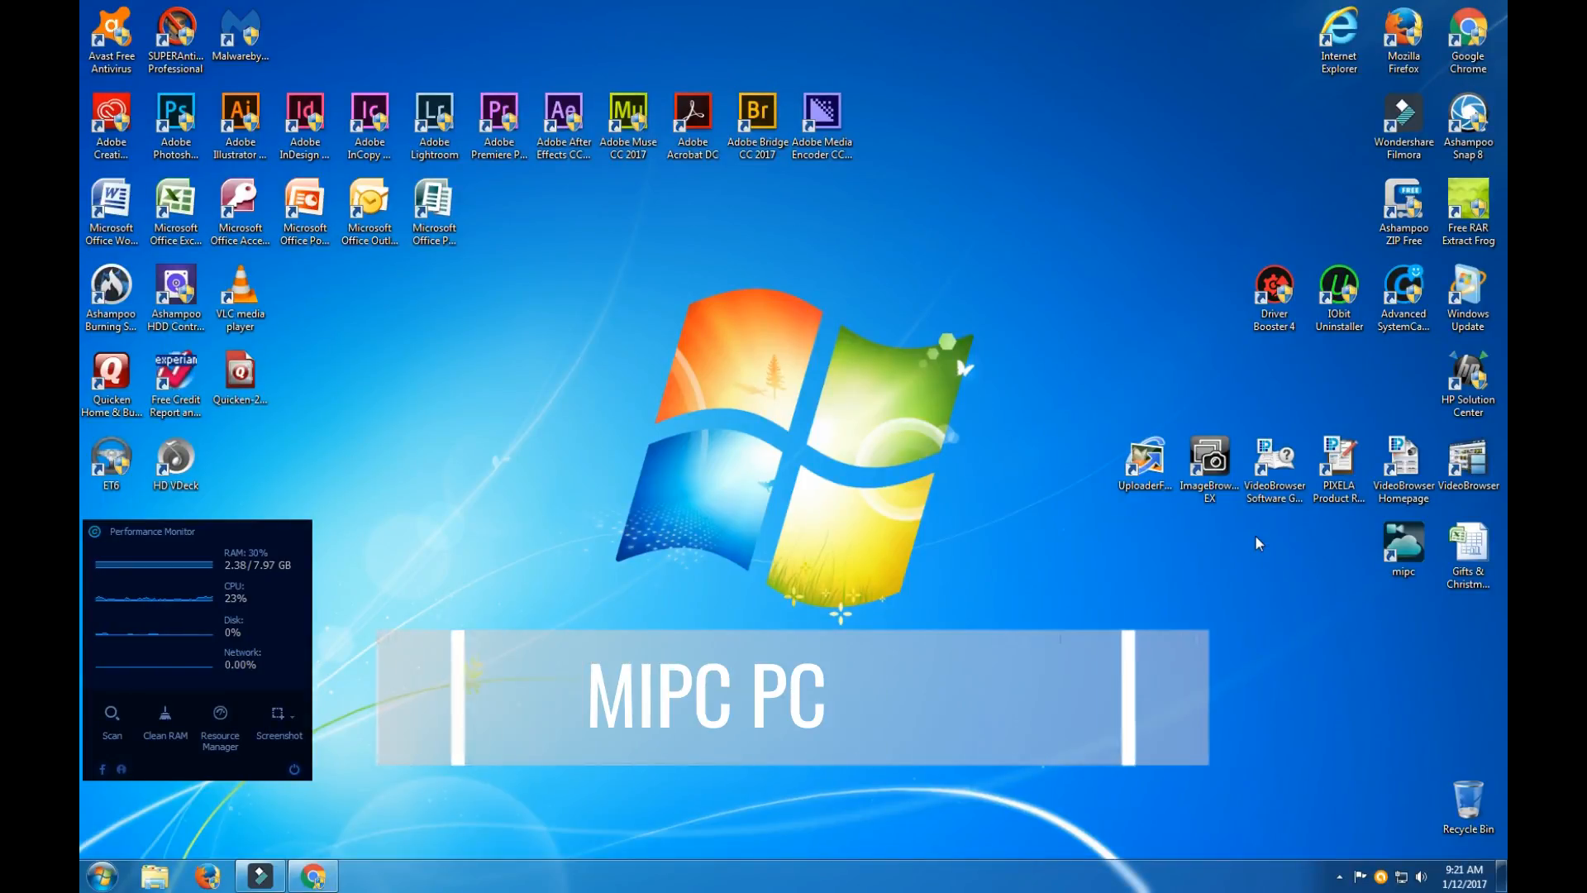
# Start the MIPC PC client from its desktop shortcut.
pyautogui.moveTo(1258, 542); pyautogui.dragTo(1425, 643)
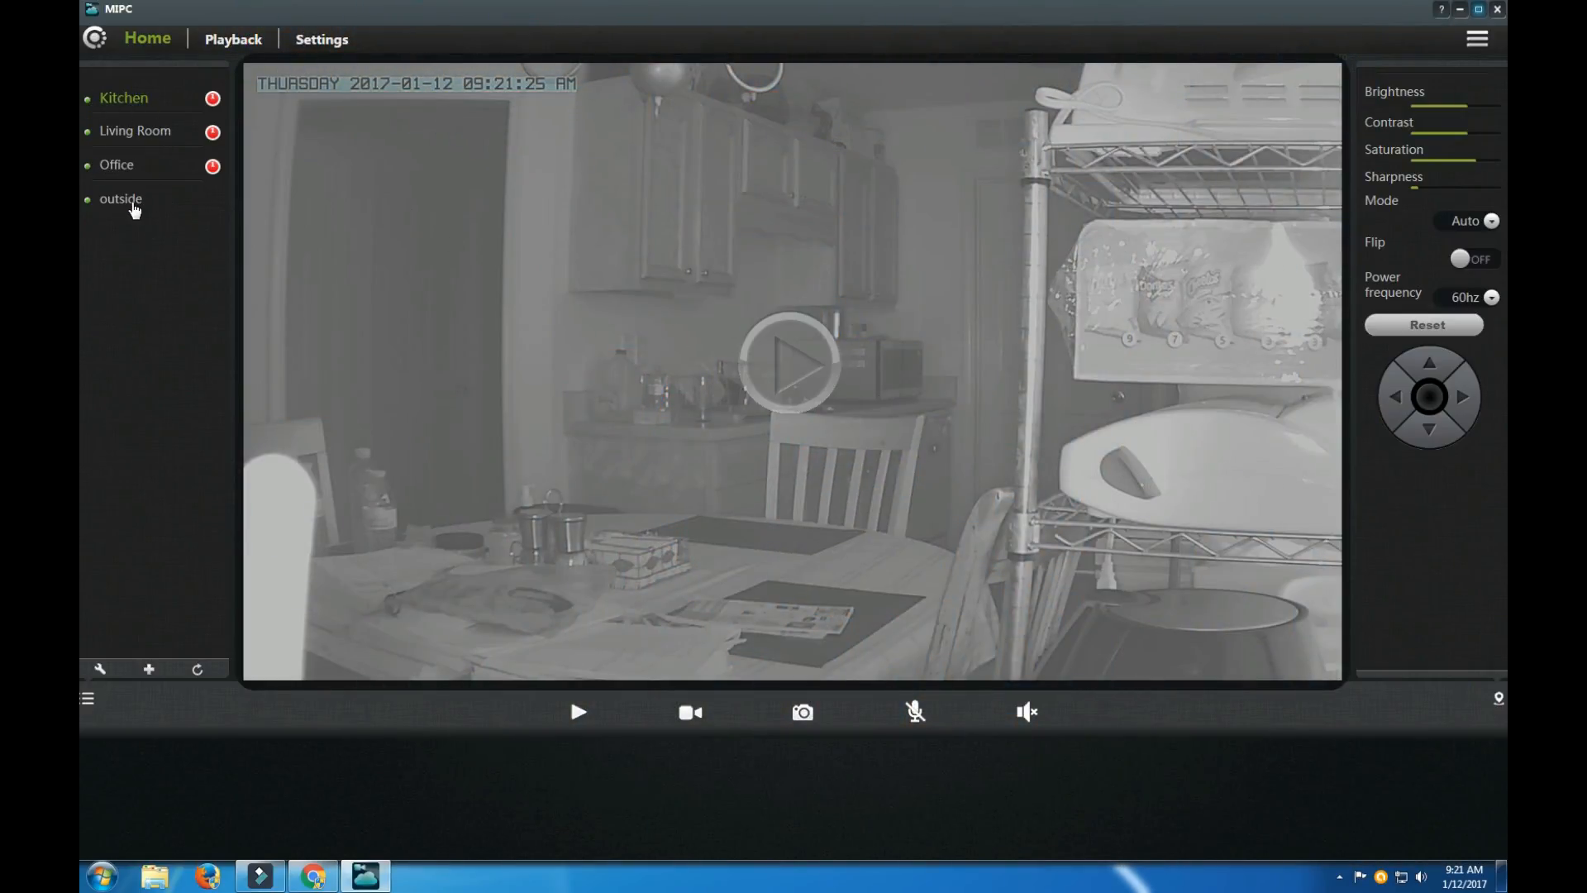
# Select the 'outside' camera's live feed, unmute its audio, and tilt it upward.
pyautogui.click(119, 199)
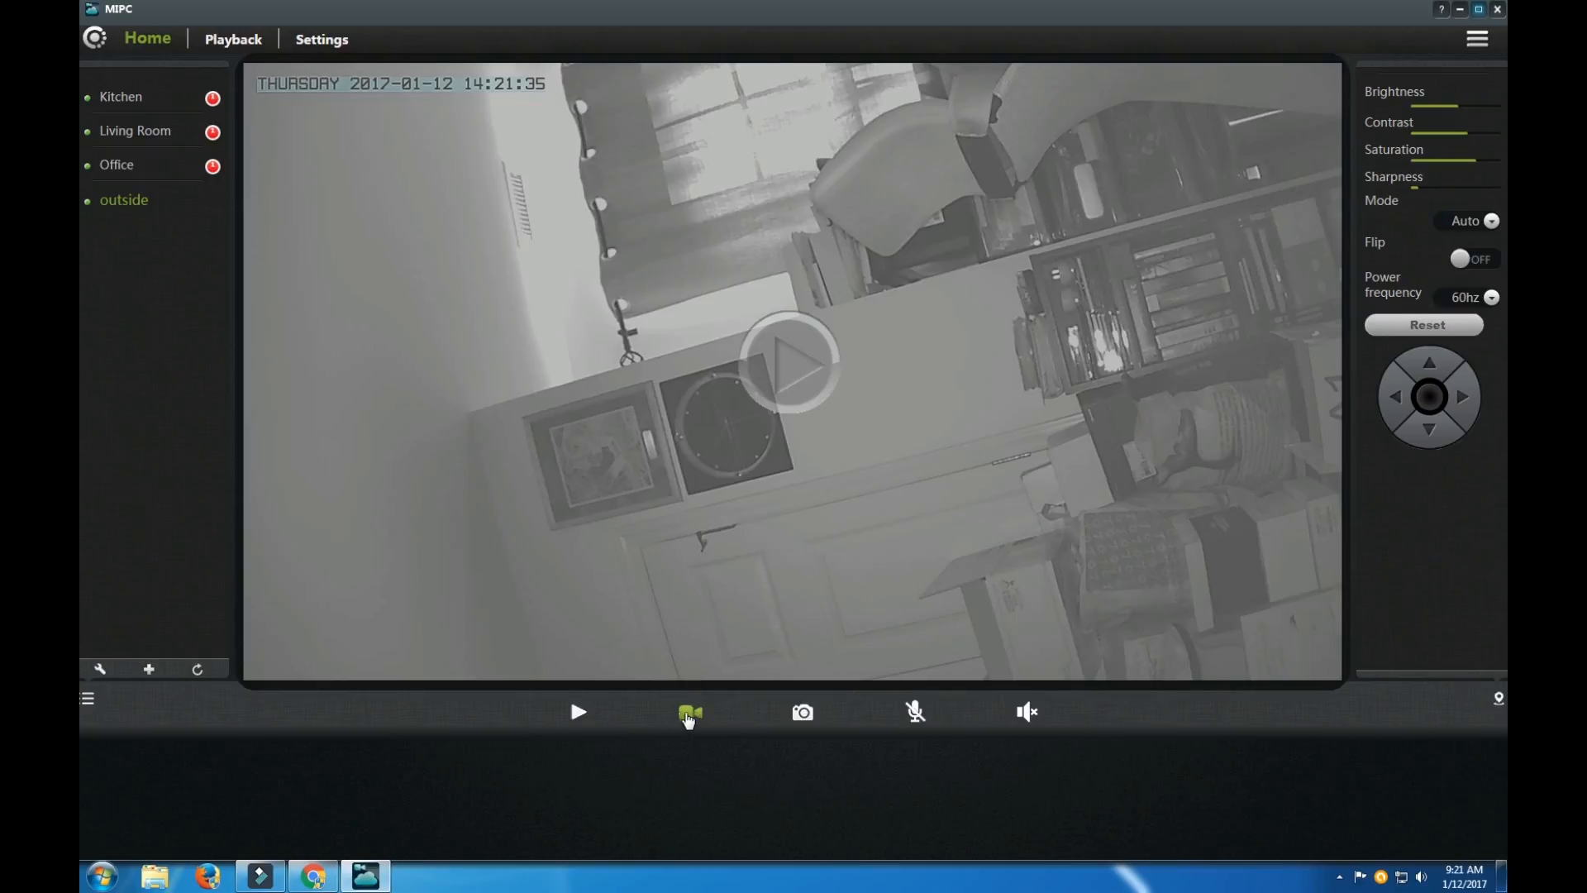
pyautogui.moveTo(578, 712)
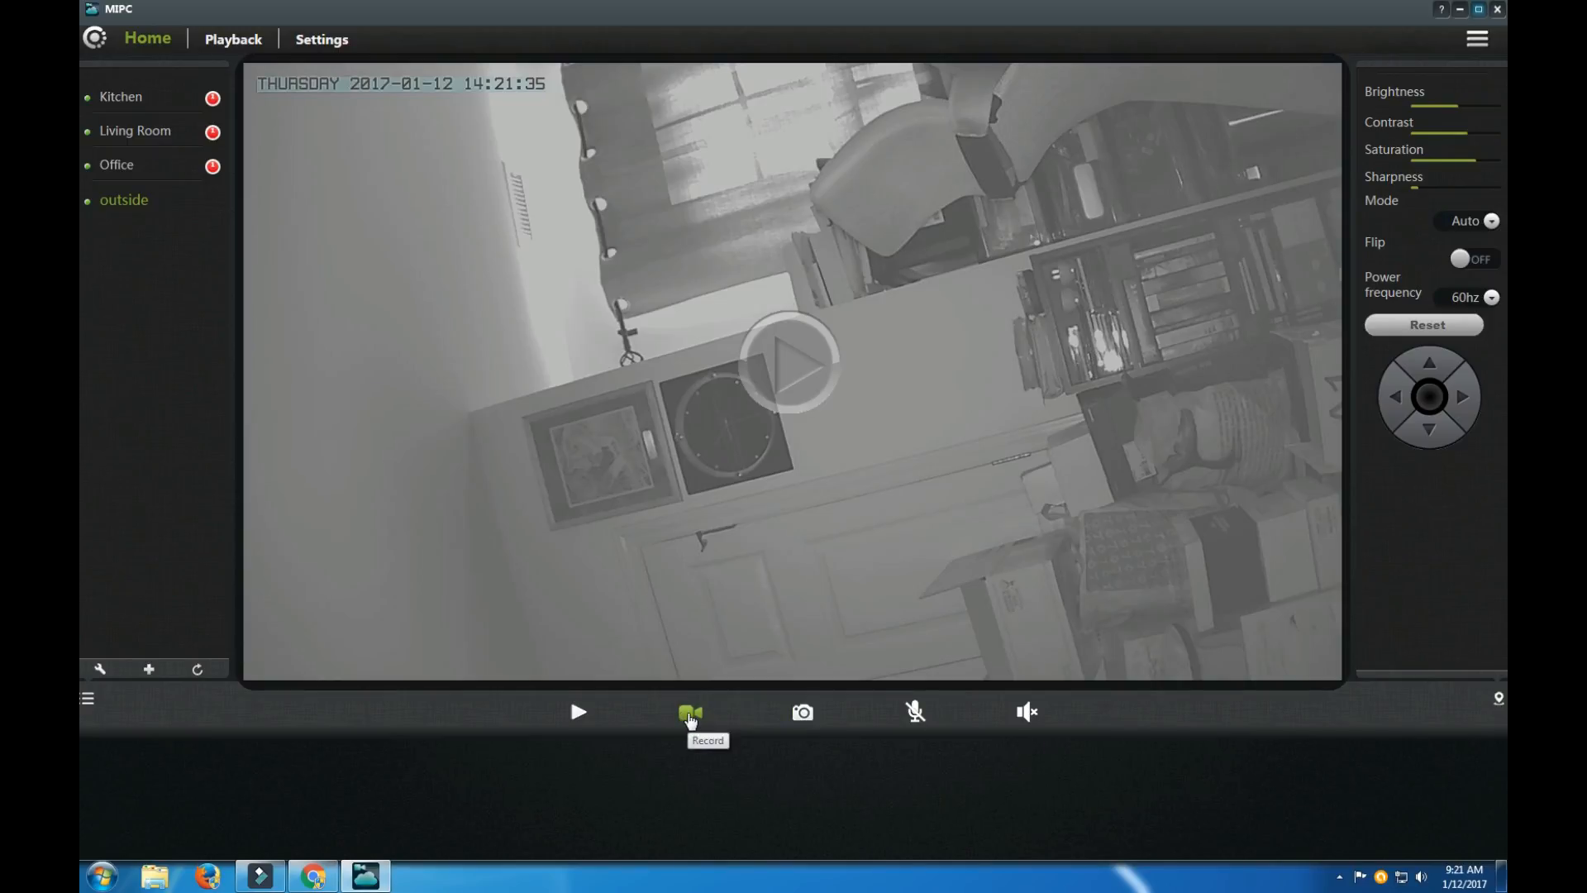
pyautogui.moveTo(801, 711)
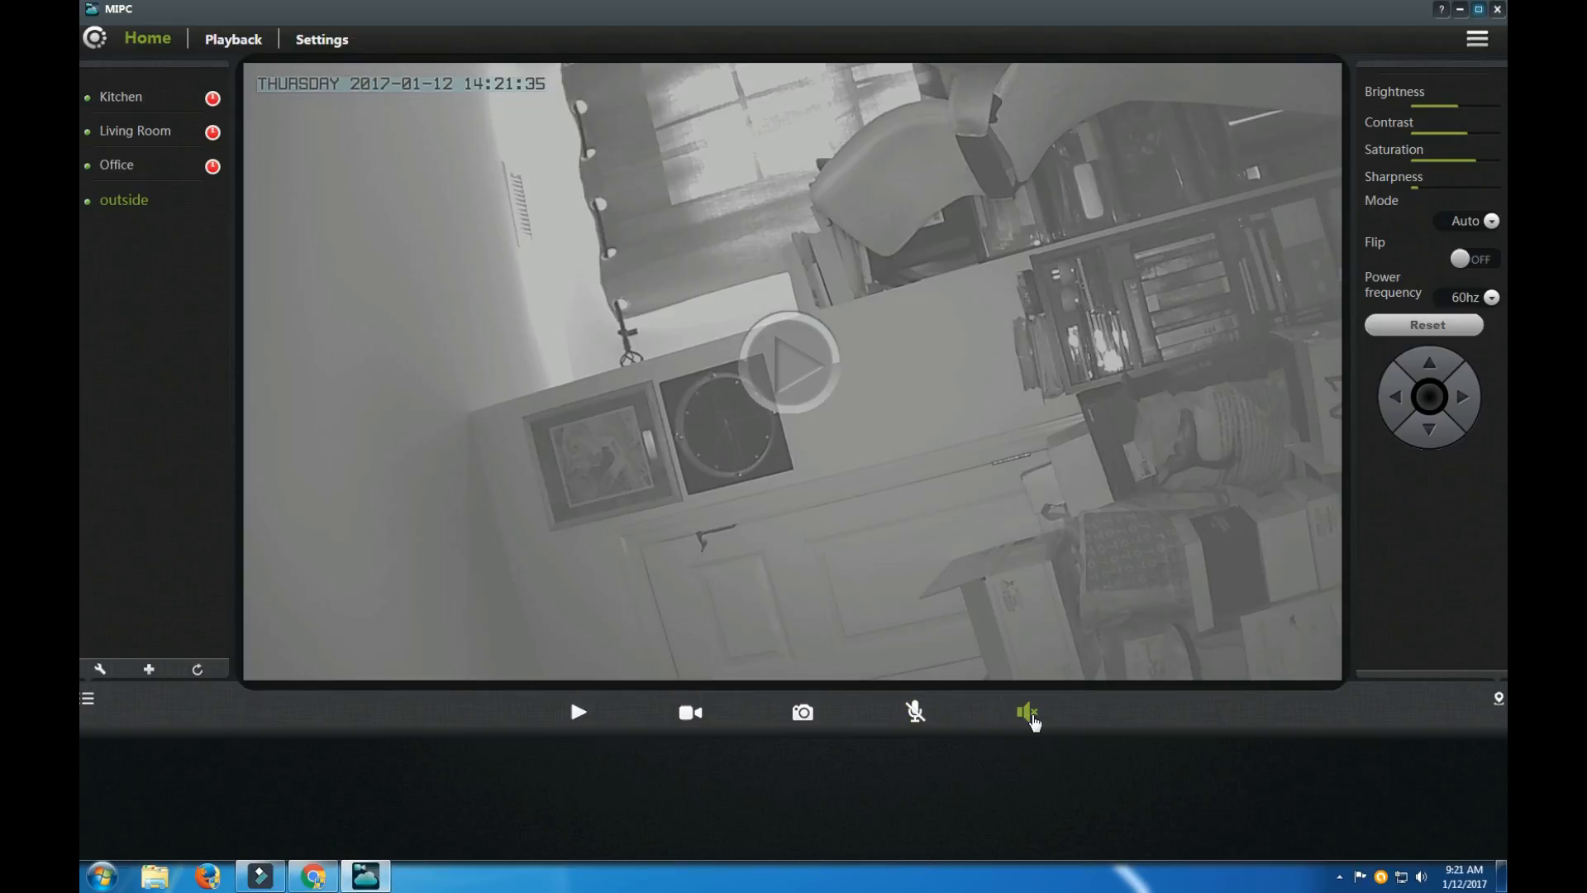
pyautogui.click(1027, 711)
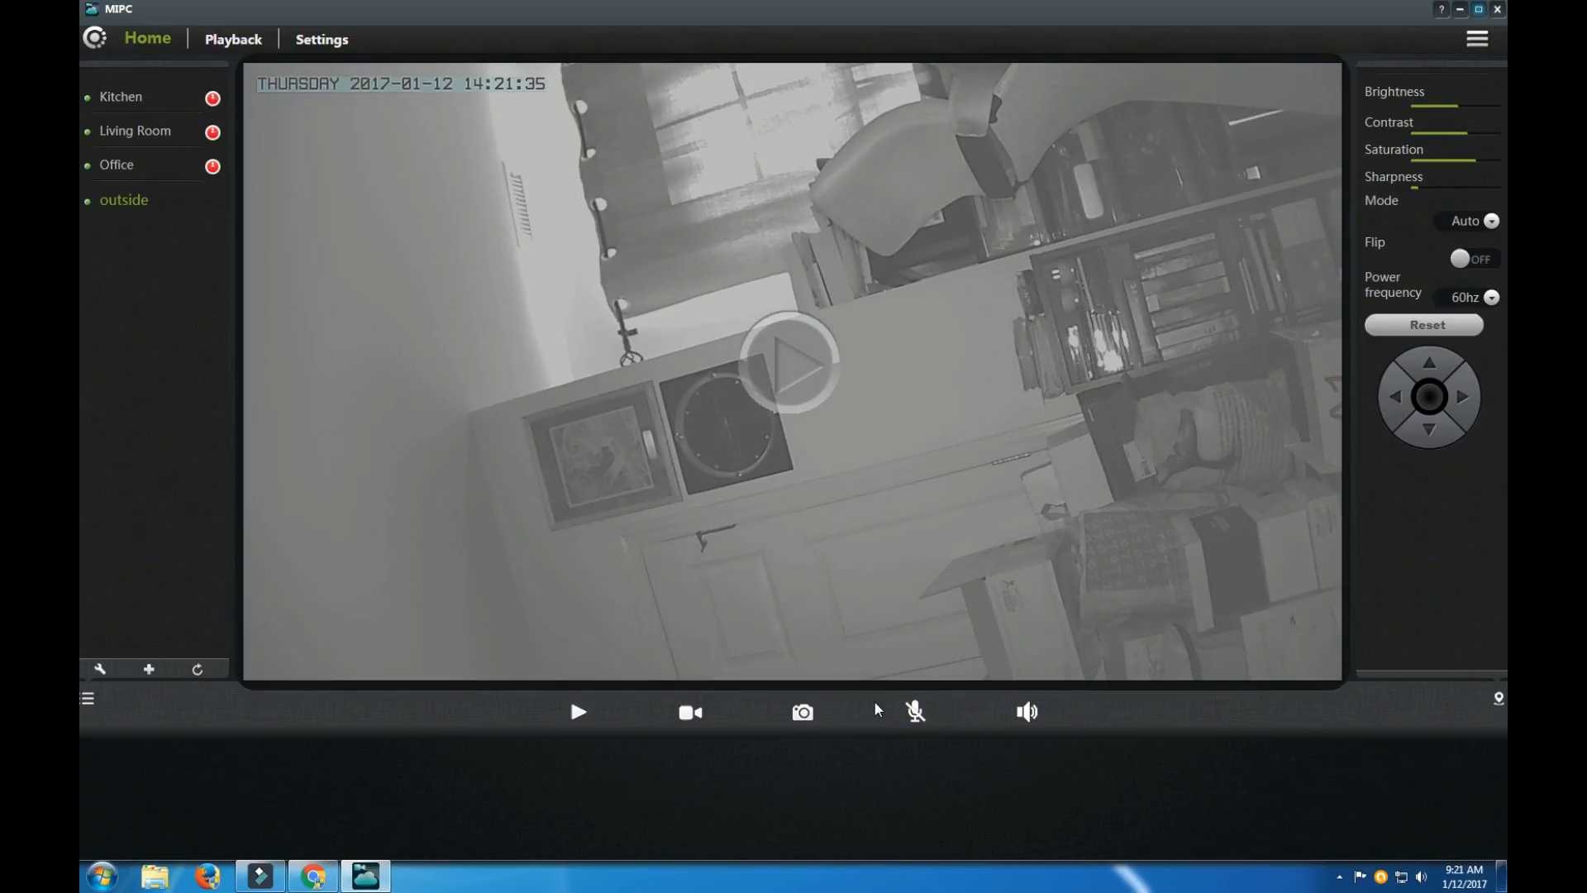
pyautogui.moveTo(617, 685)
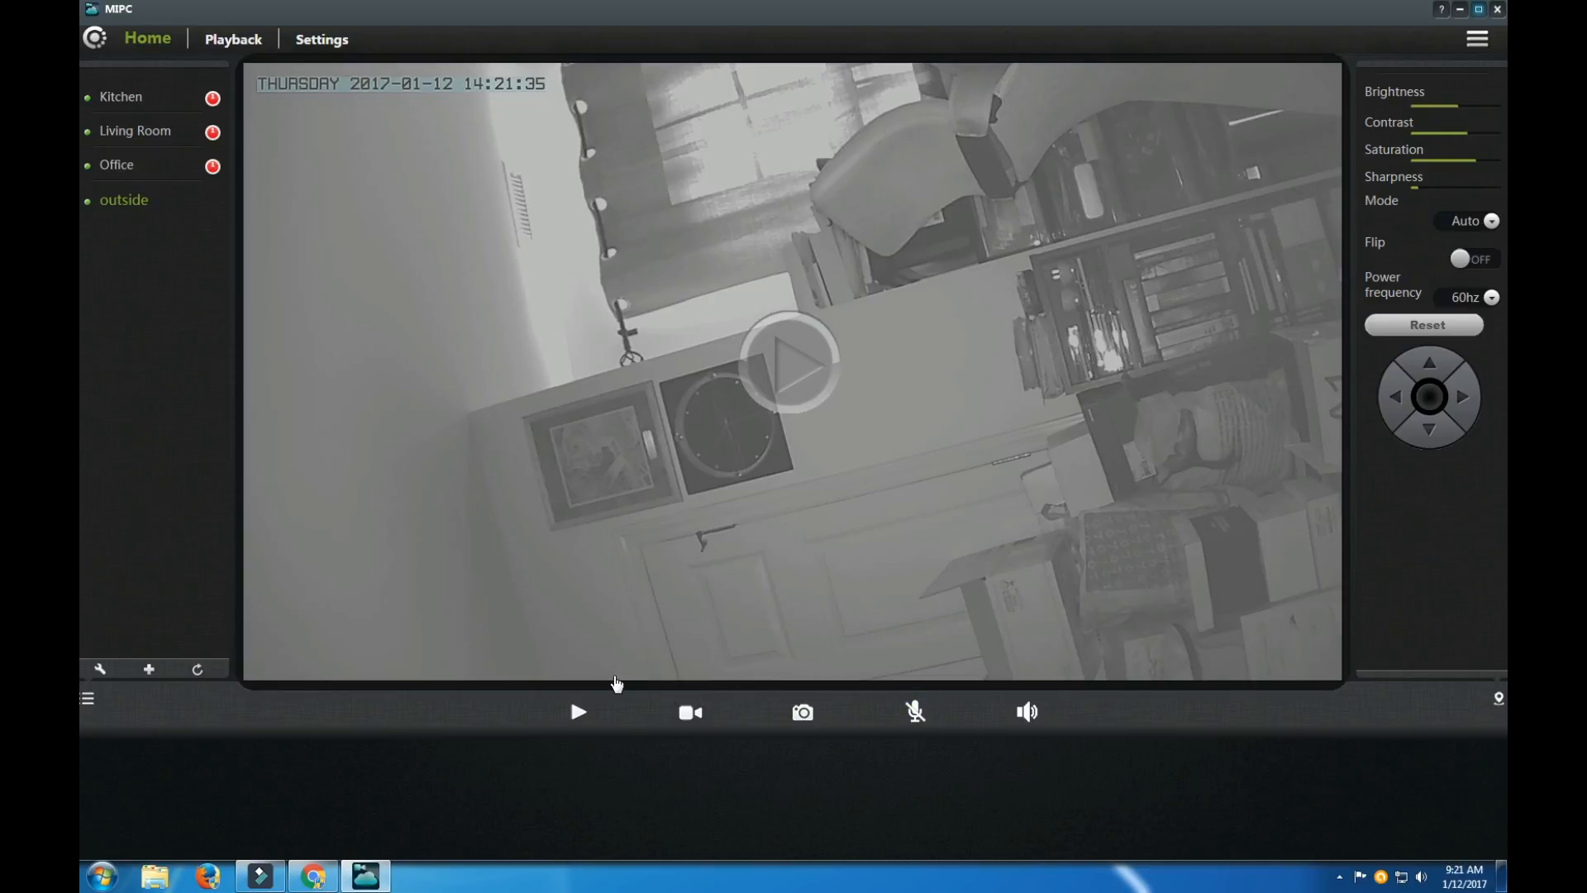
pyautogui.moveTo(141, 676)
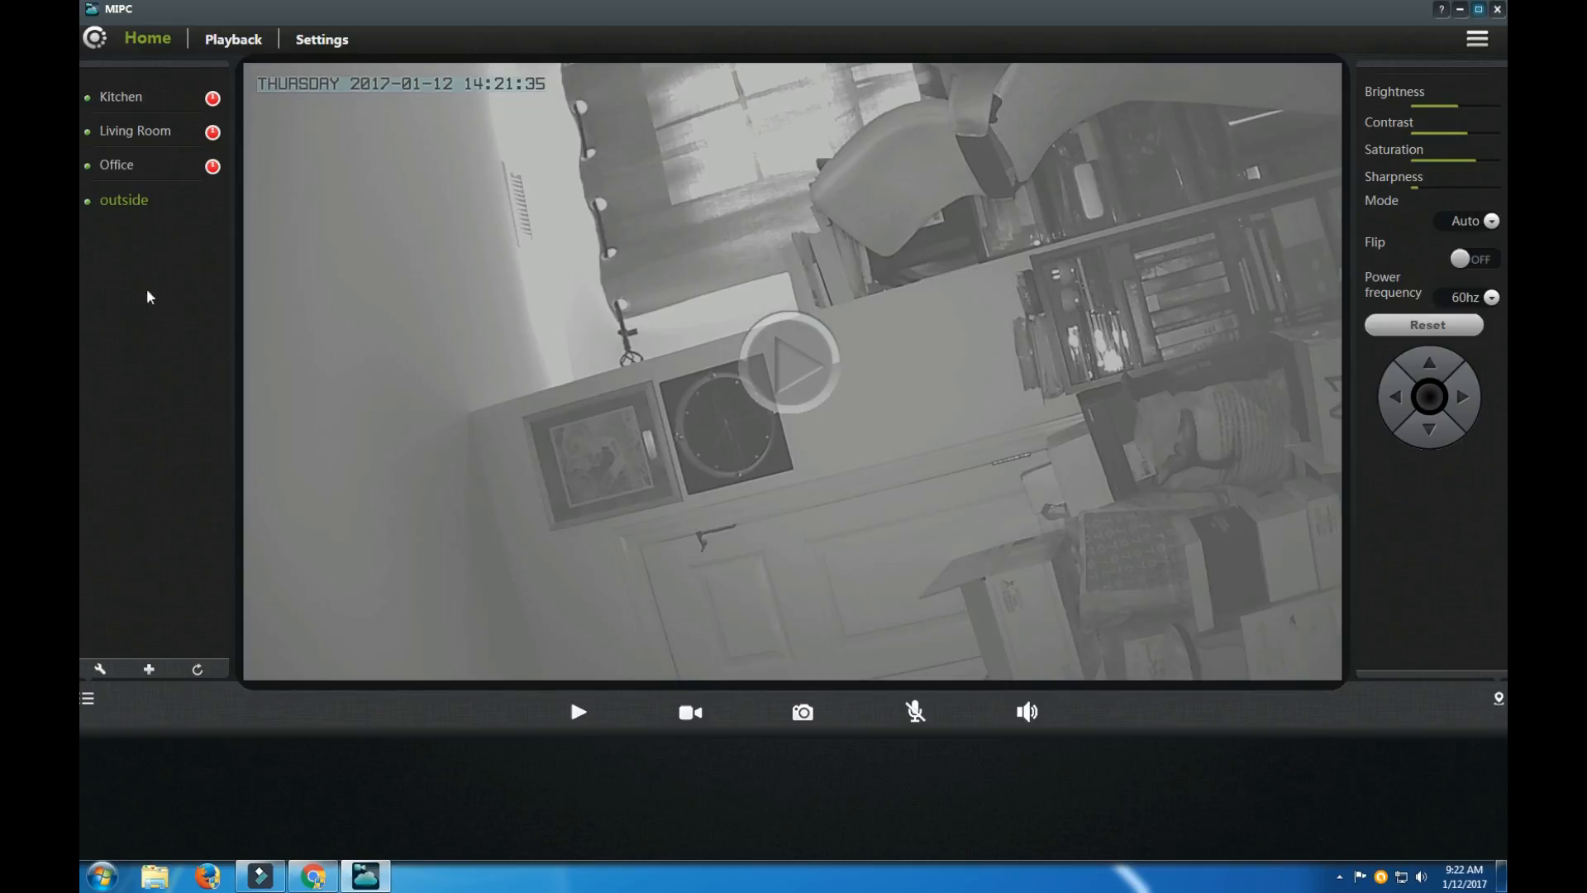
pyautogui.moveTo(1461, 63)
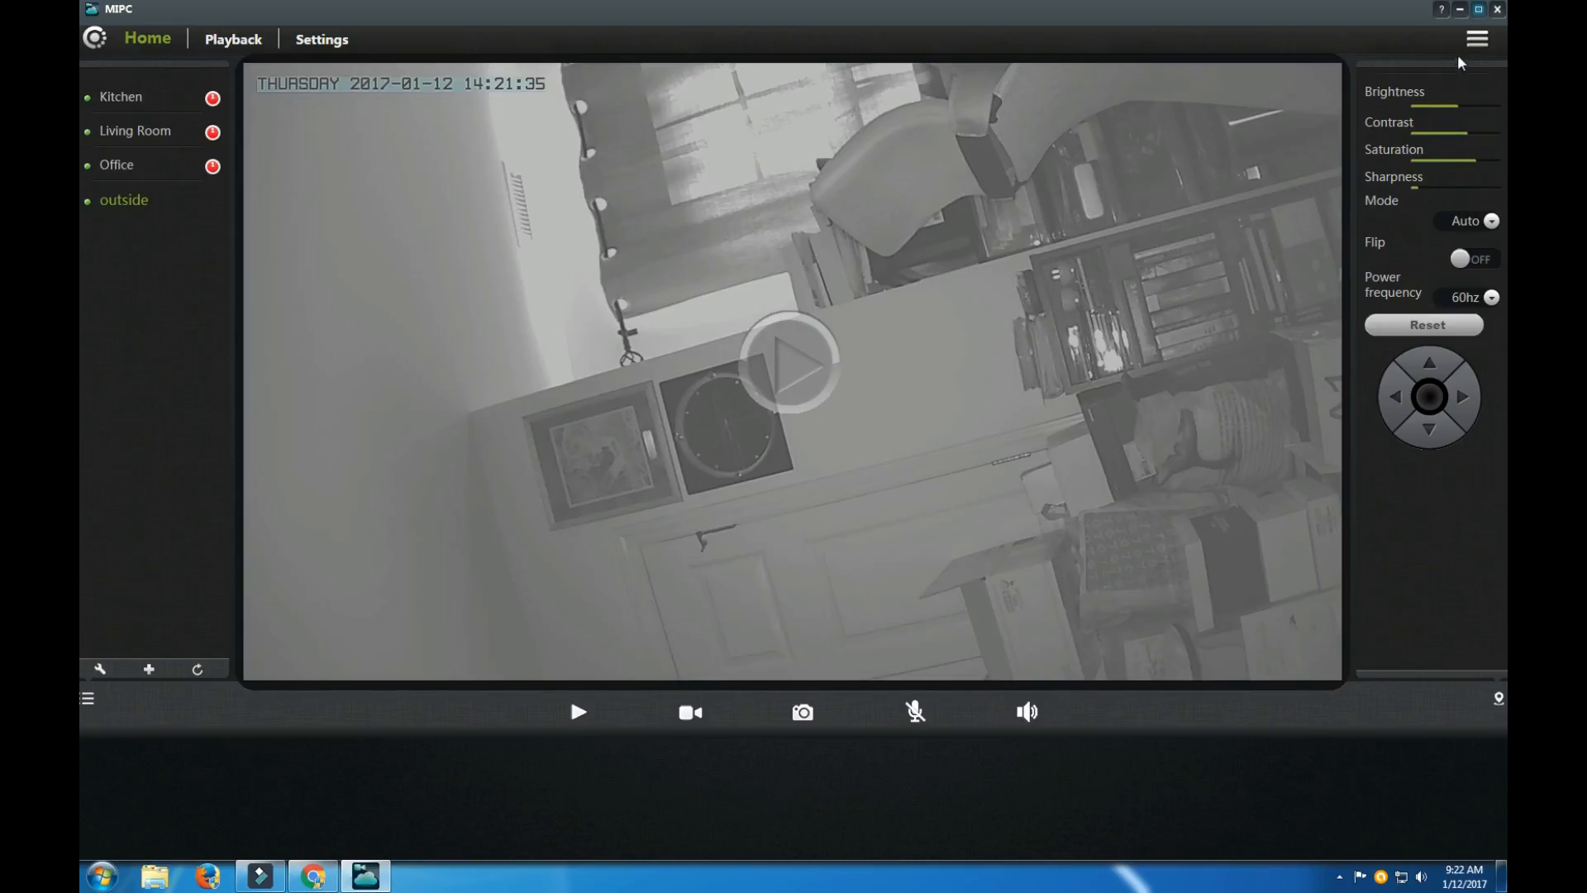
pyautogui.moveTo(1397, 164)
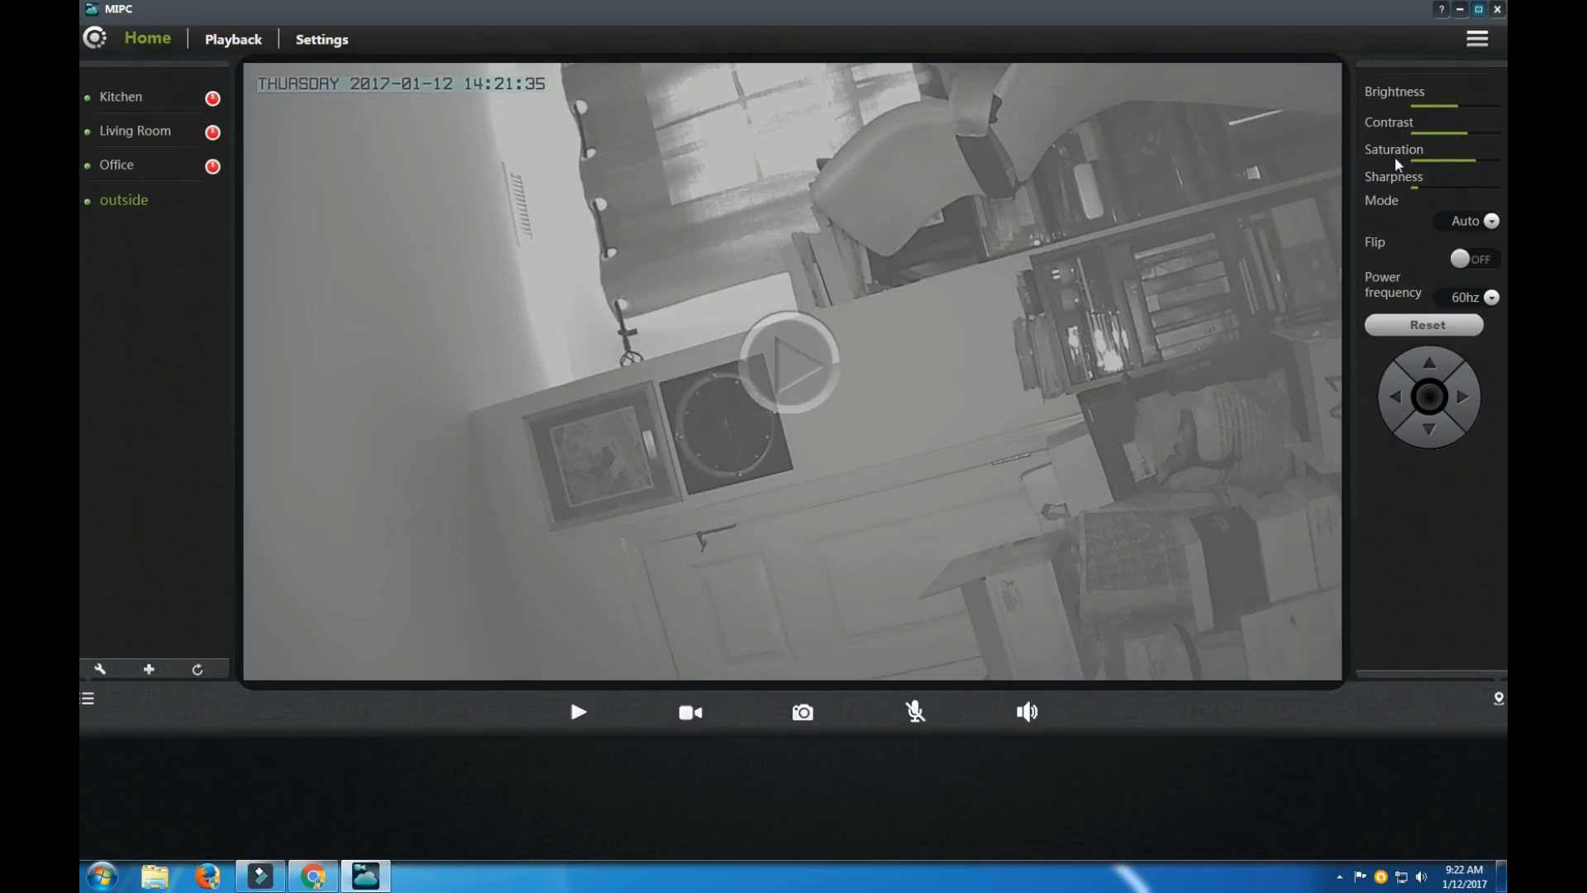
pyautogui.moveTo(1385, 216)
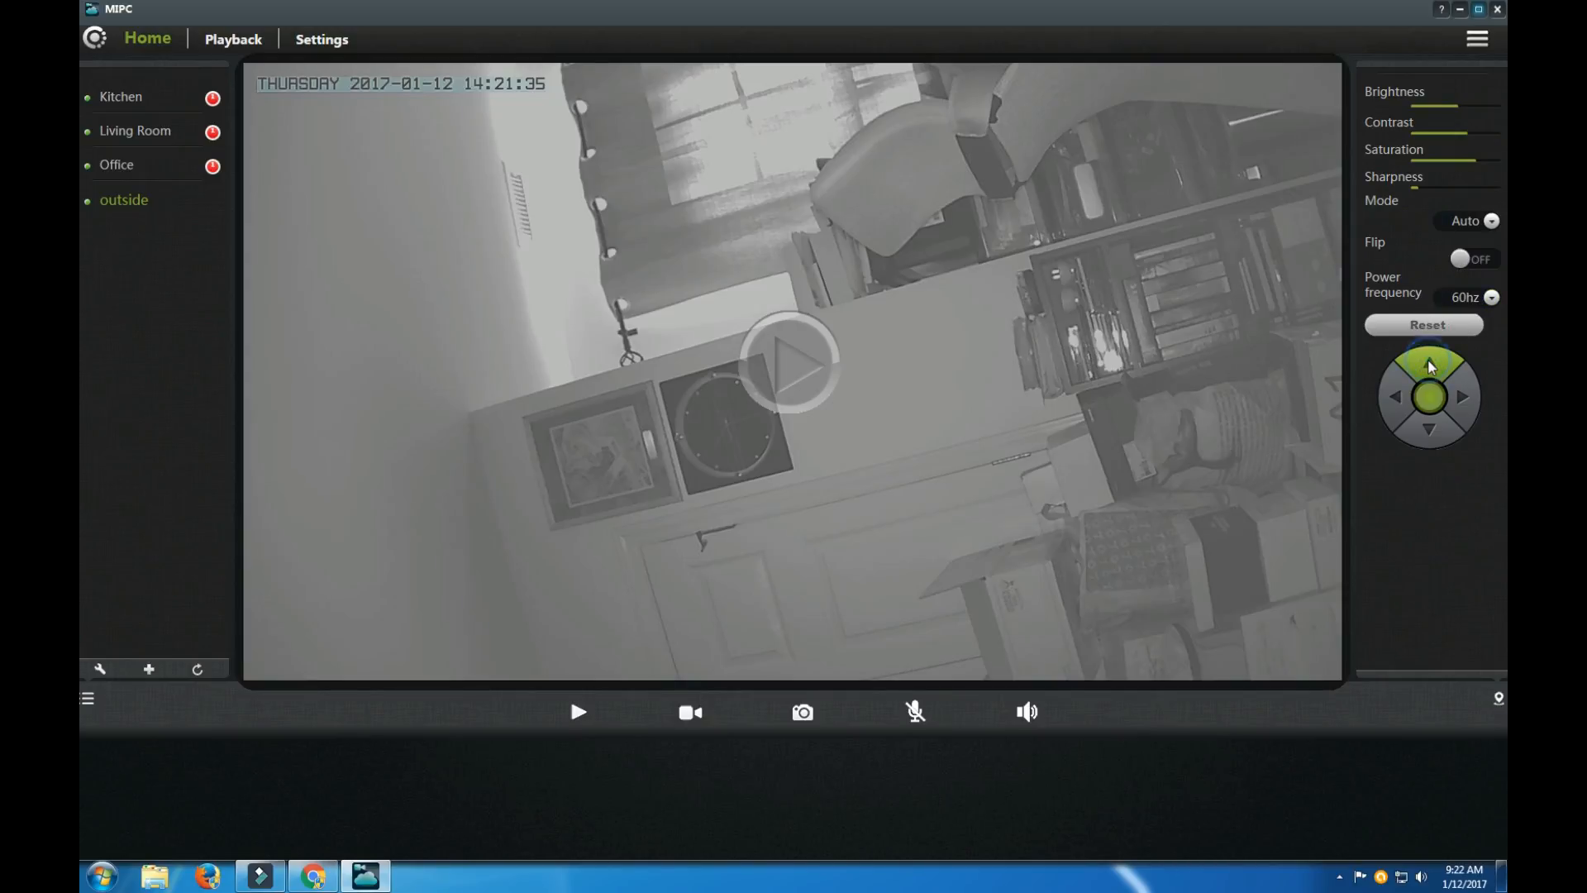
pyautogui.click(1428, 430)
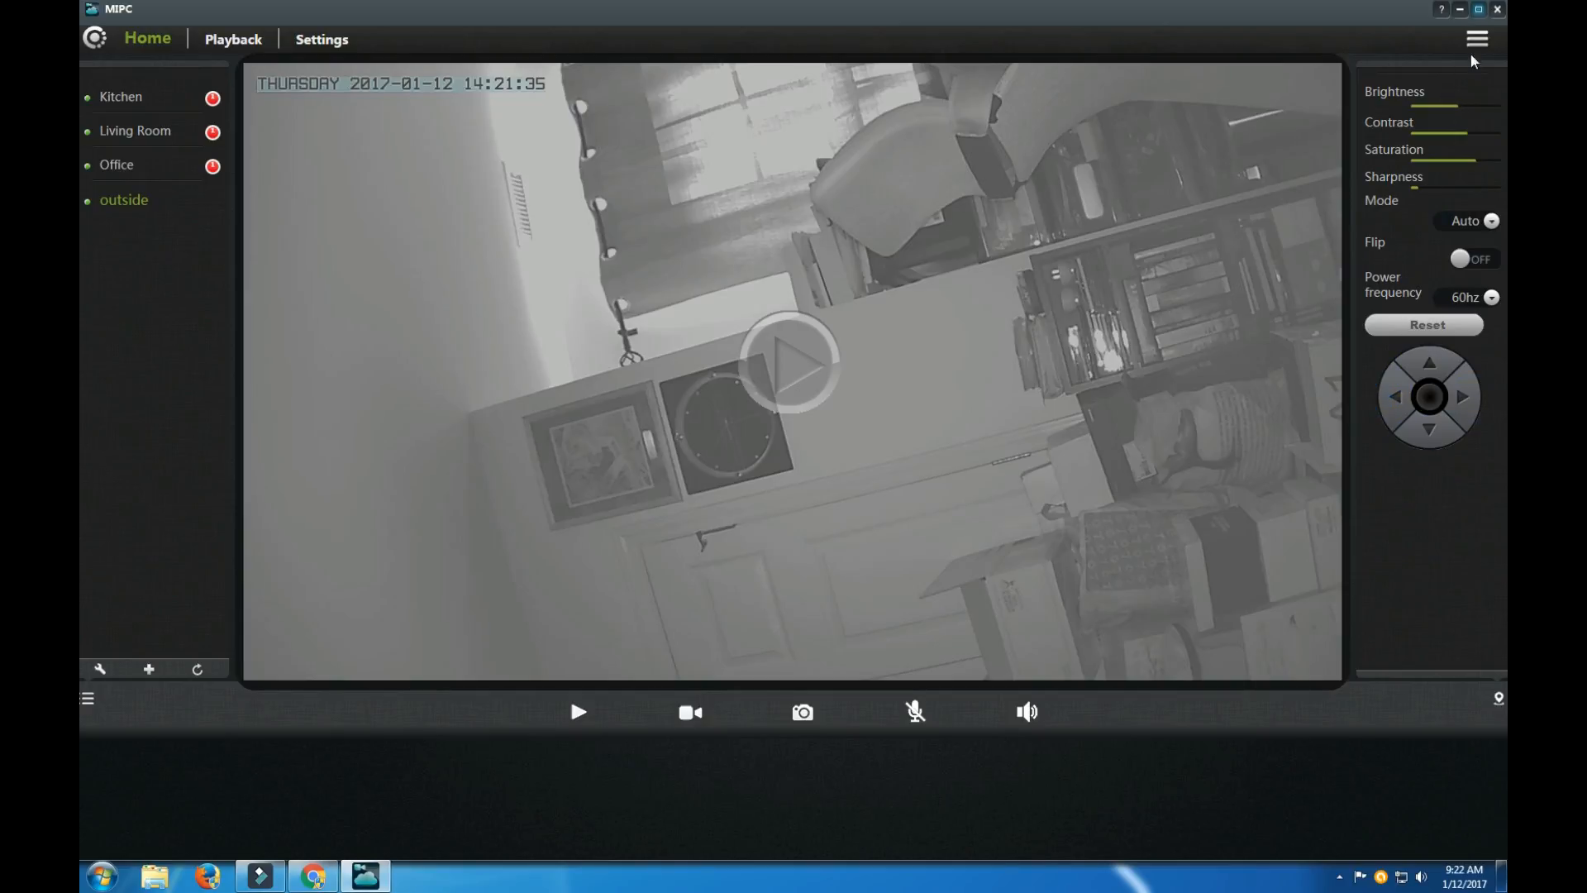
pyautogui.click(1475, 39)
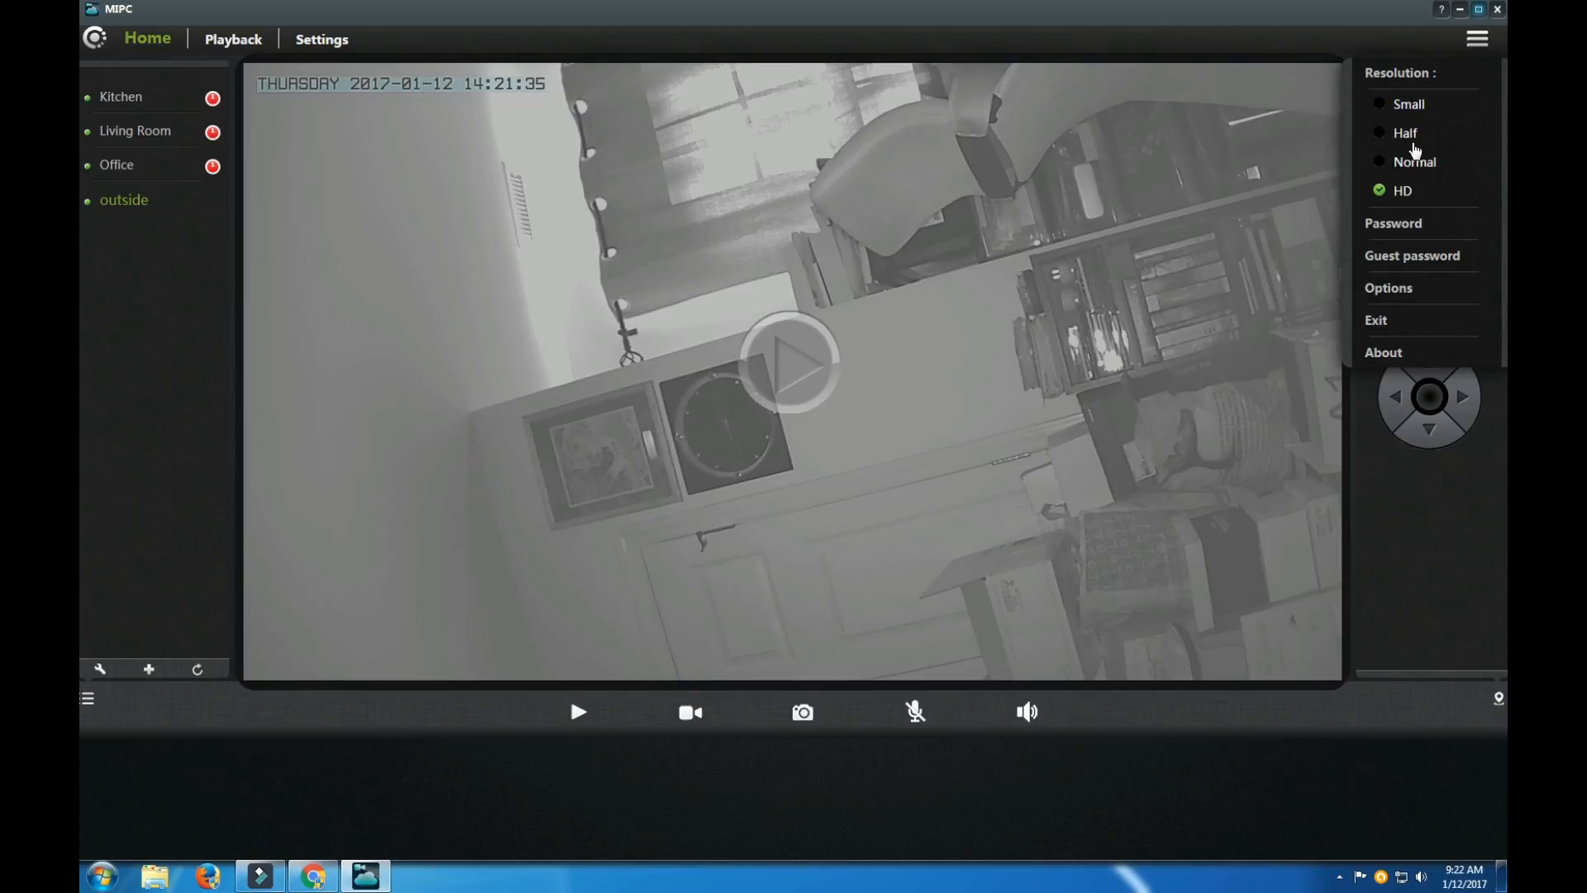
pyautogui.moveTo(1411, 255)
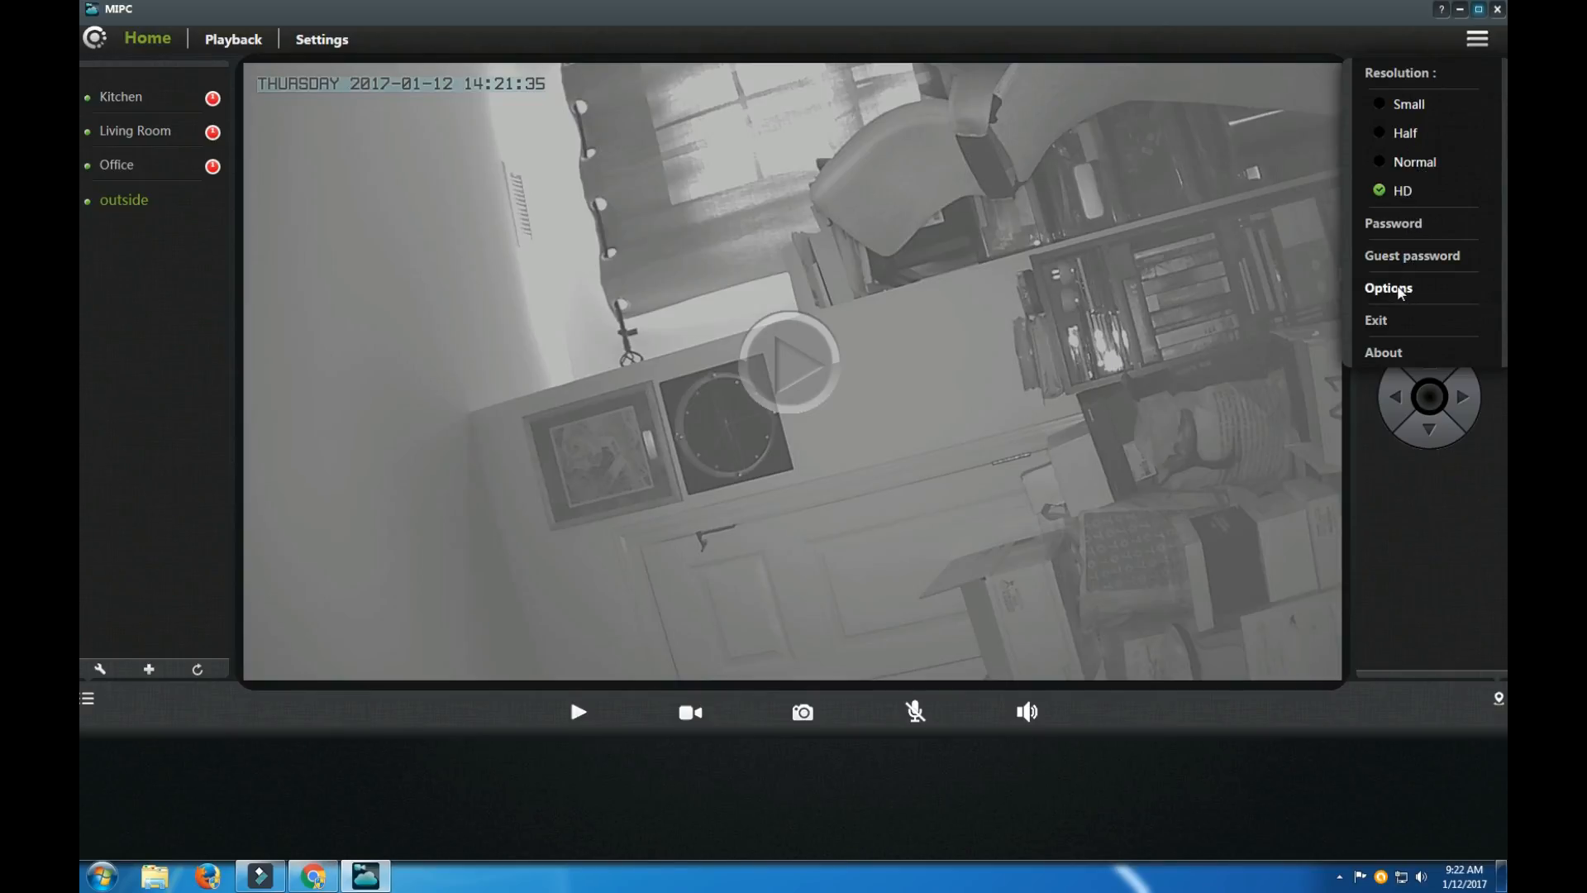
pyautogui.click(1388, 288)
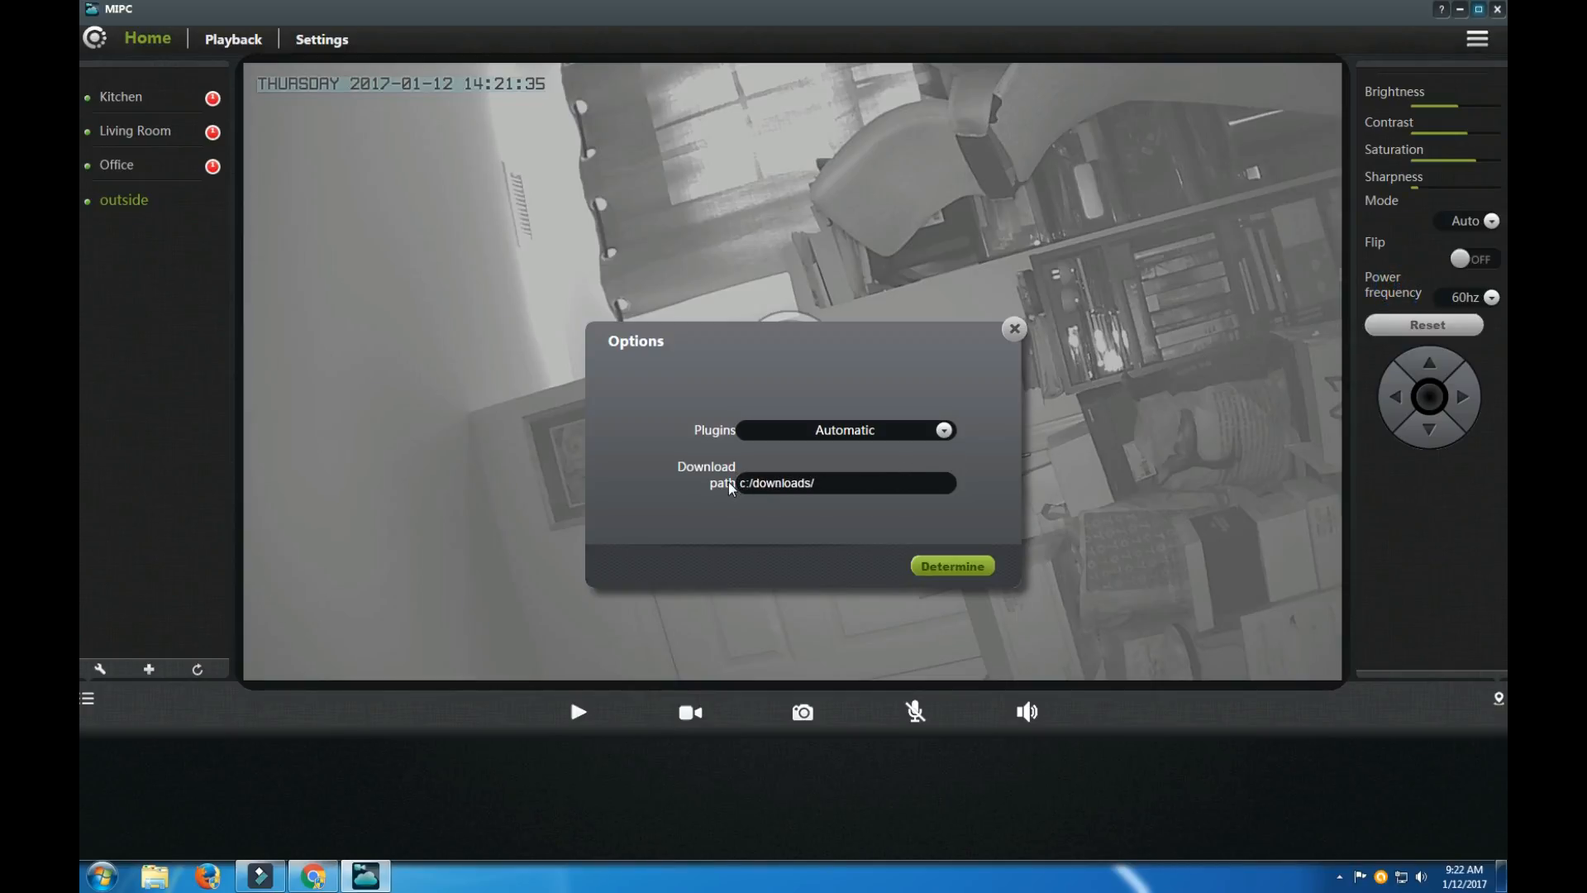
pyautogui.moveTo(820, 487)
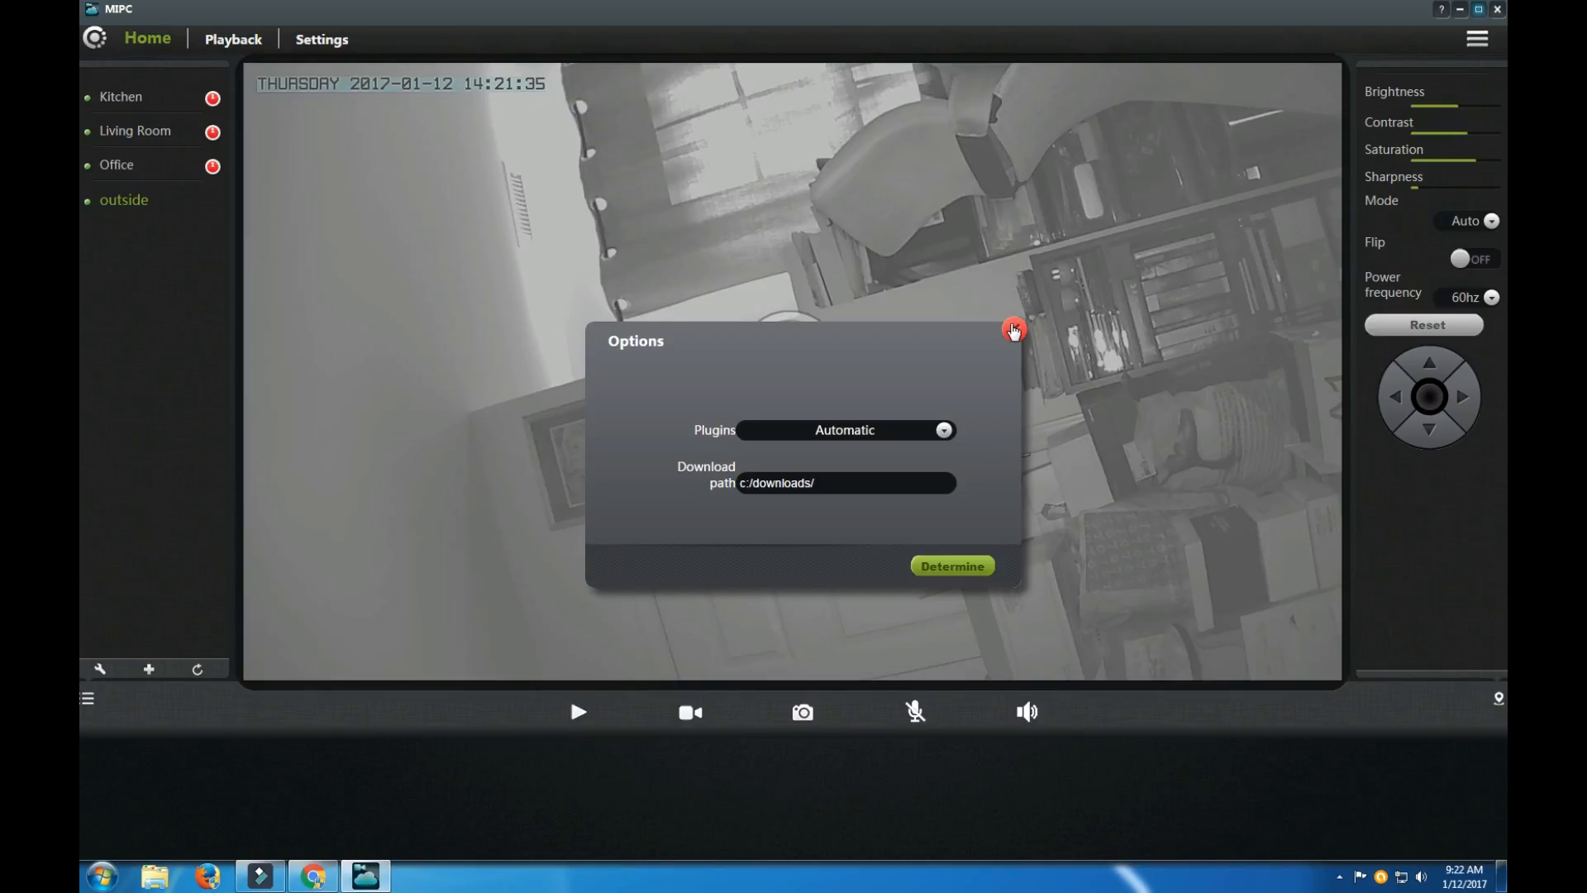
pyautogui.click(942, 429)
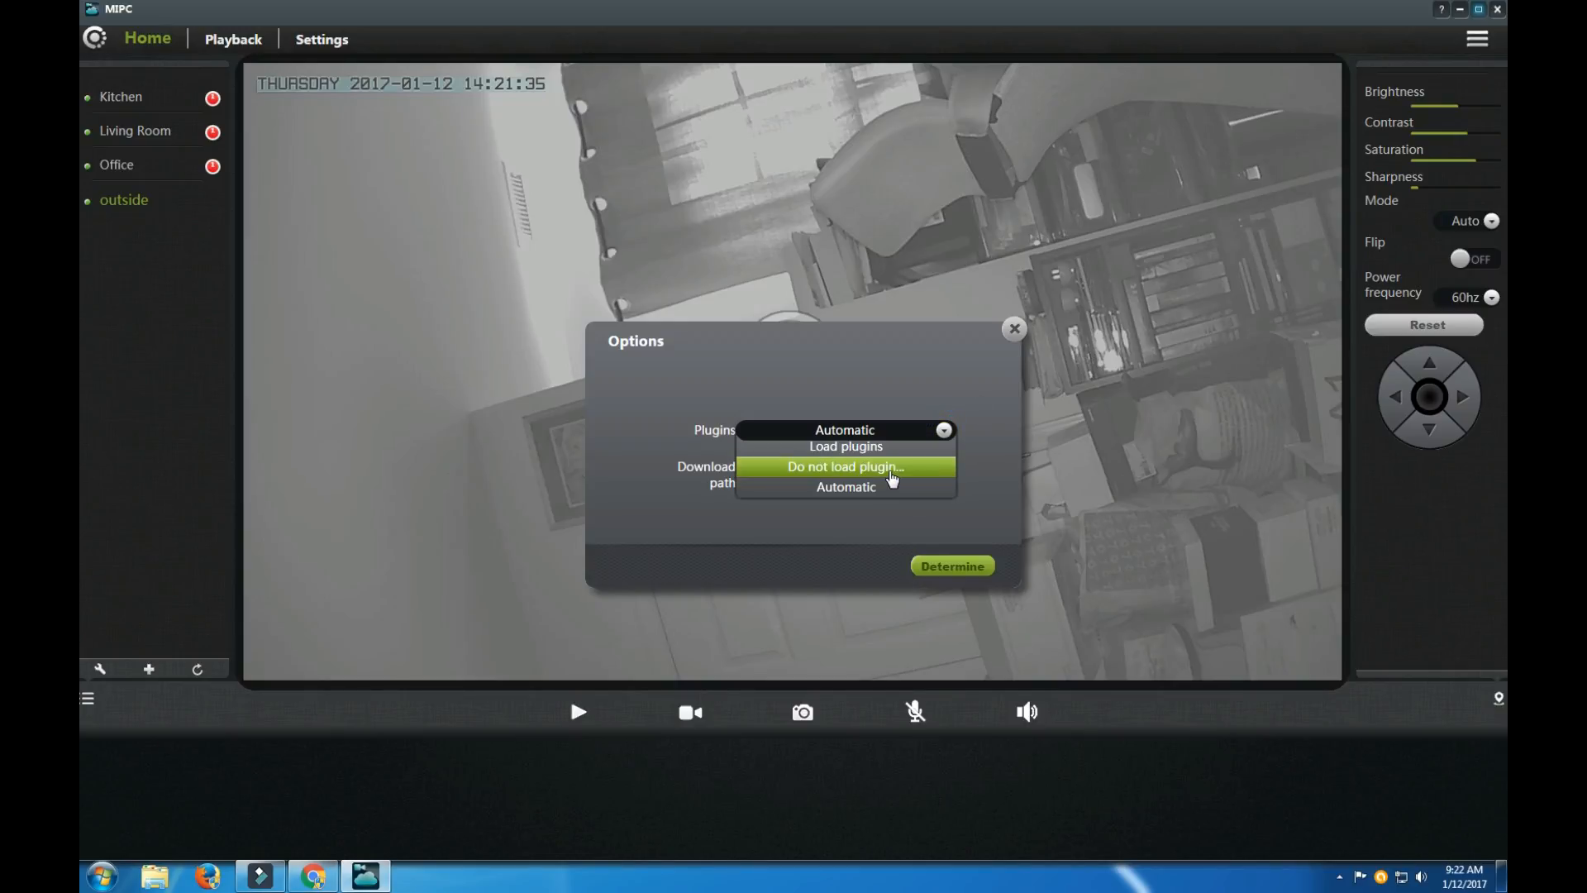
pyautogui.click(1013, 328)
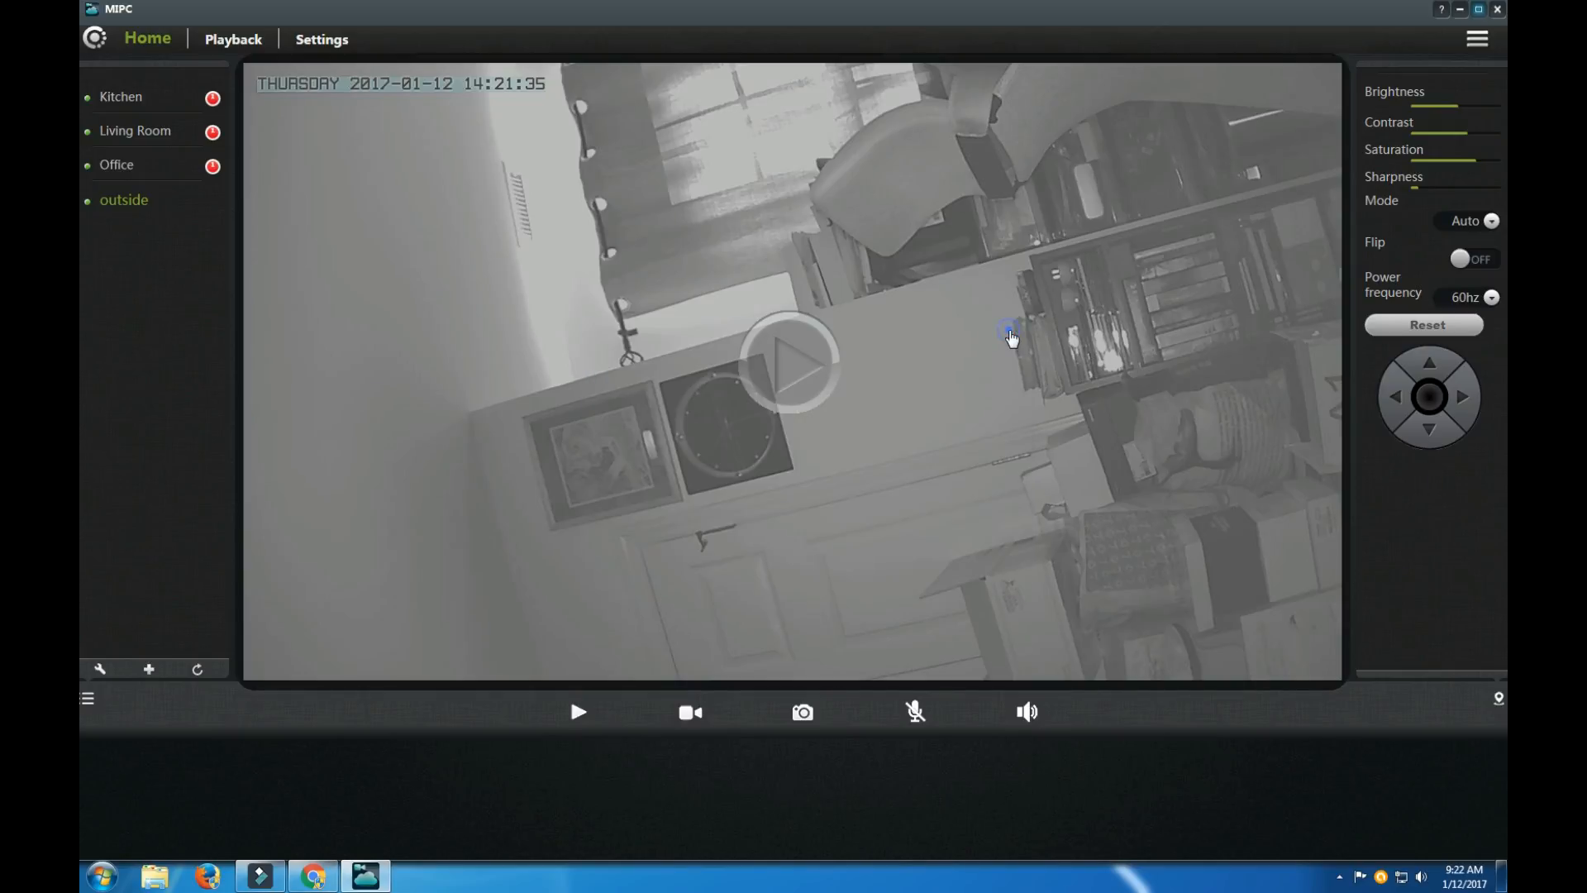
pyautogui.click(231, 38)
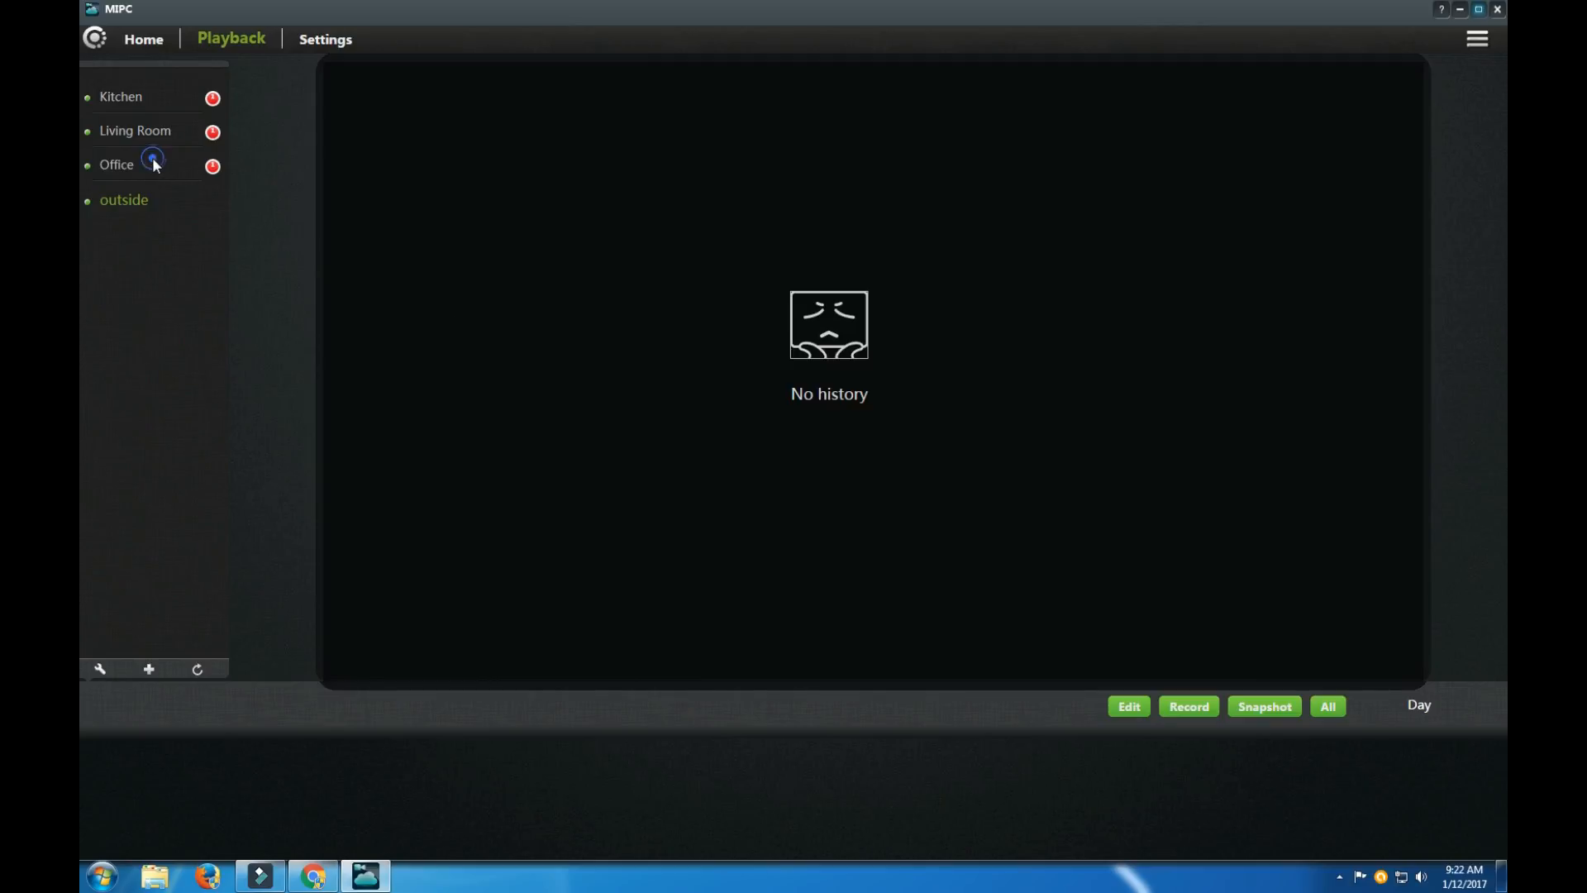
# Leave the empty Playback history and go to the Settings section for 'outside'.
pyautogui.click(116, 163)
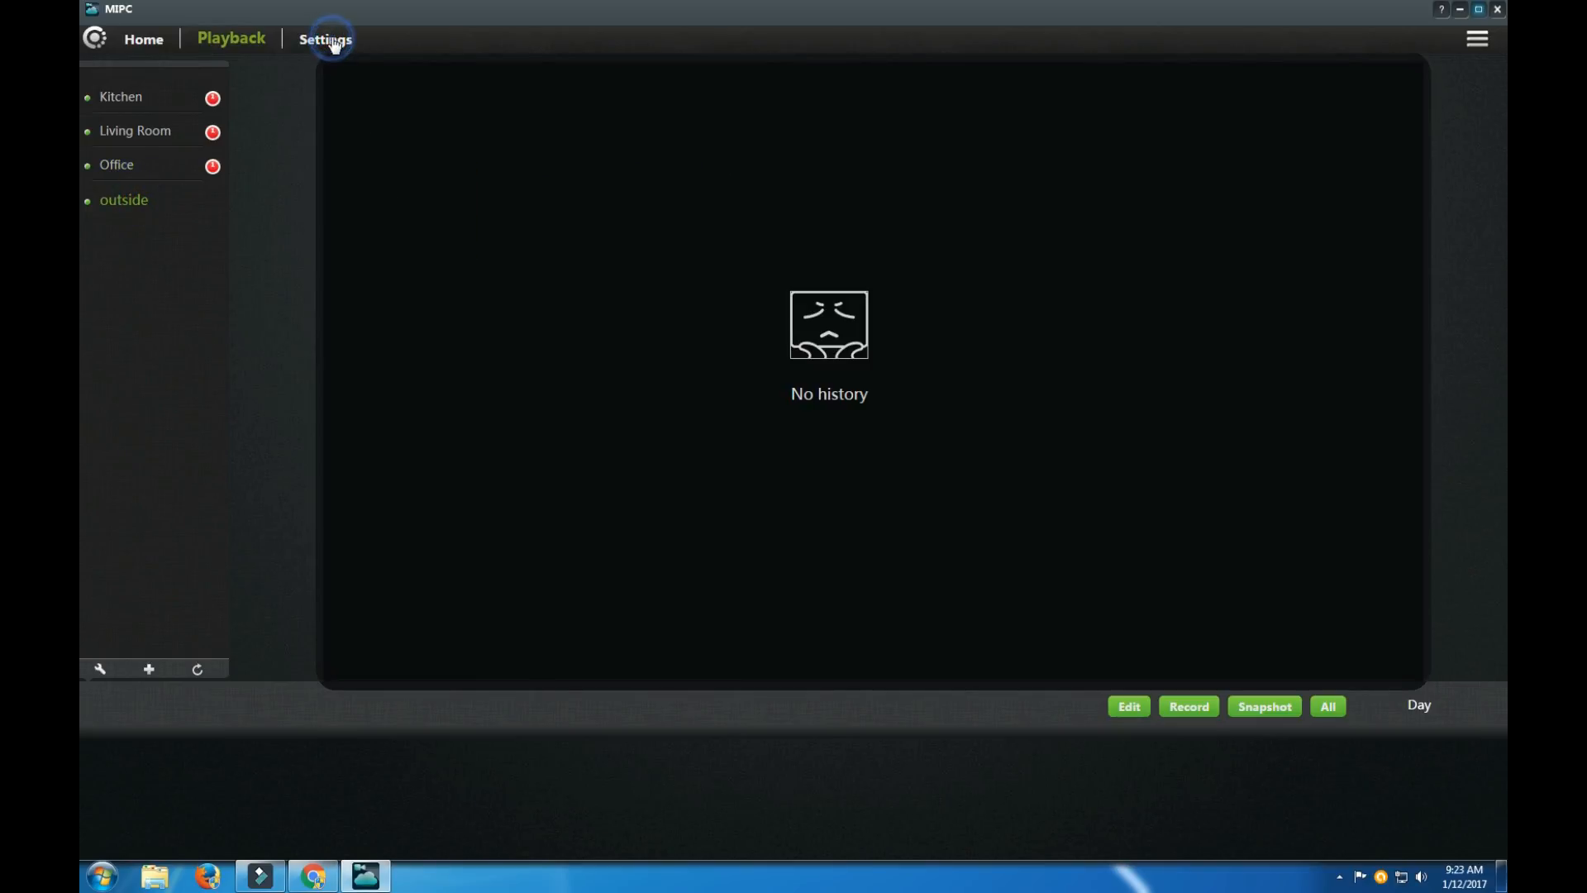
pyautogui.click(324, 39)
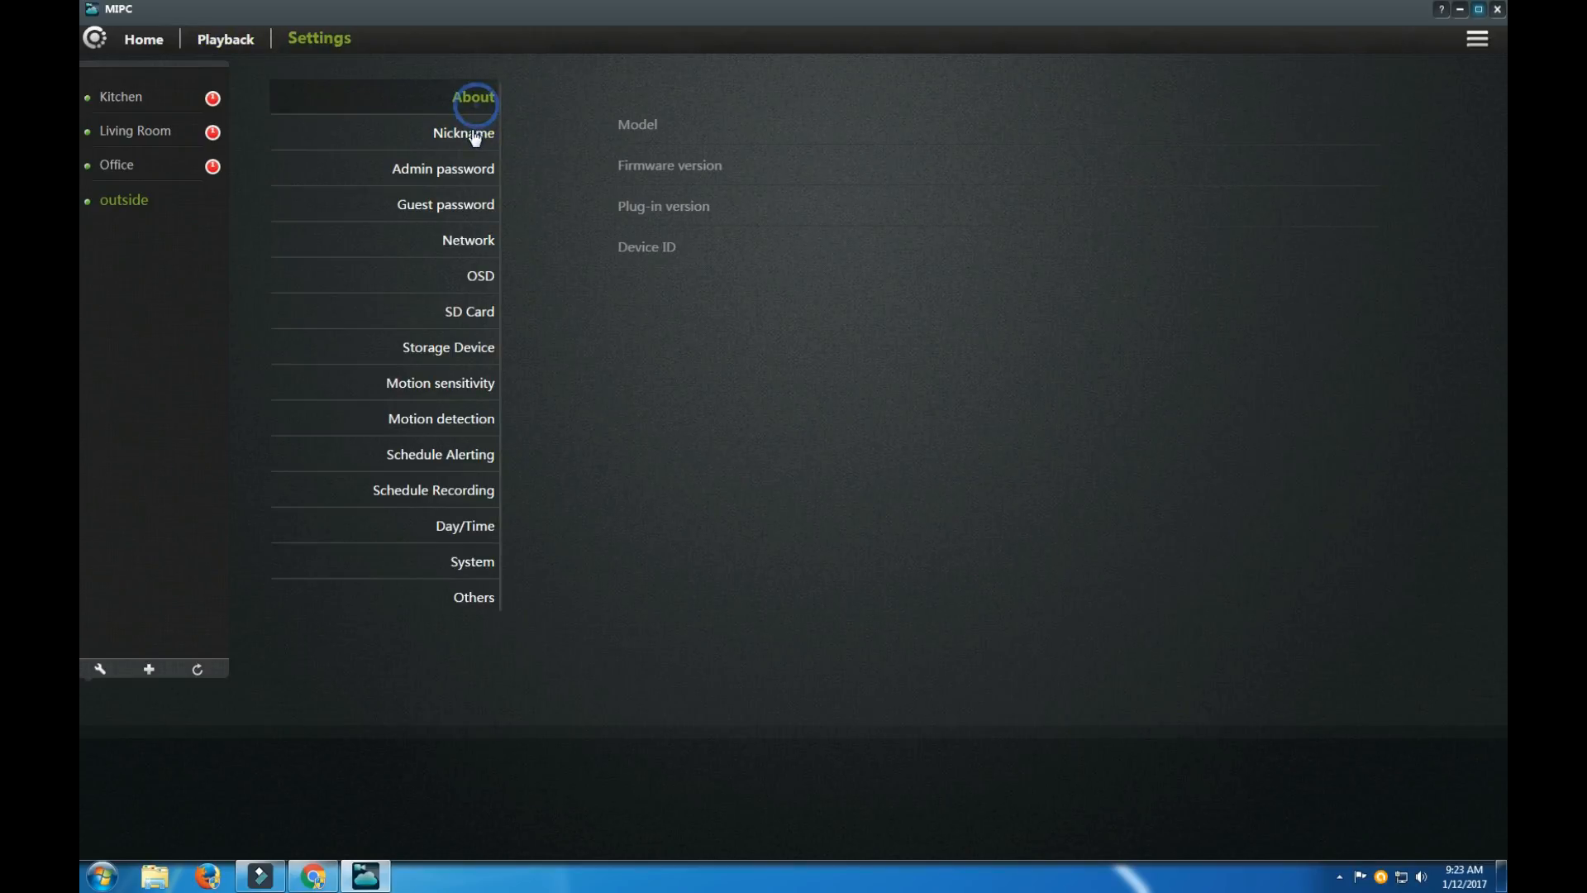
# Browse the About, Nickname, OSD, SD Card and Storage Device pages, ending on Motion sensitivity.
pyautogui.click(473, 96)
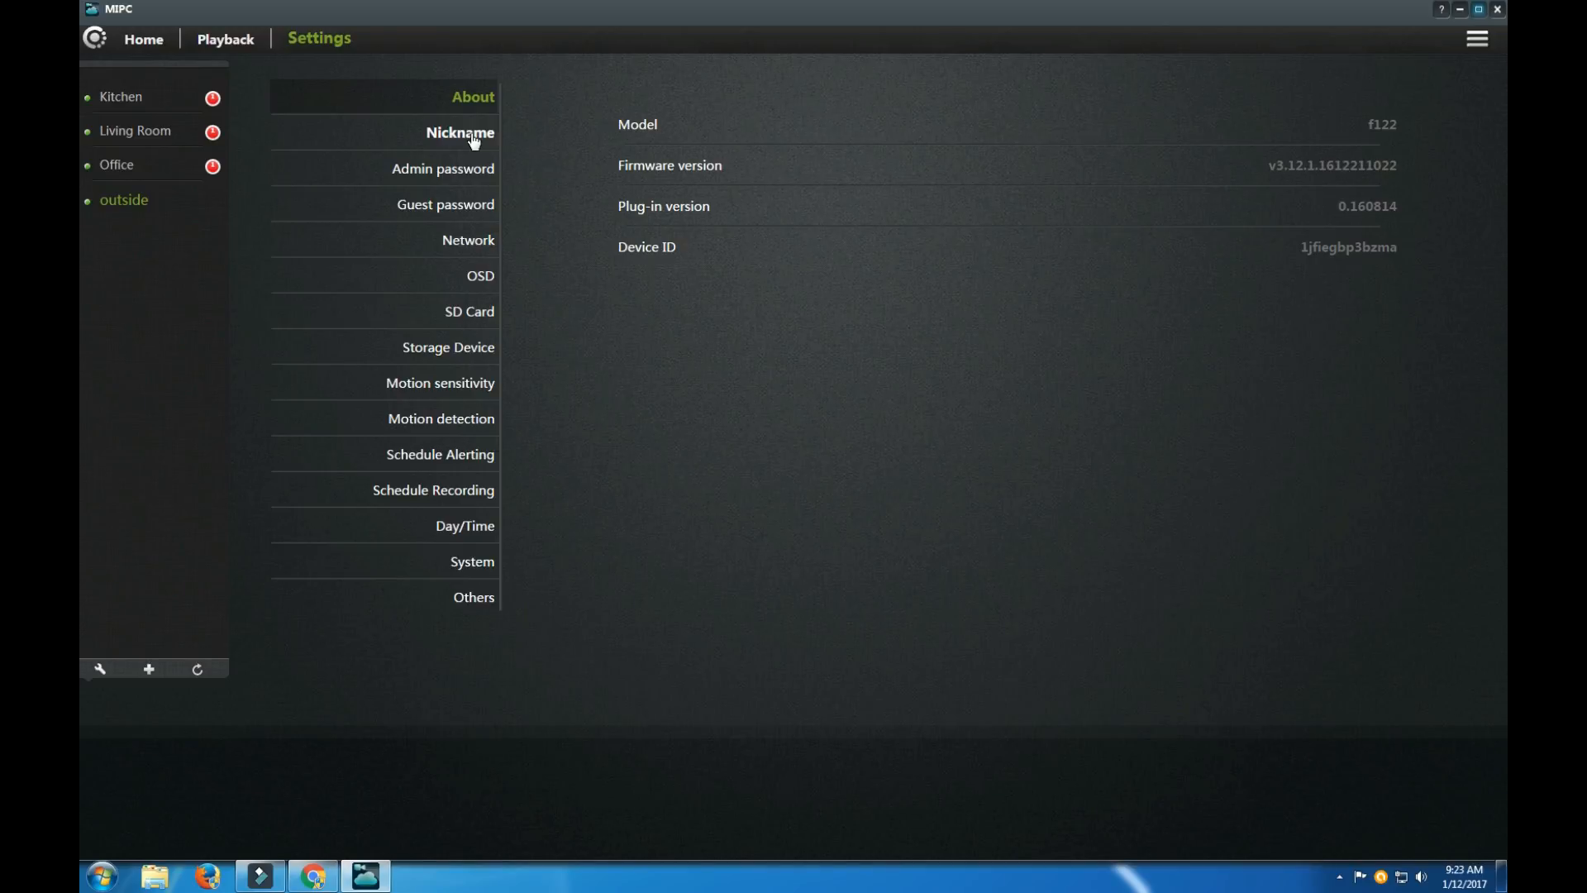
pyautogui.click(460, 132)
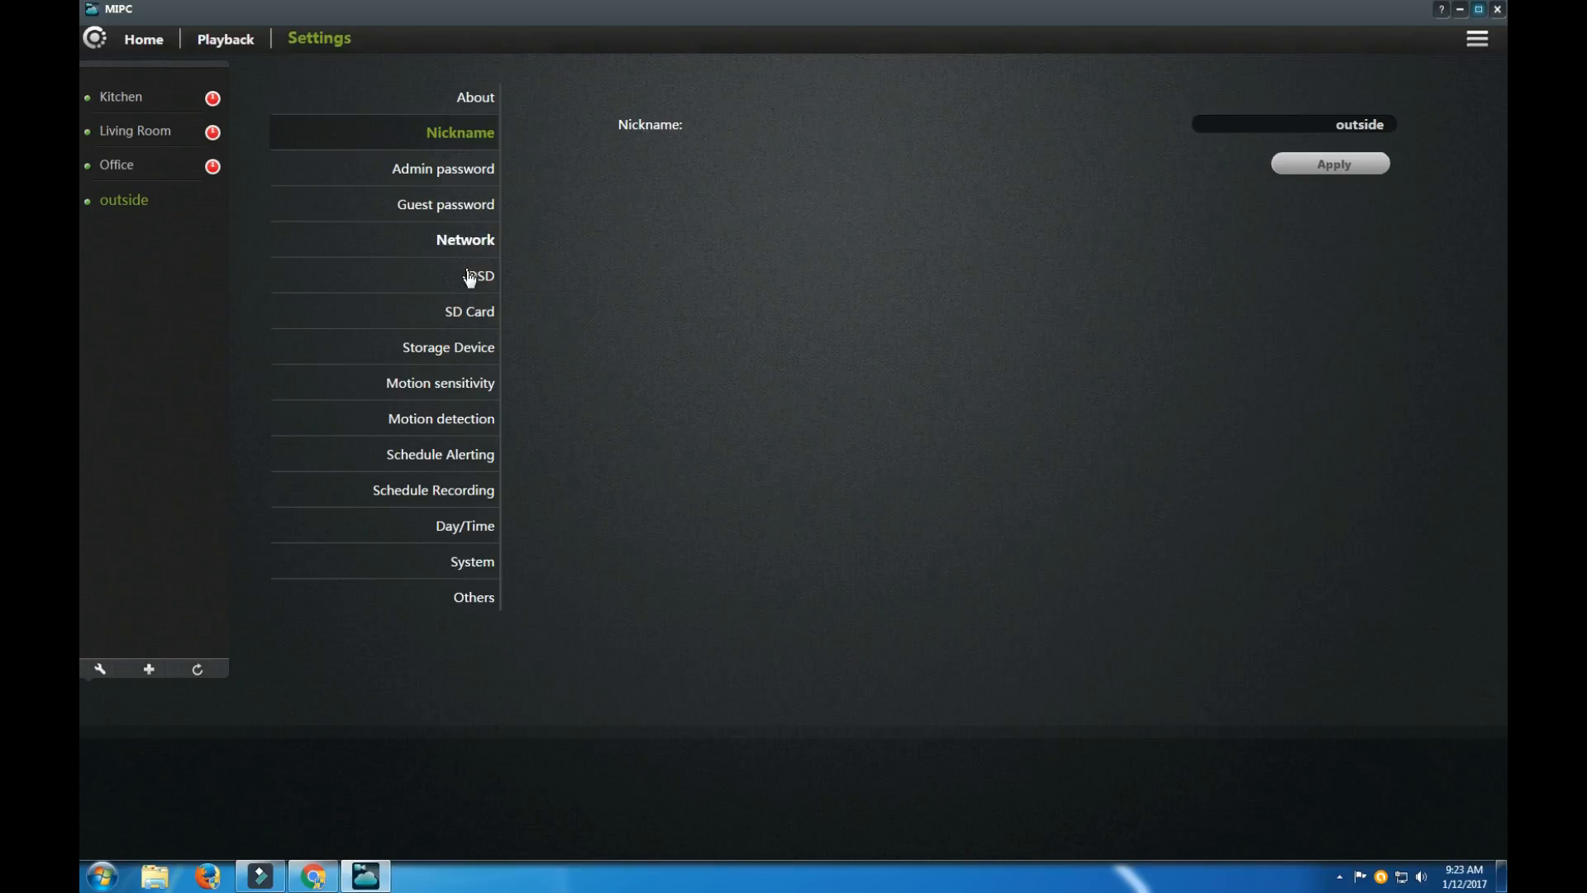
pyautogui.click(479, 276)
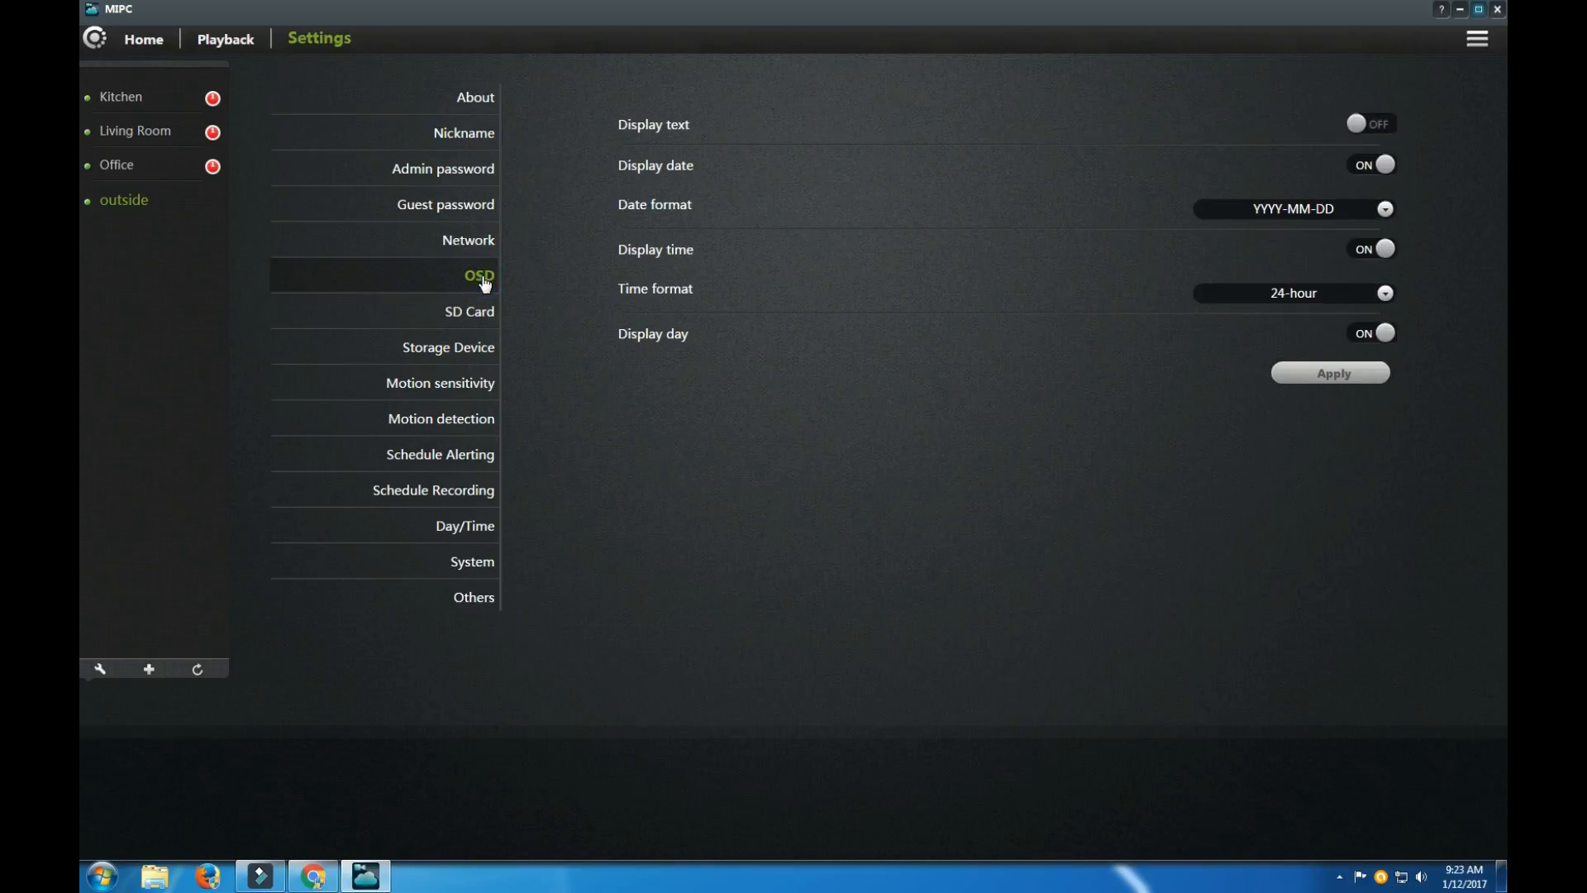
pyautogui.click(466, 311)
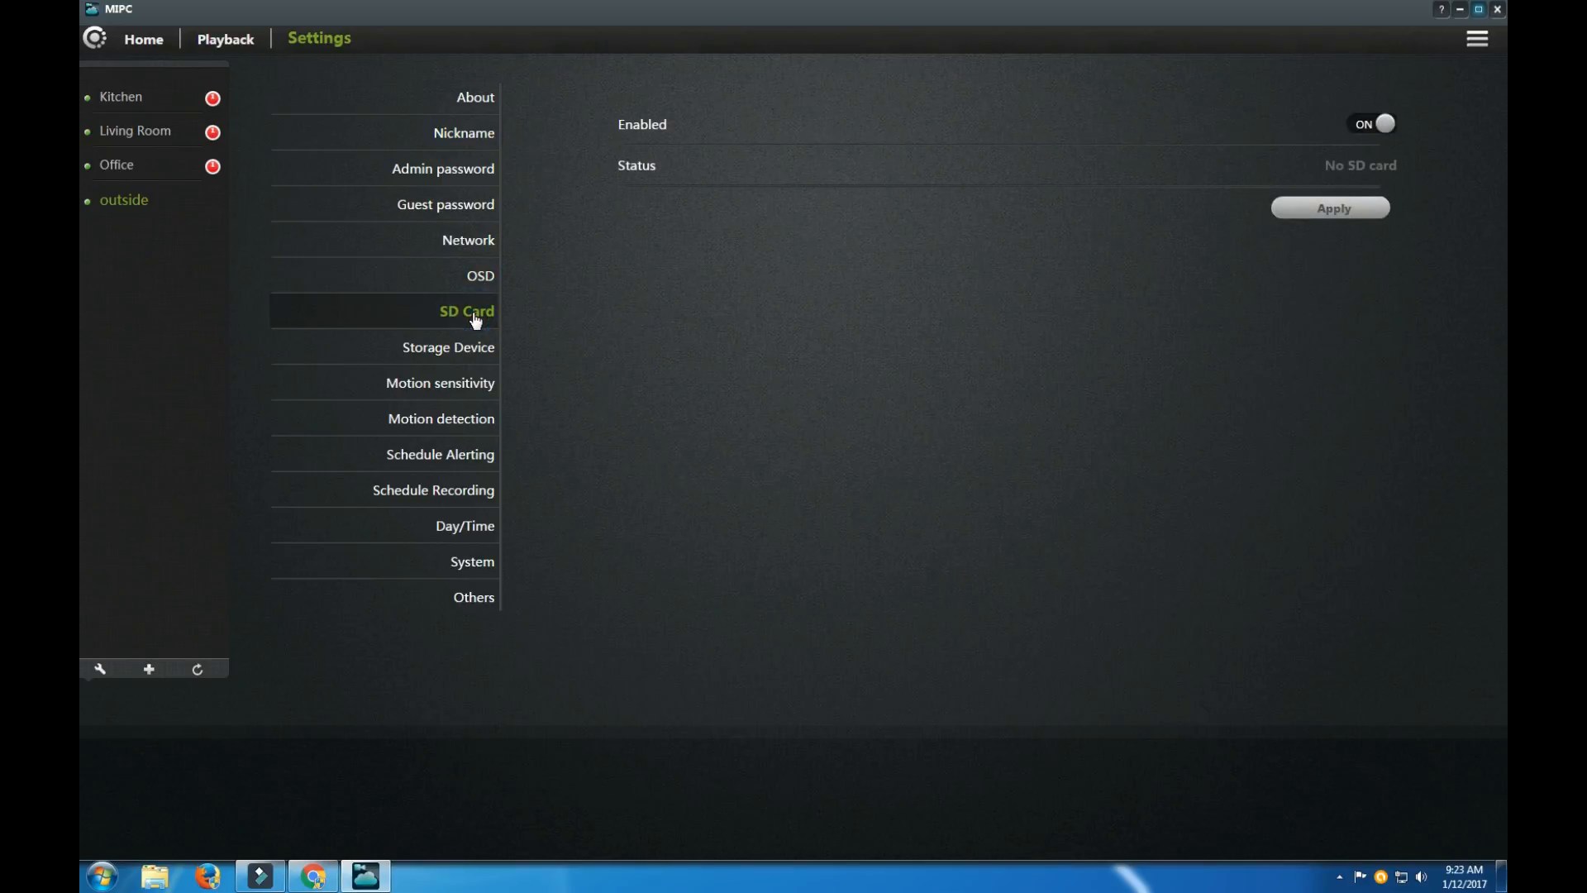
pyautogui.click(443, 346)
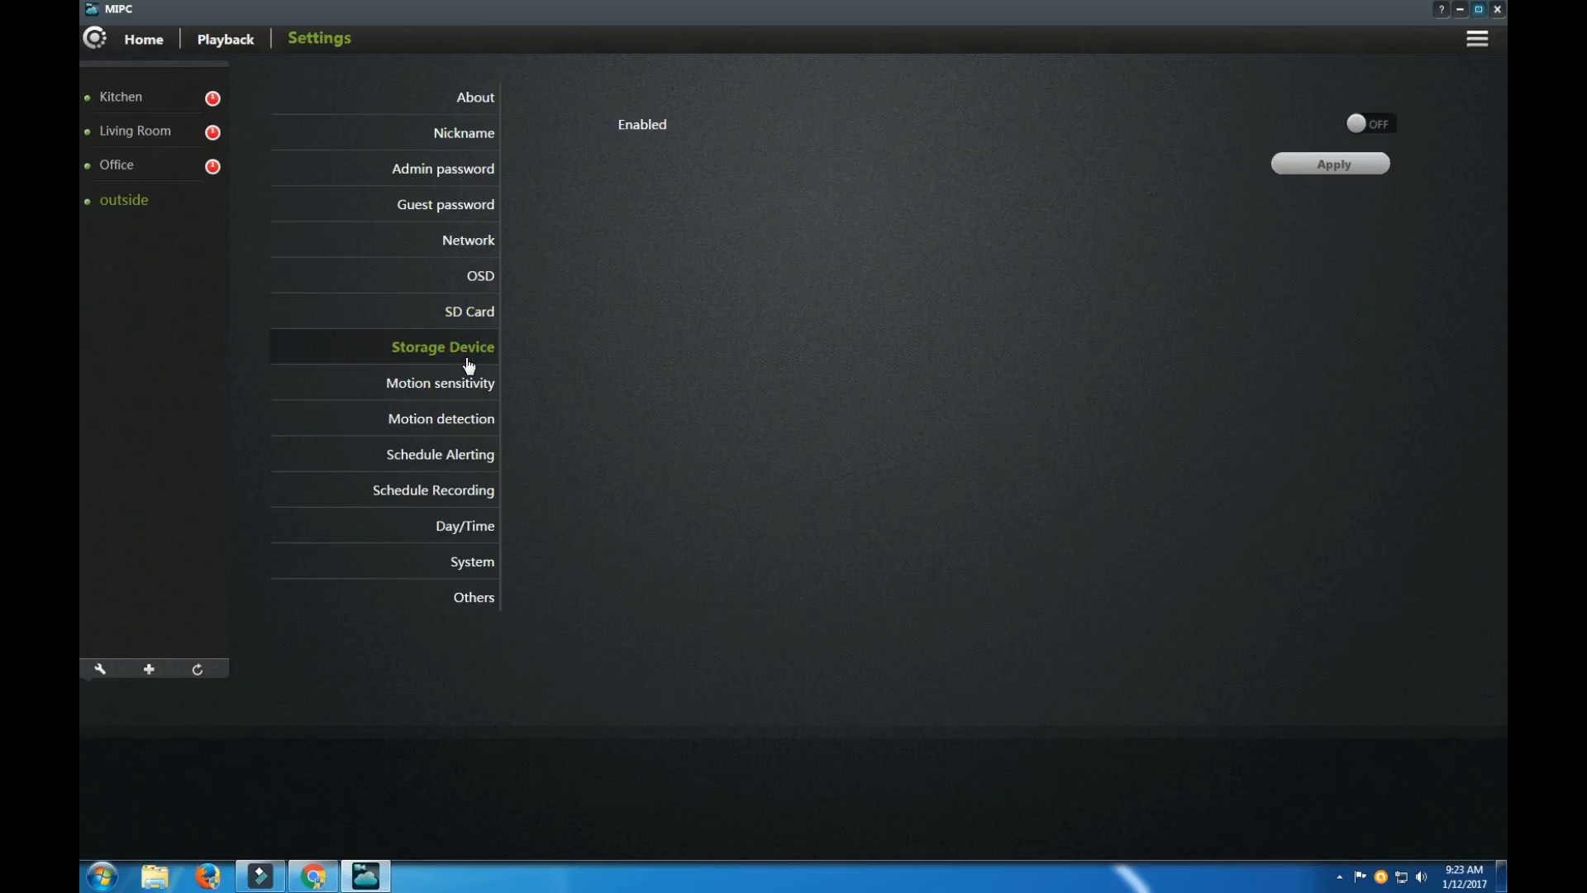
pyautogui.moveTo(545, 307)
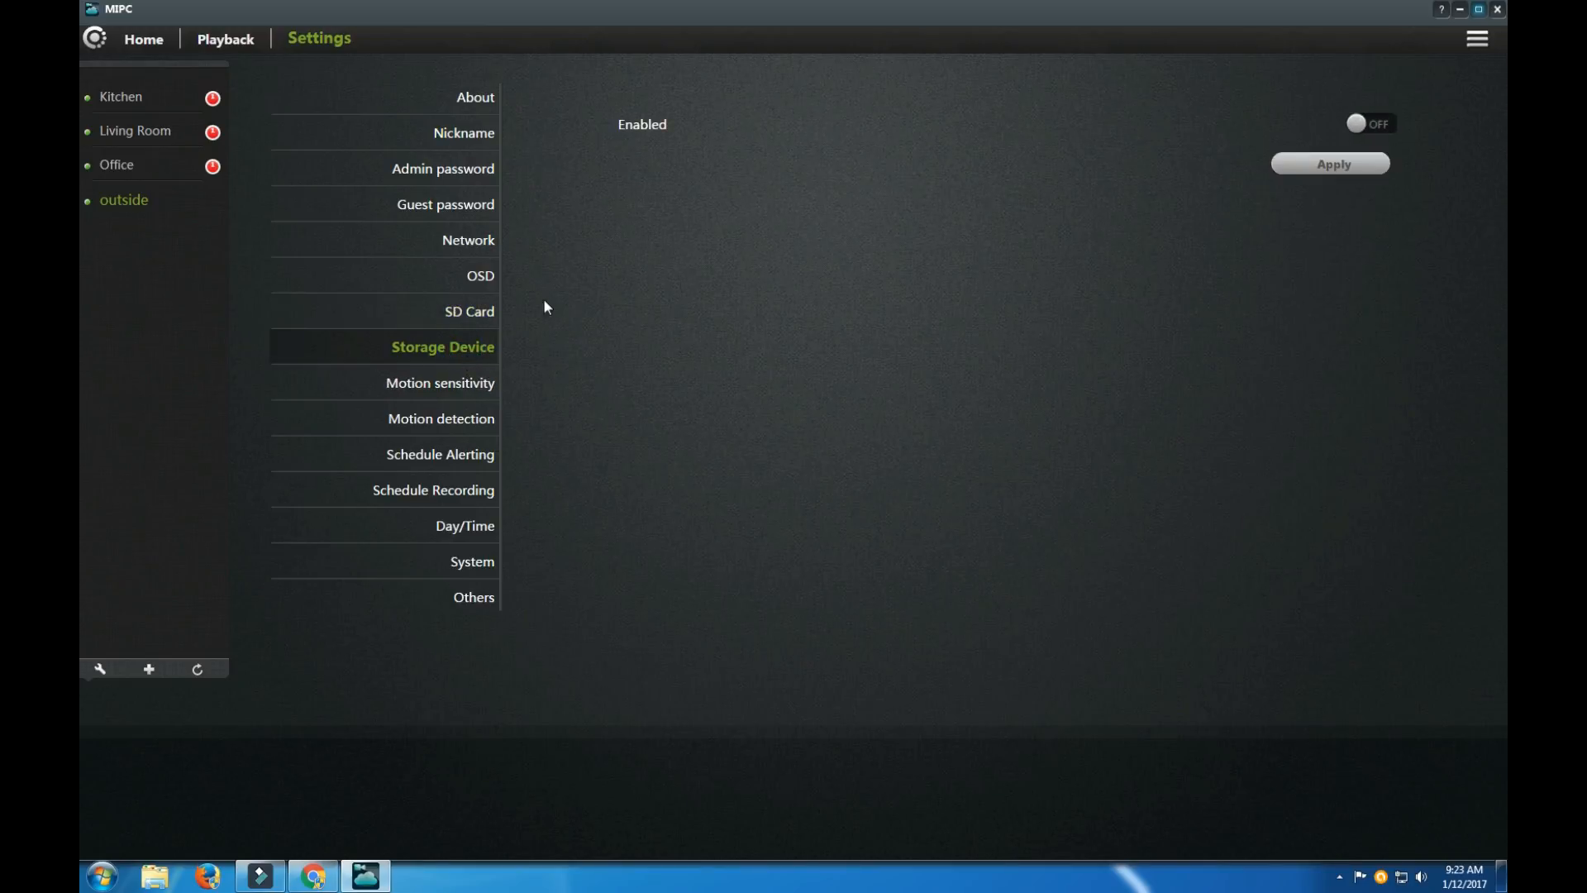
pyautogui.click(439, 382)
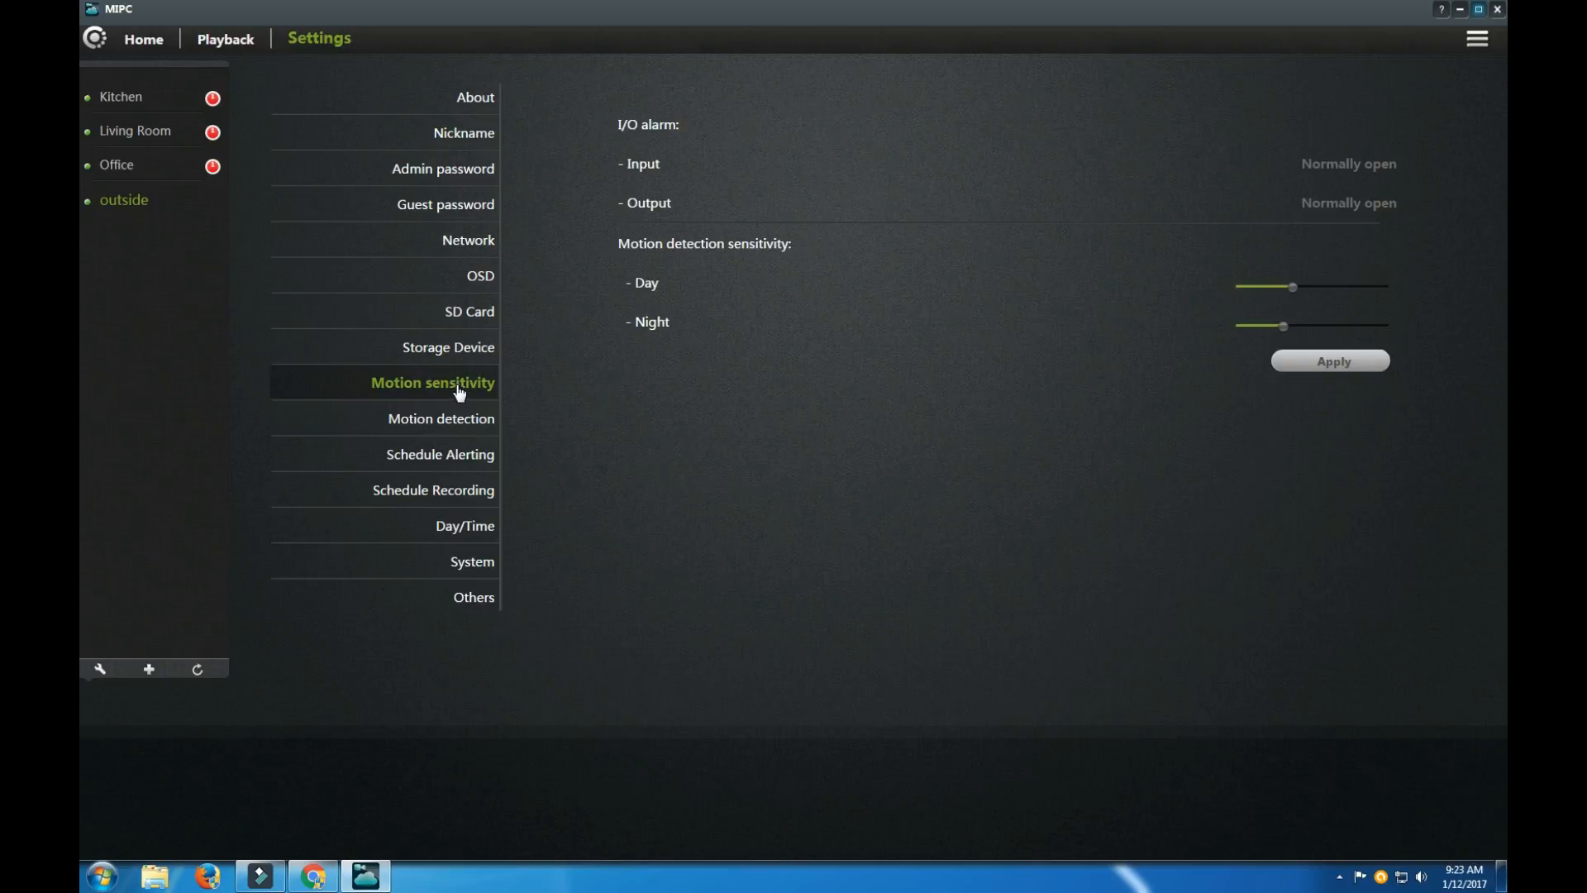
# Enable the external storage device, view Motion detection, then reach the Schedule Alerting page.
pyautogui.click(442, 347)
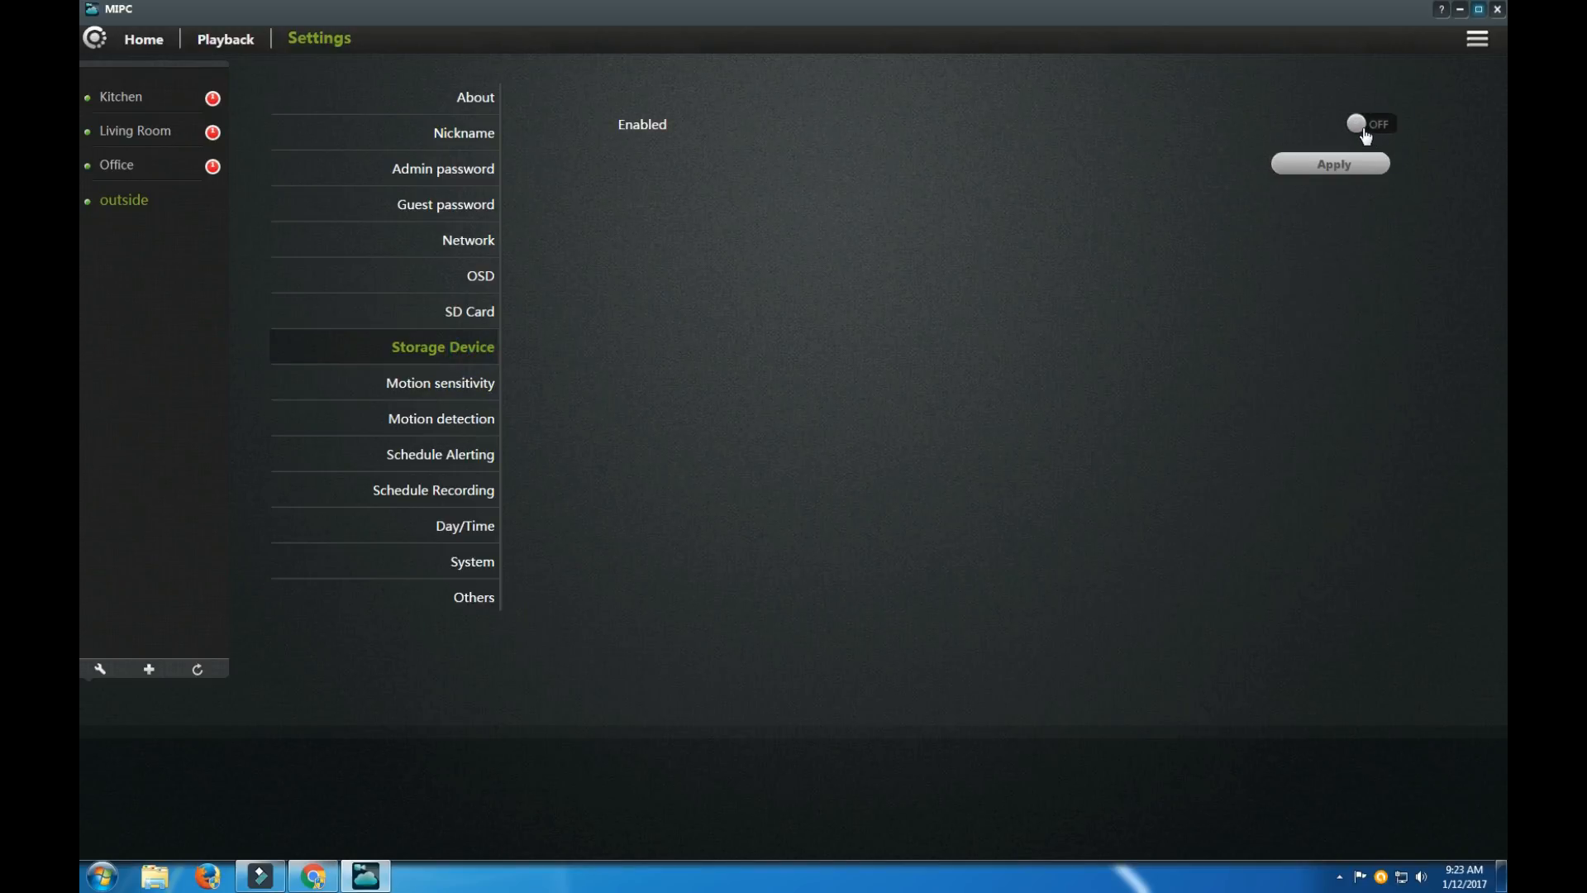
pyautogui.click(1370, 123)
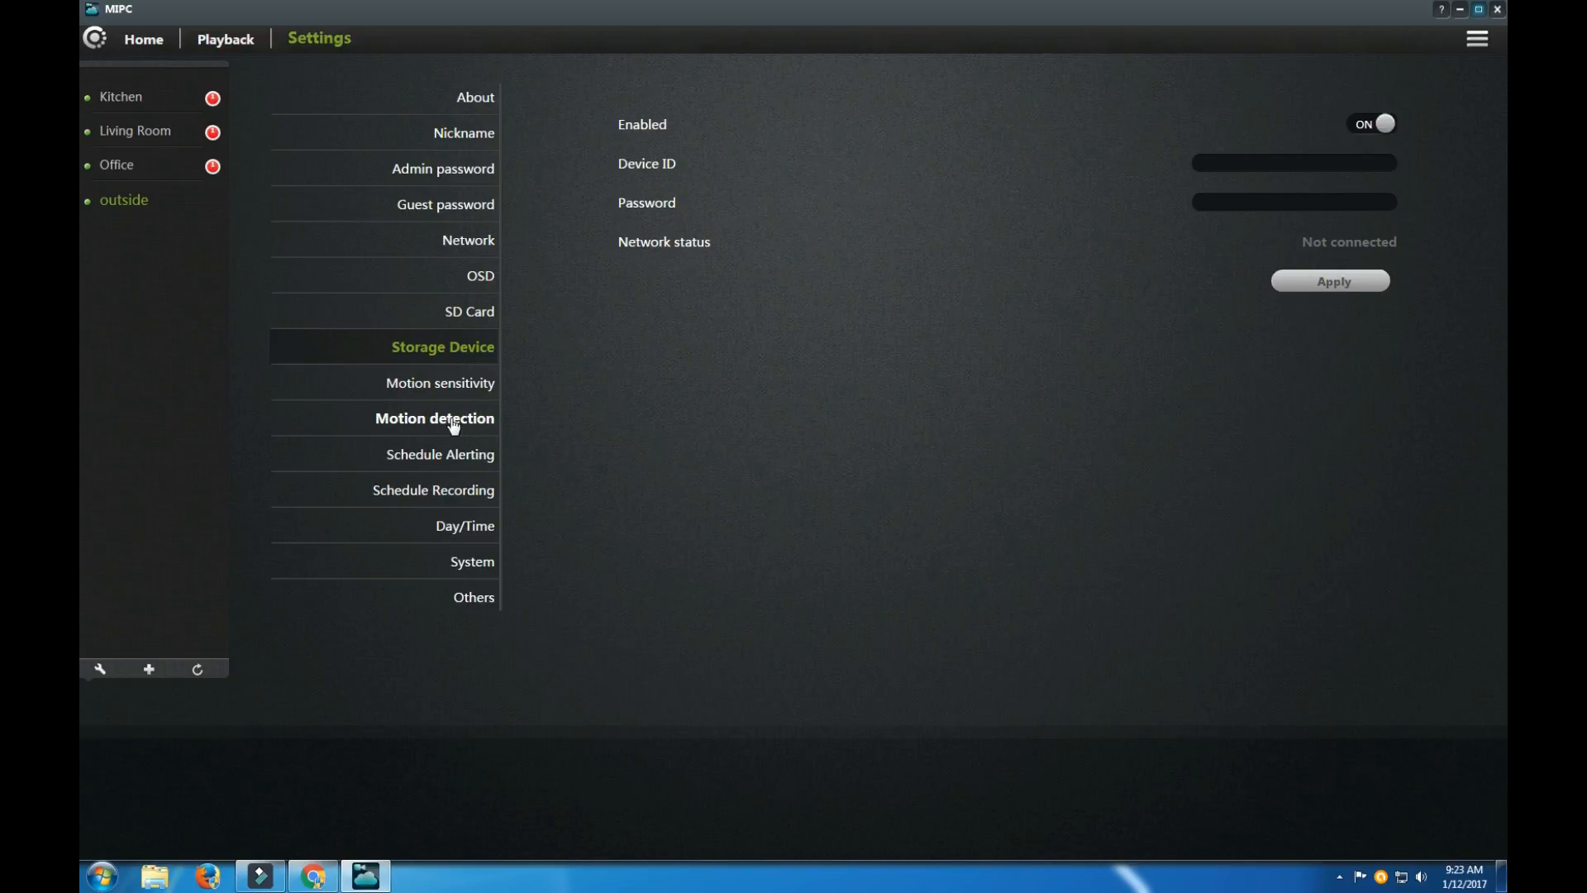
pyautogui.click(434, 419)
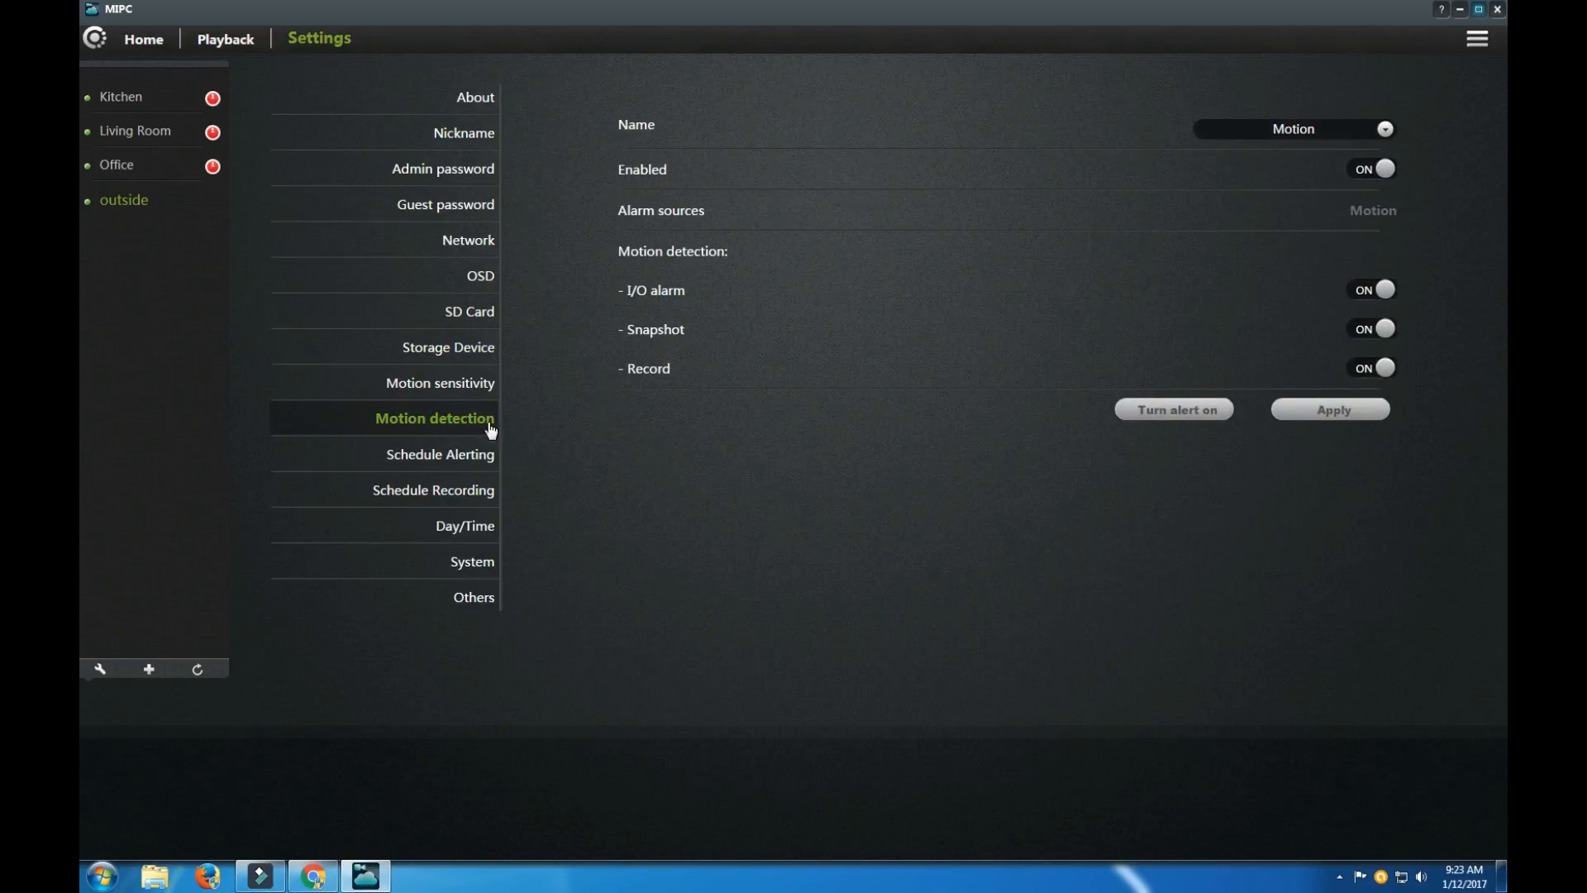
pyautogui.moveTo(1374, 190)
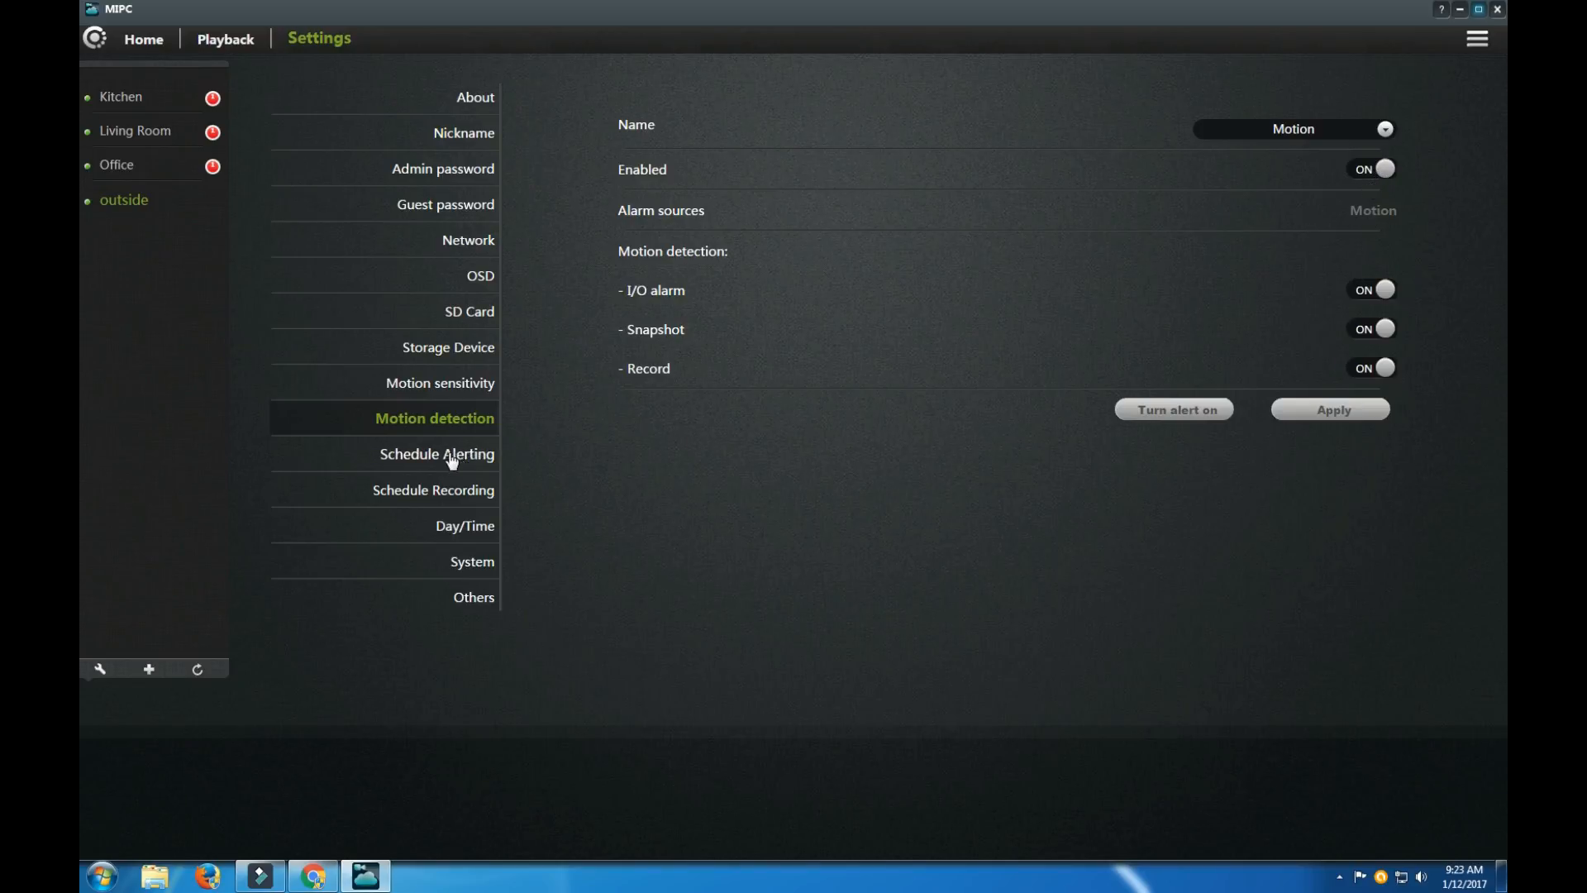
pyautogui.click(436, 453)
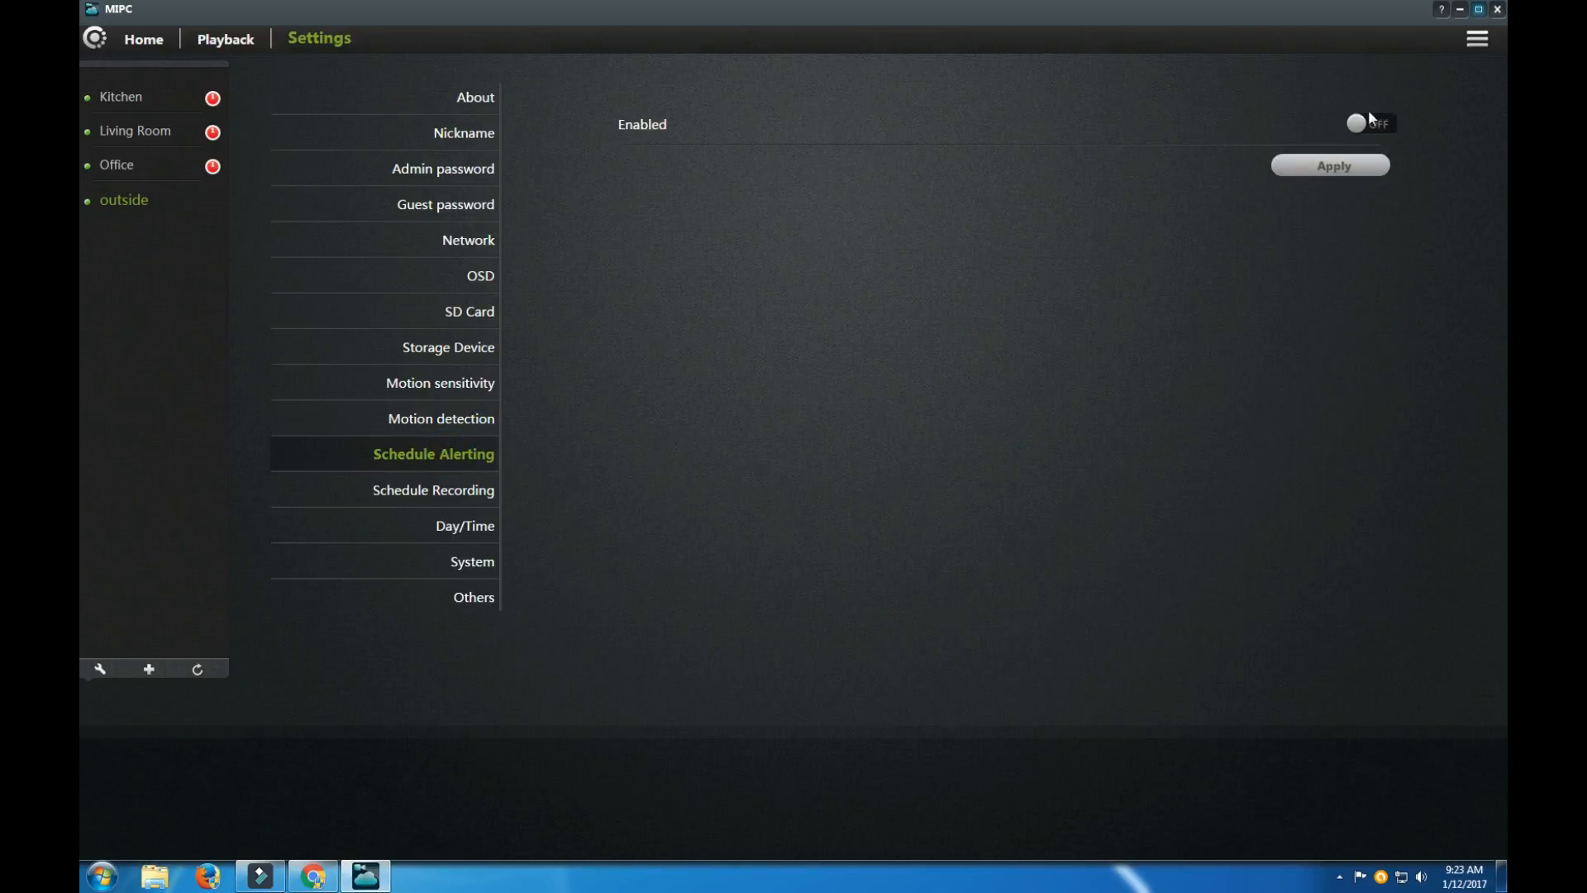
# Enable schedule alerting with Schedule 1 on, then bring up the Schedule Recording page.
pyautogui.click(1369, 123)
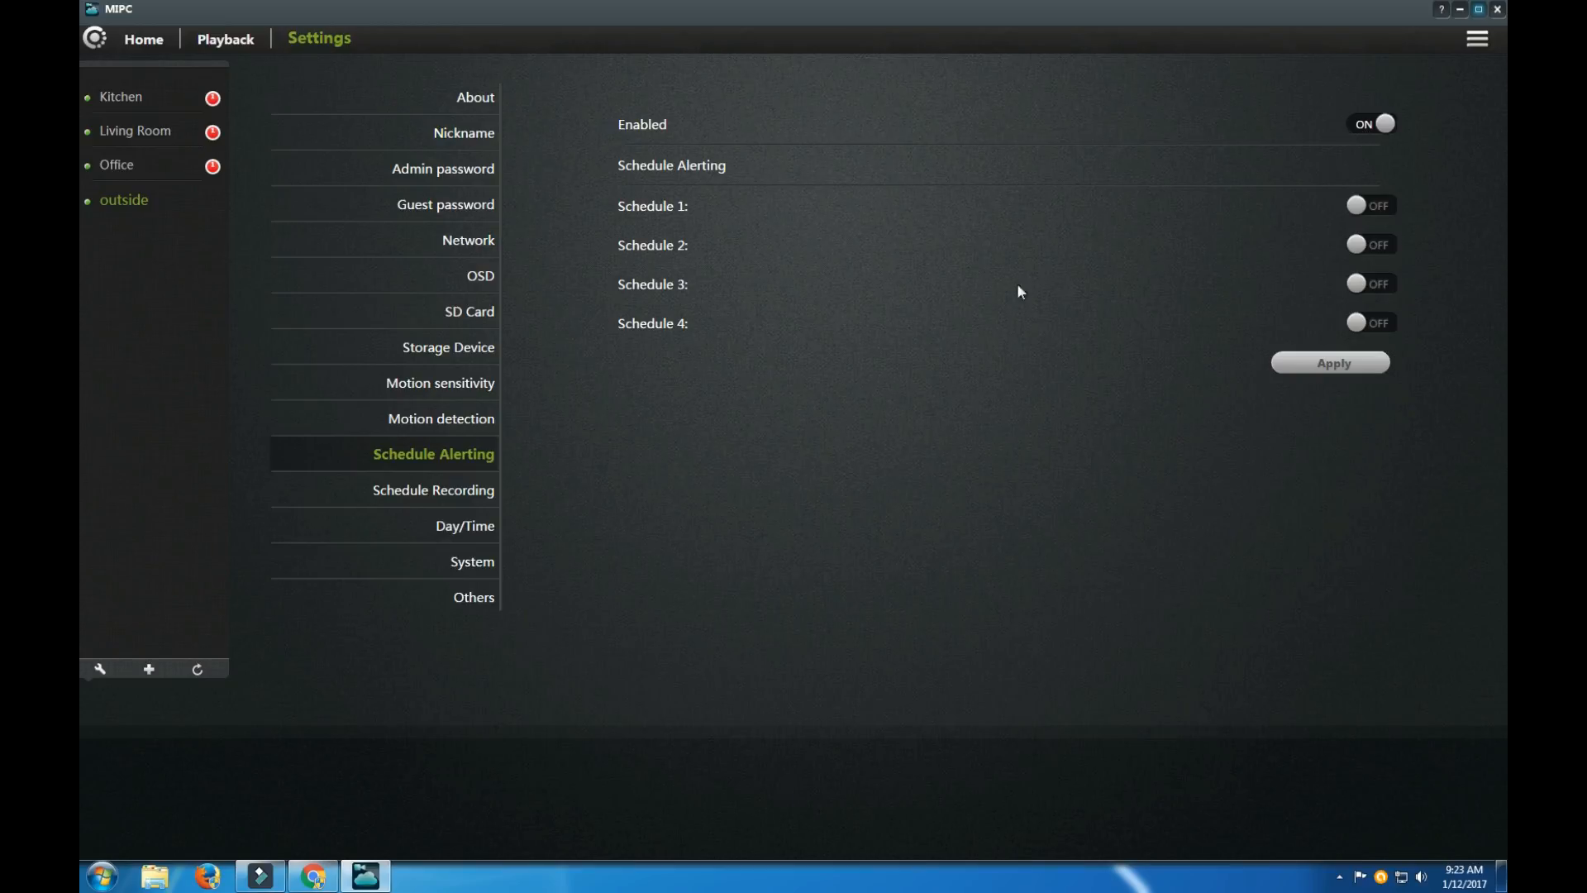
pyautogui.click(1369, 206)
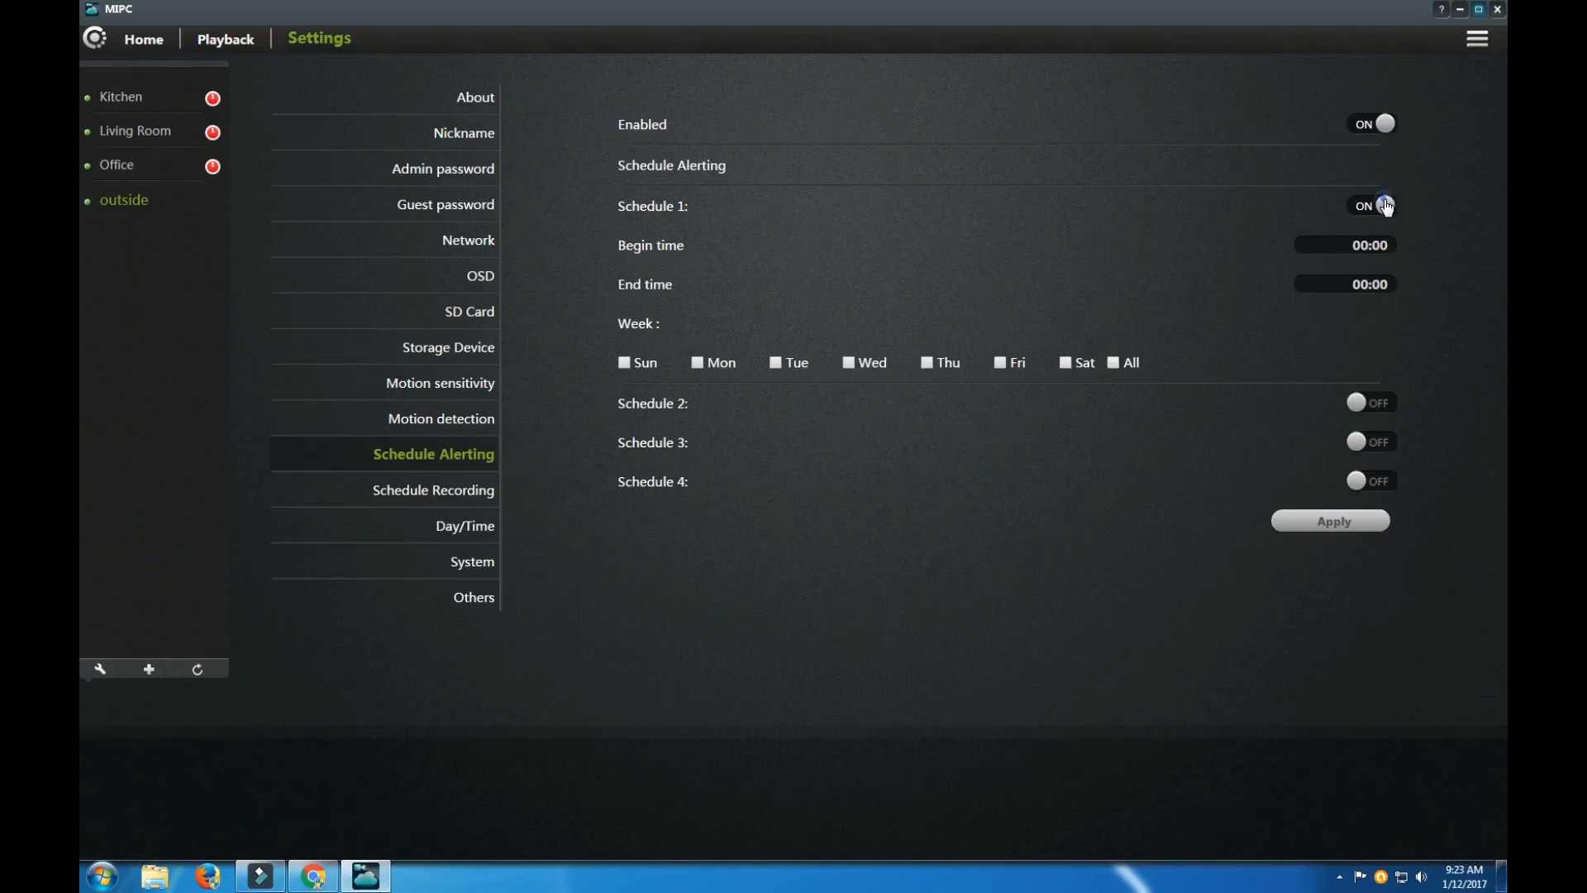
pyautogui.click(427, 490)
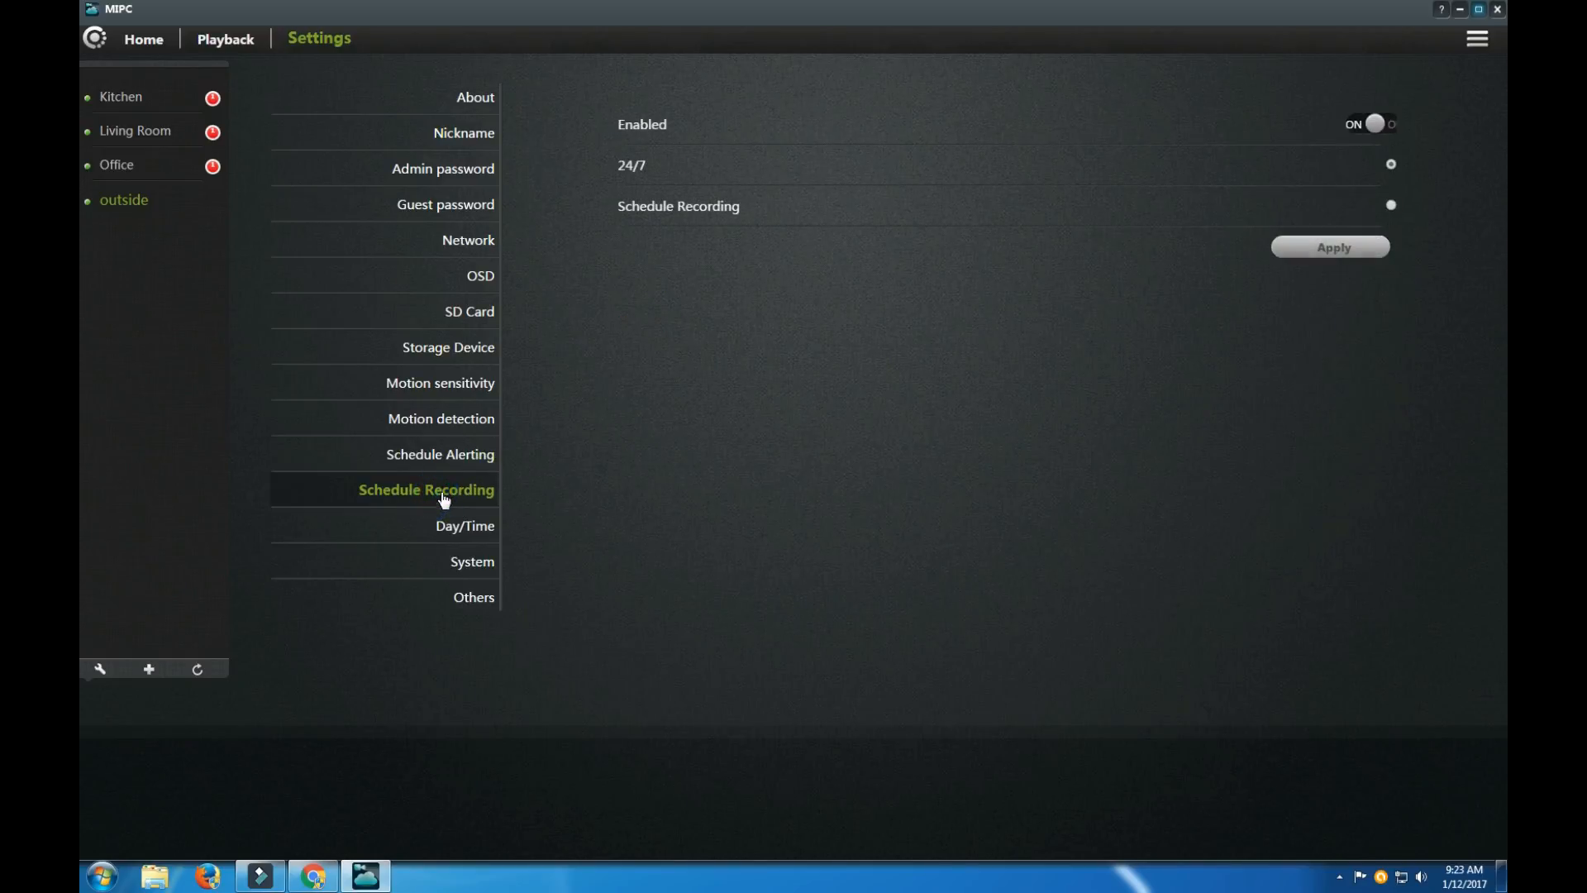
pyautogui.click(427, 488)
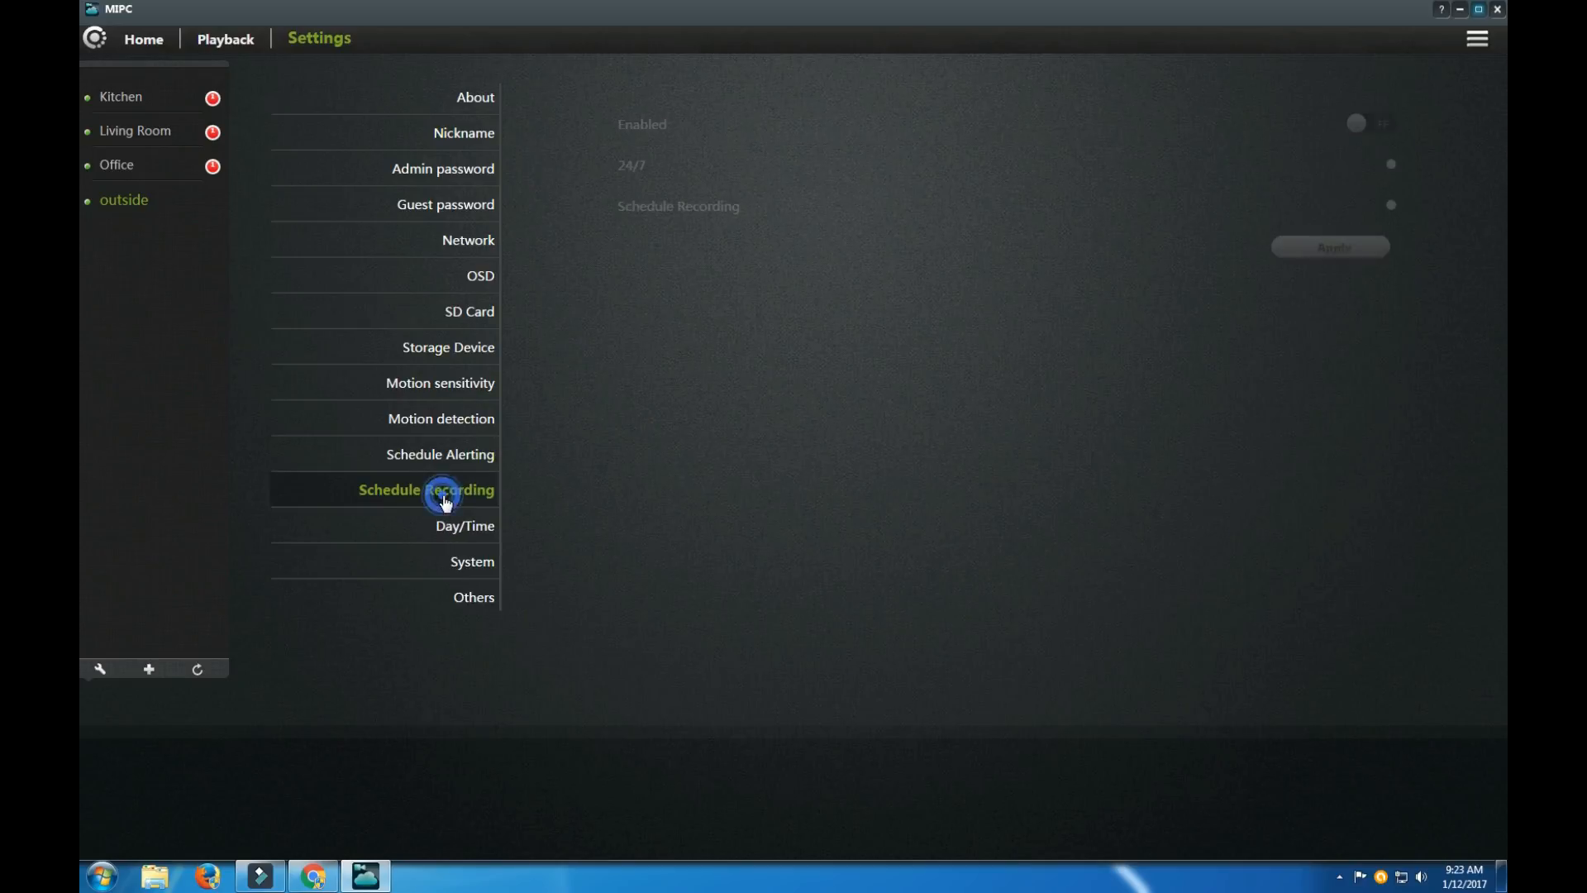
# Switch recording from 24/7 to scheduled mode with Schedule 1 on, then view Day/Time.
pyautogui.click(427, 490)
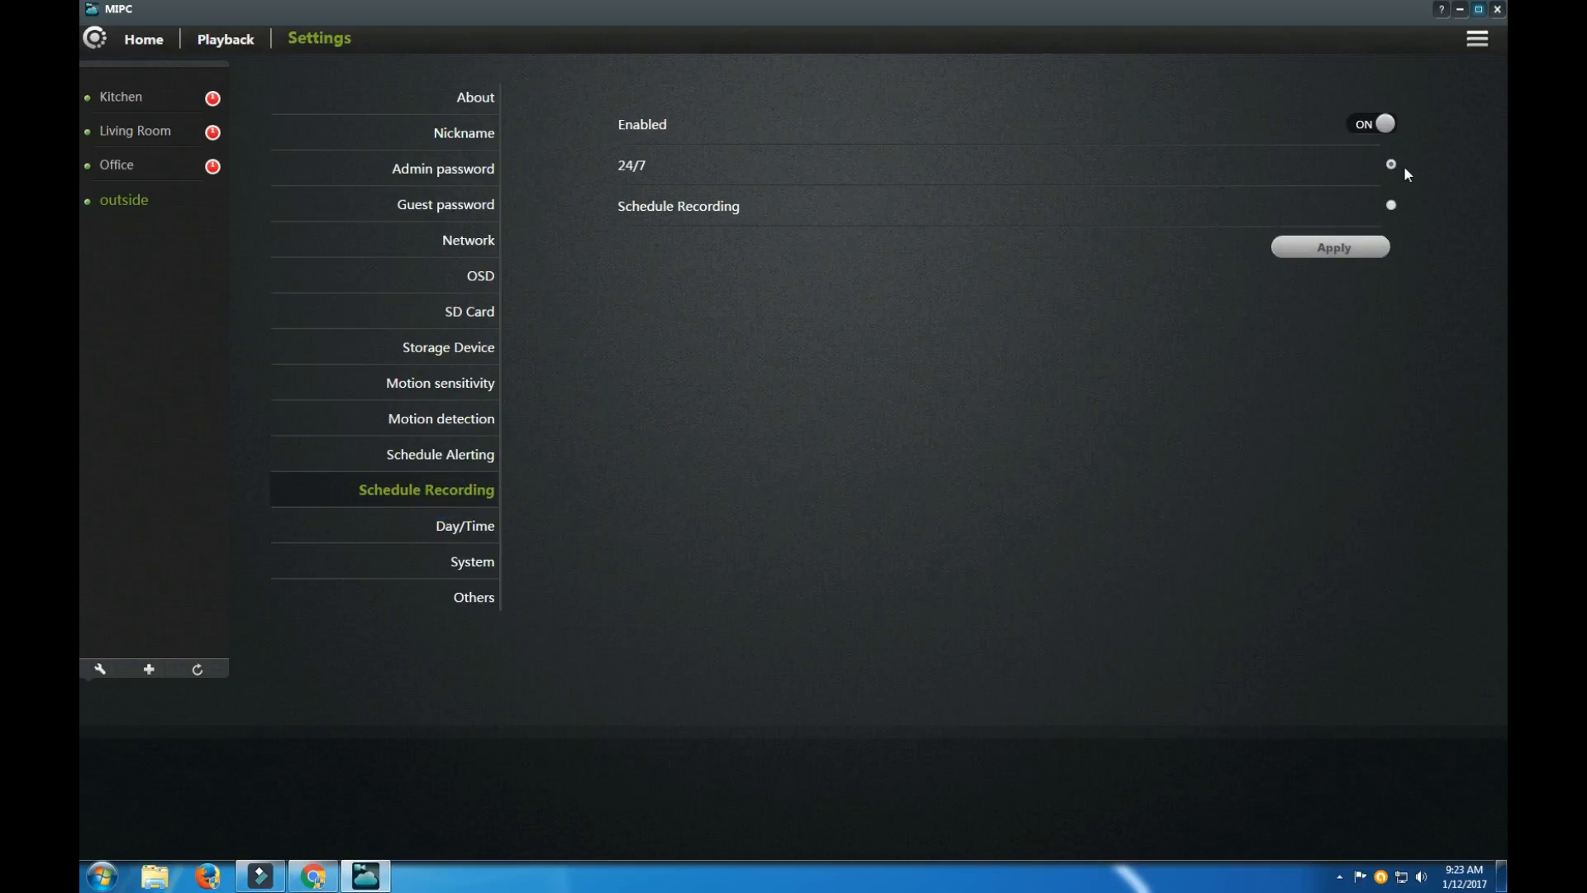
pyautogui.click(1390, 206)
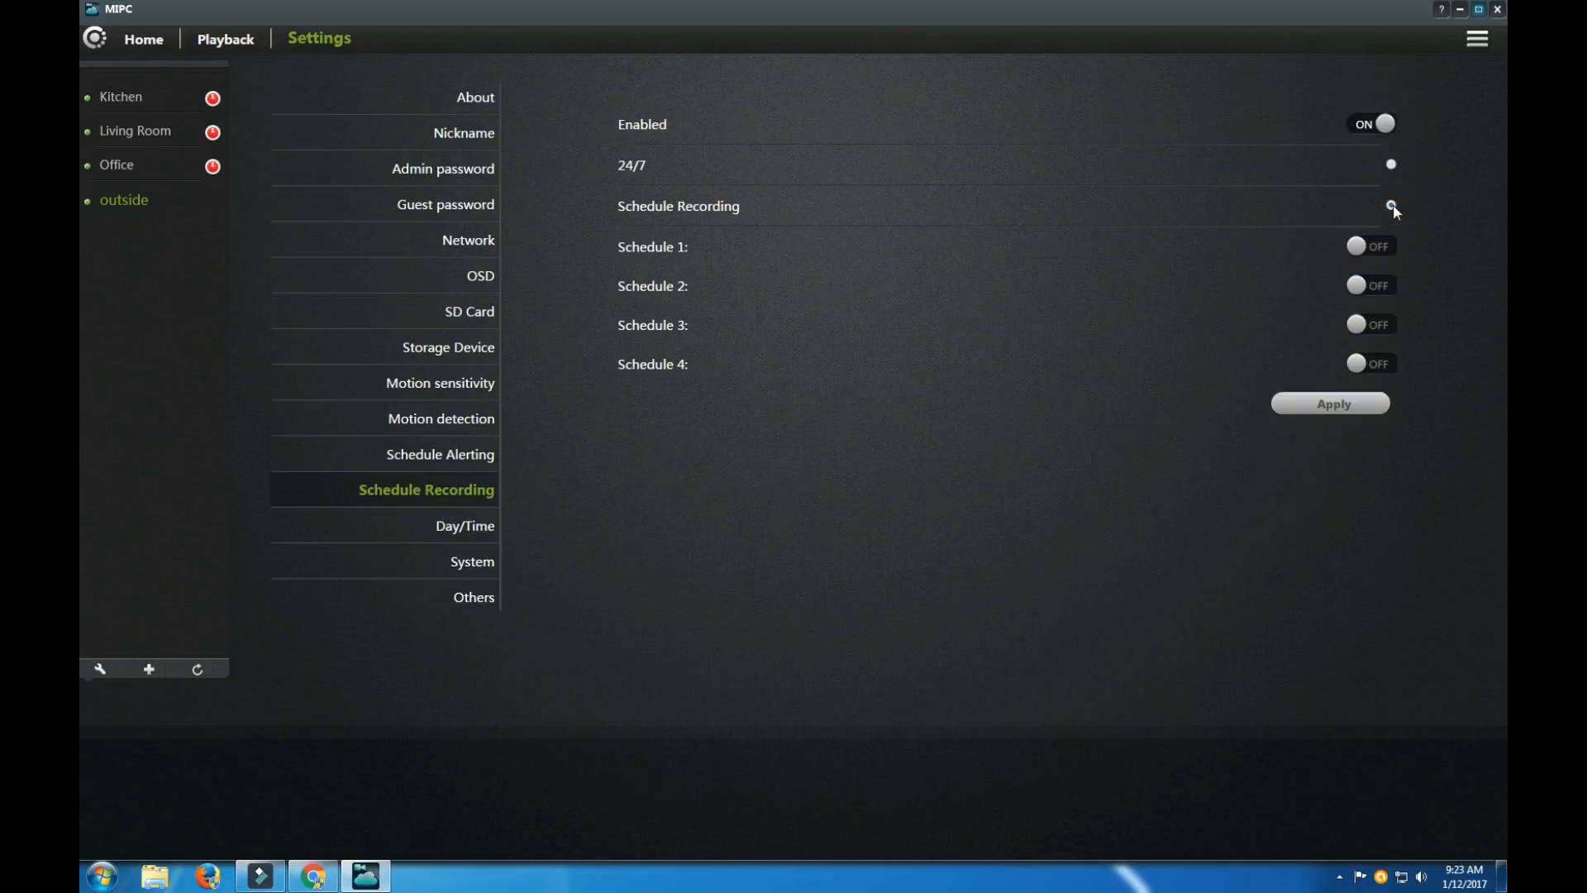
pyautogui.click(1370, 244)
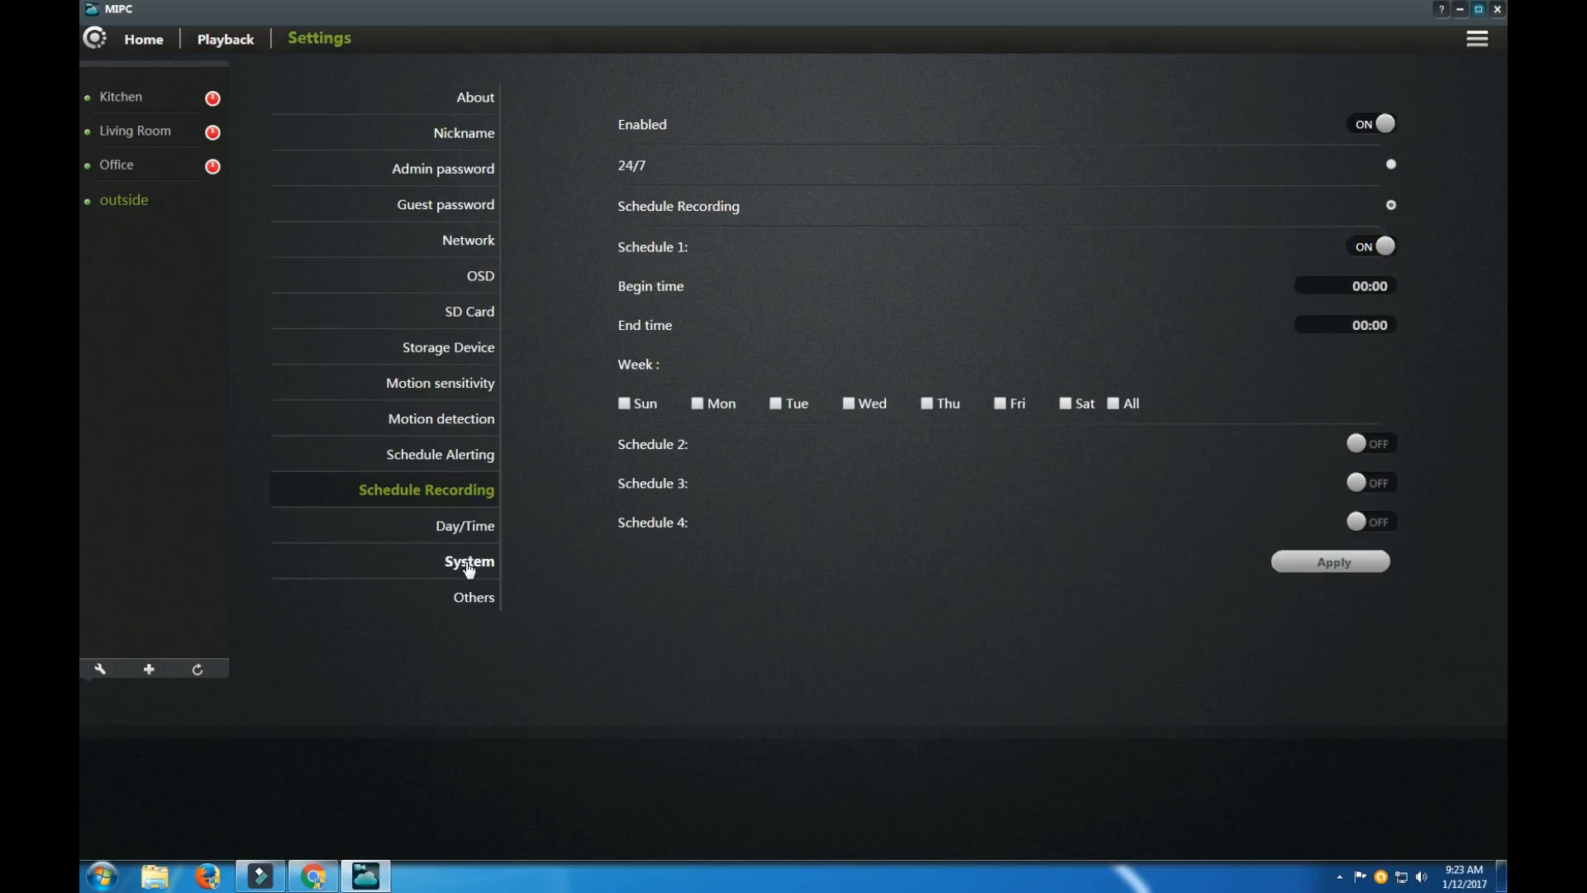
pyautogui.click(462, 526)
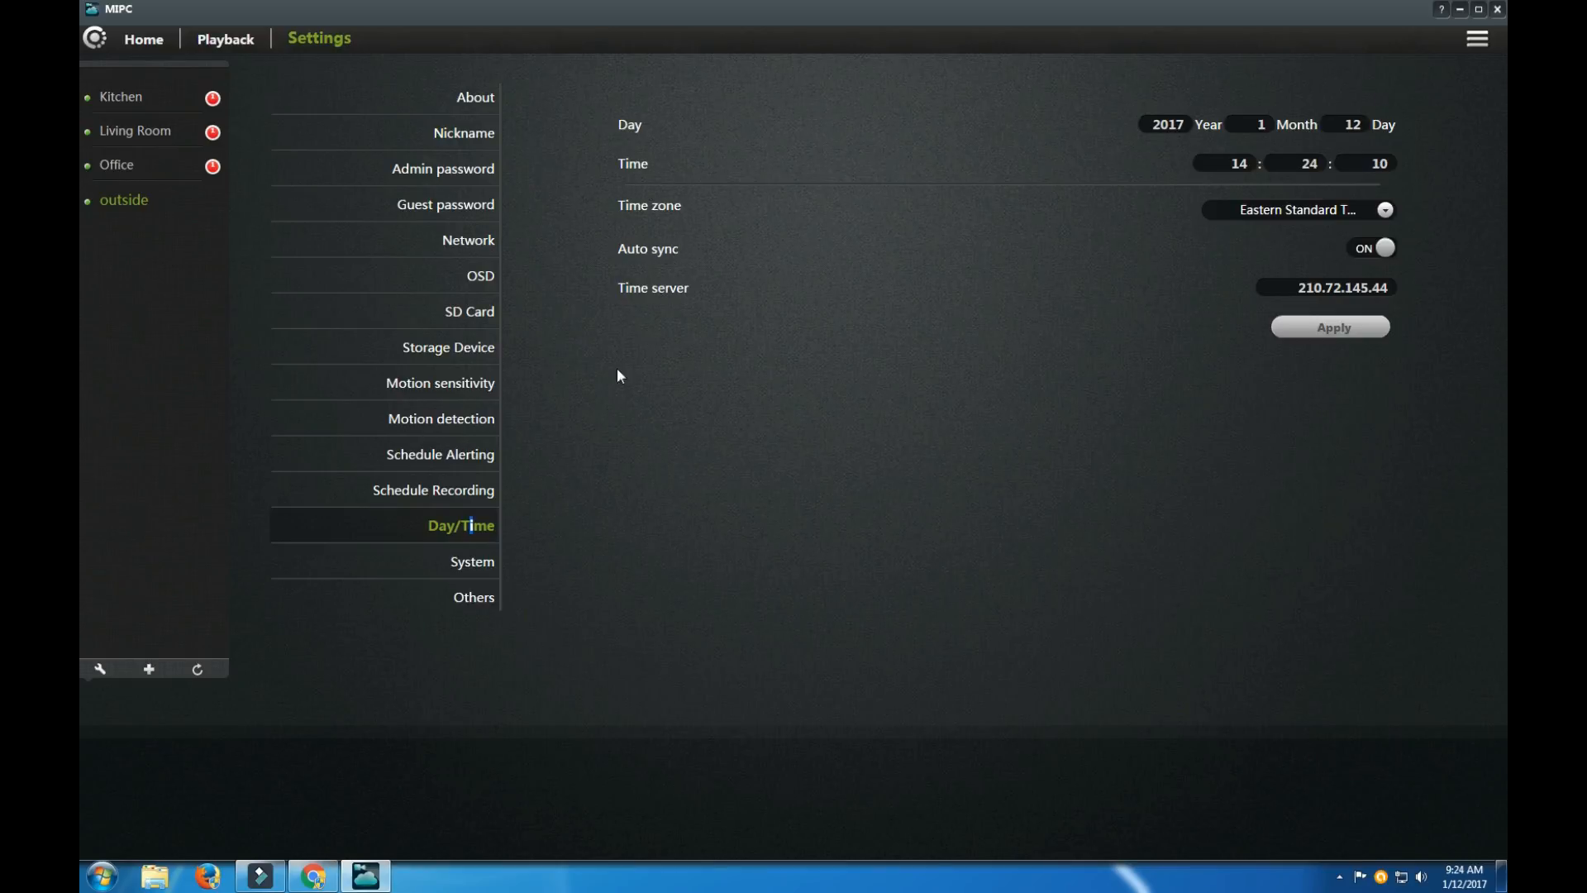
pyautogui.moveTo(467, 568)
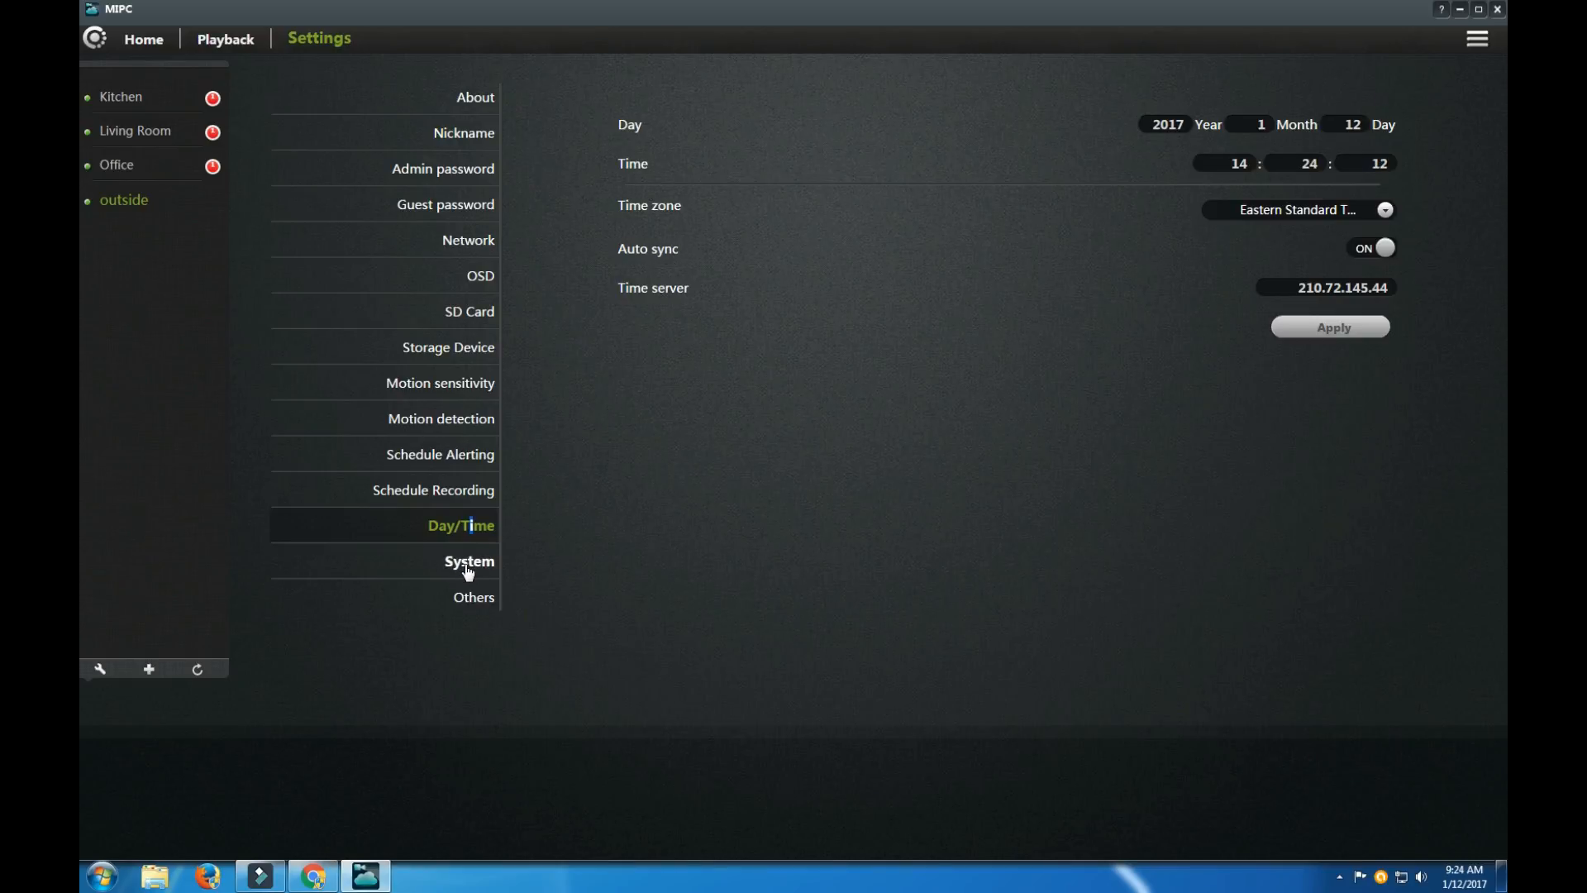
# View the System settings, reselect the 'outside' camera, and return Home to its live view.
pyautogui.click(472, 596)
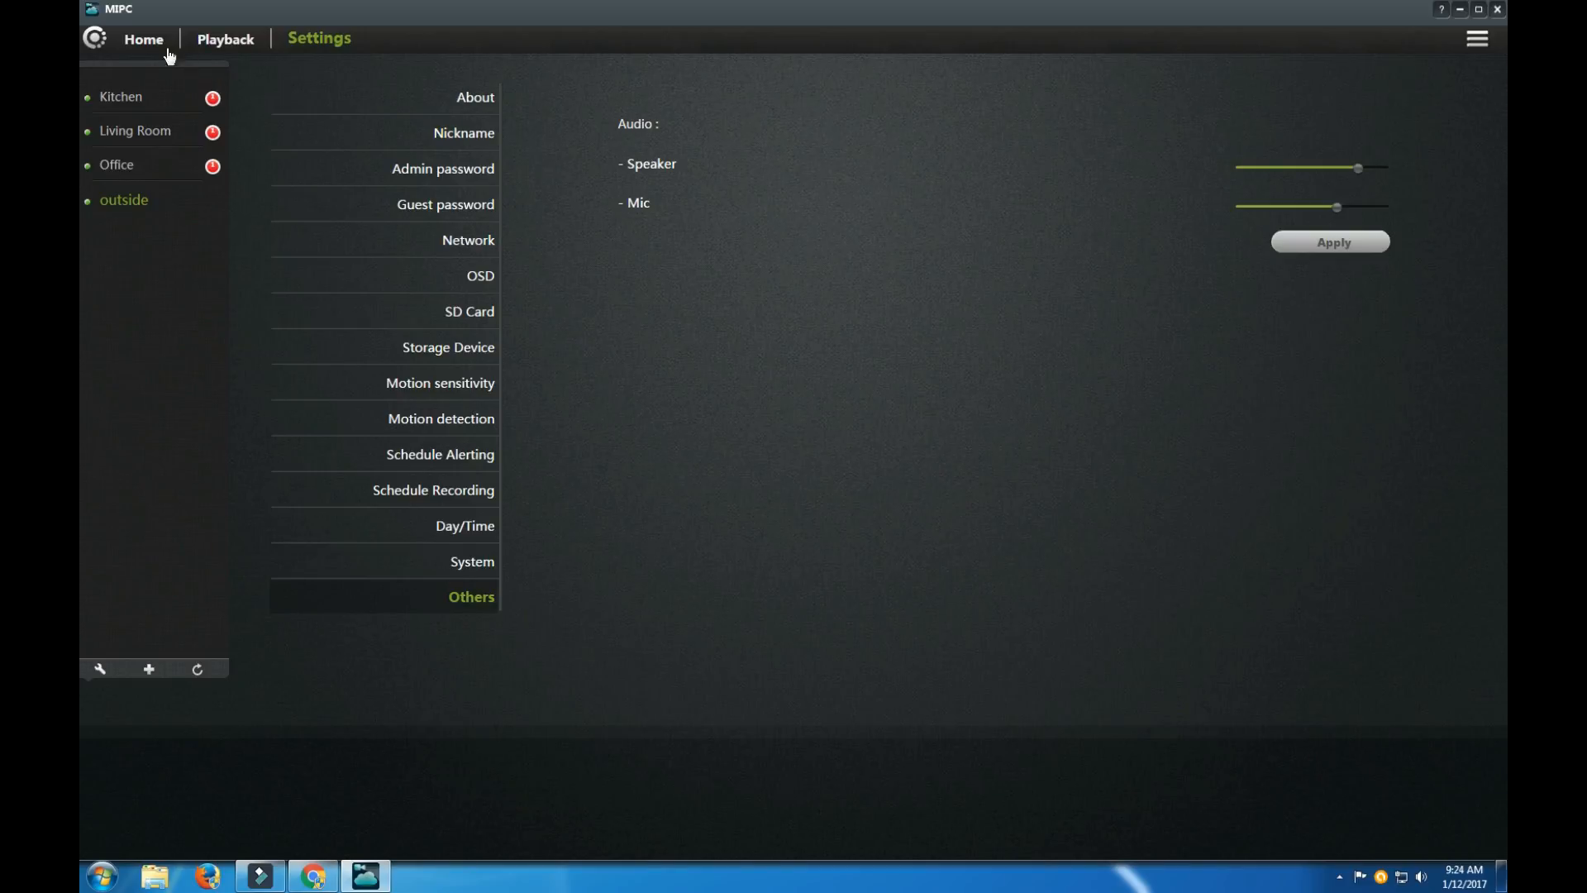
pyautogui.click(123, 200)
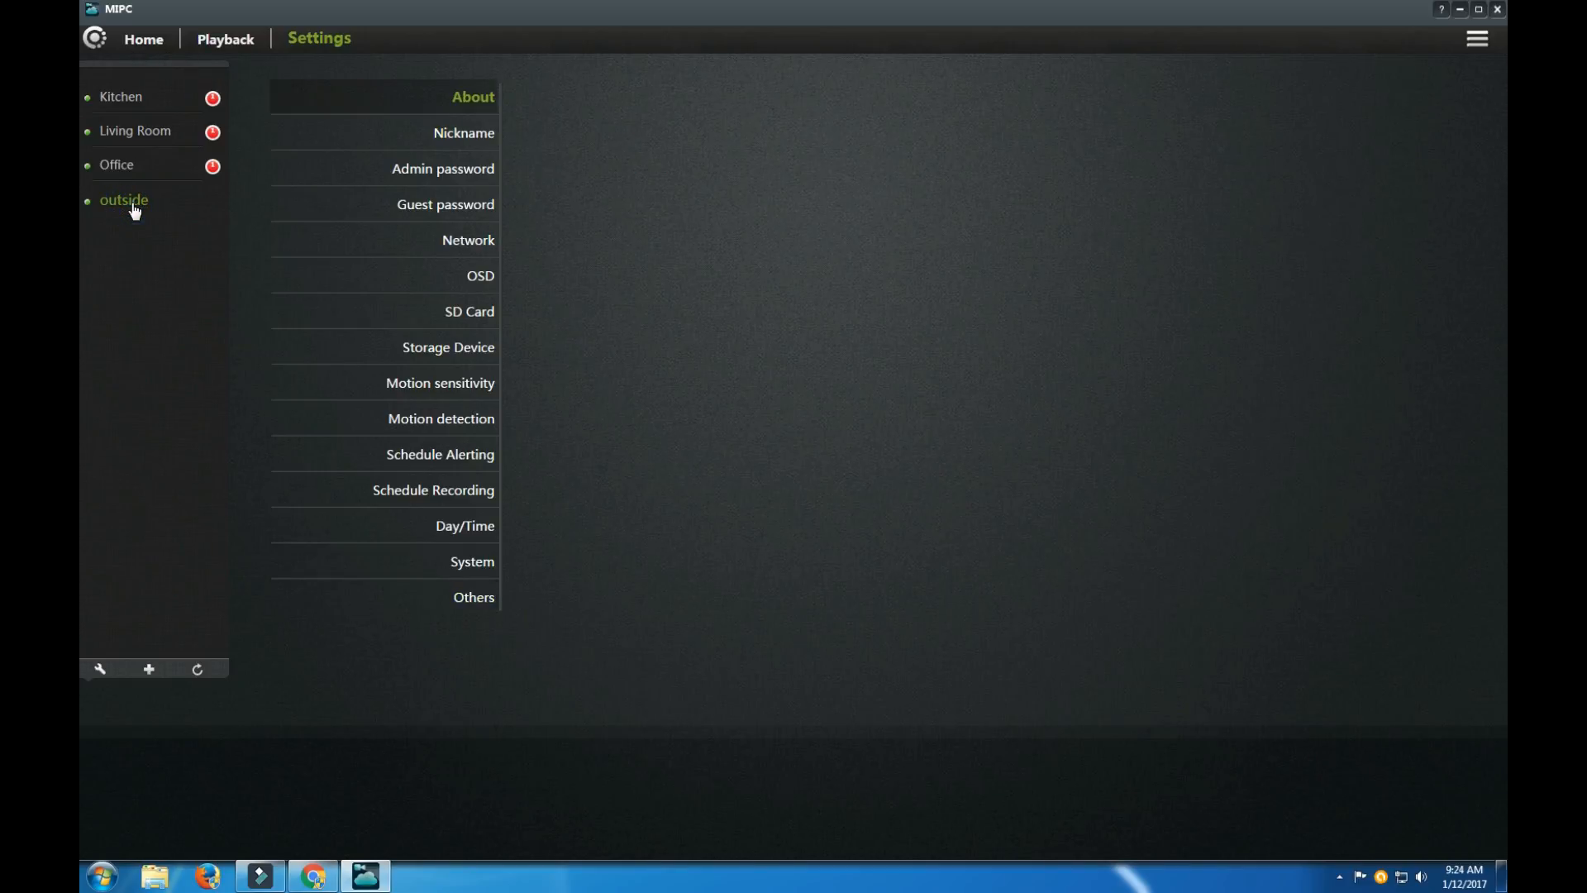
pyautogui.click(106, 199)
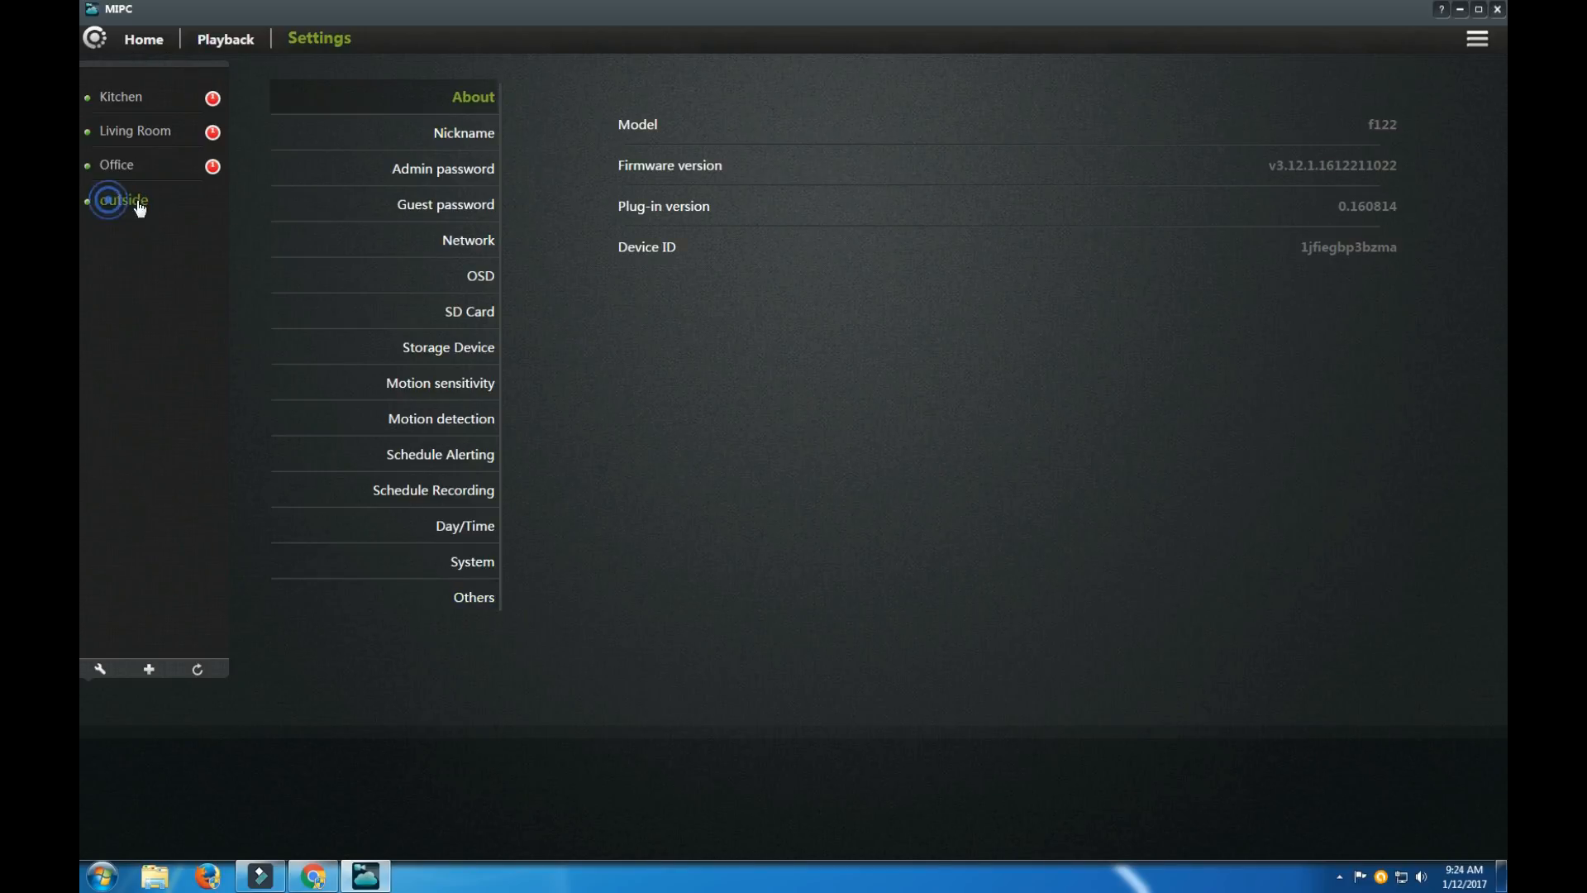
pyautogui.click(143, 39)
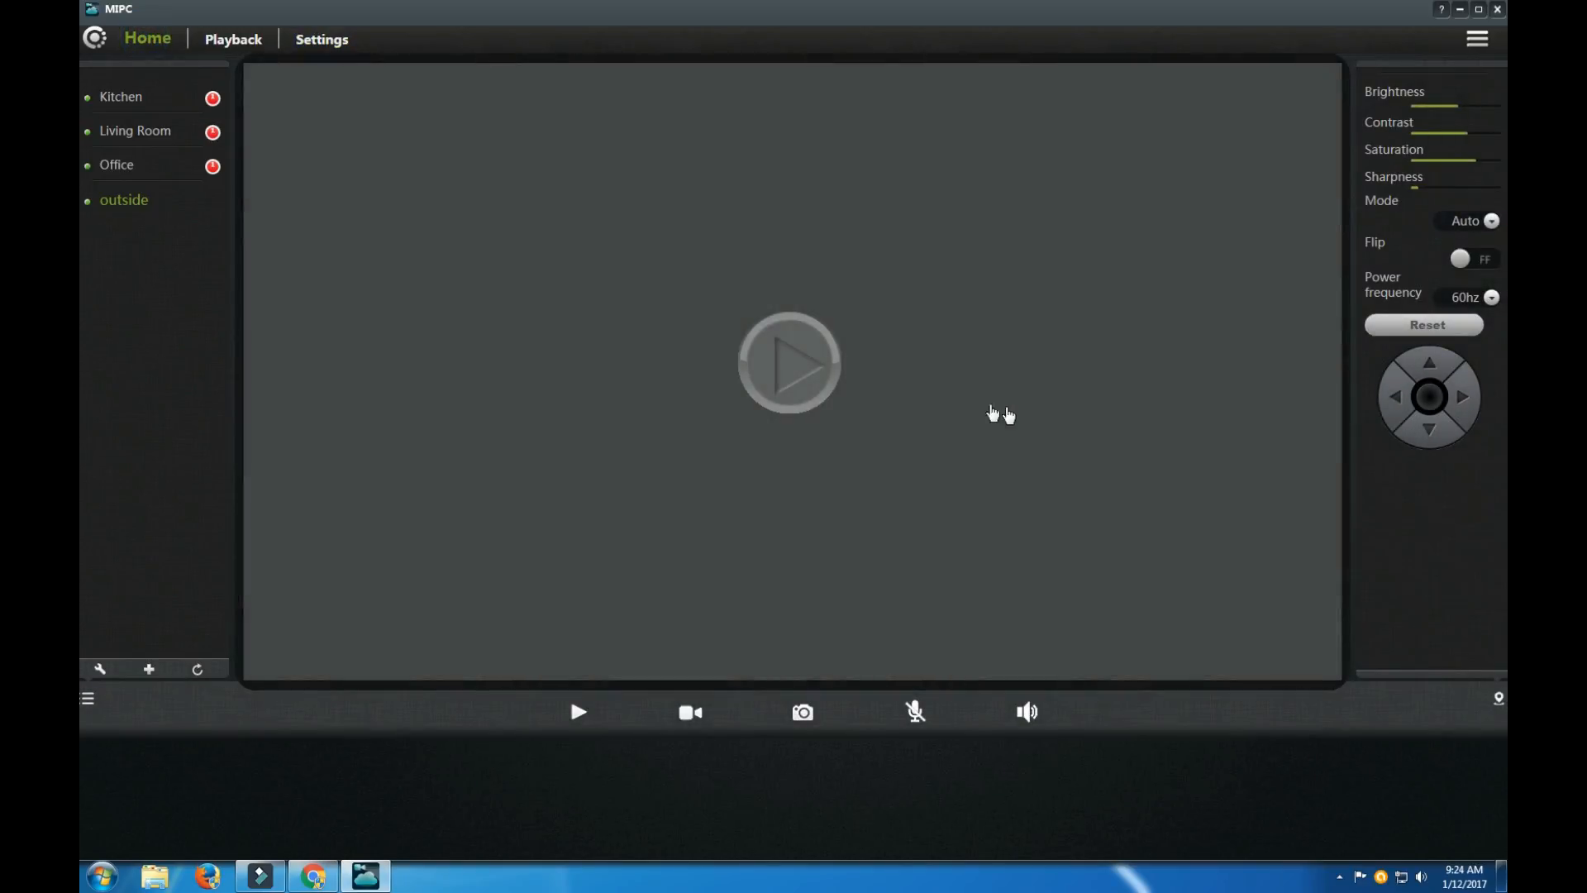